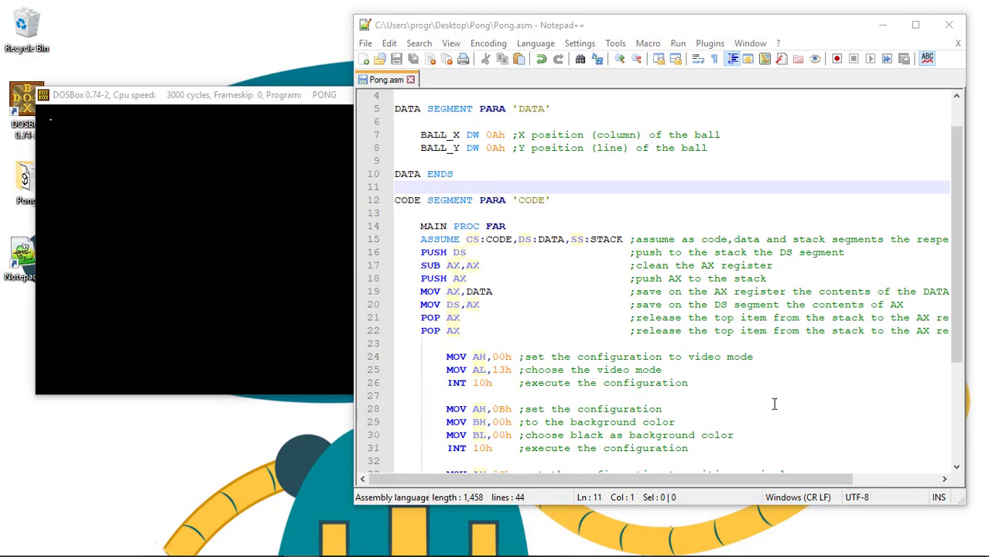
# Scroll through Pong.asm and place the caret after MAIN ENDP to insert blank lines.
pyautogui.scroll(-3)
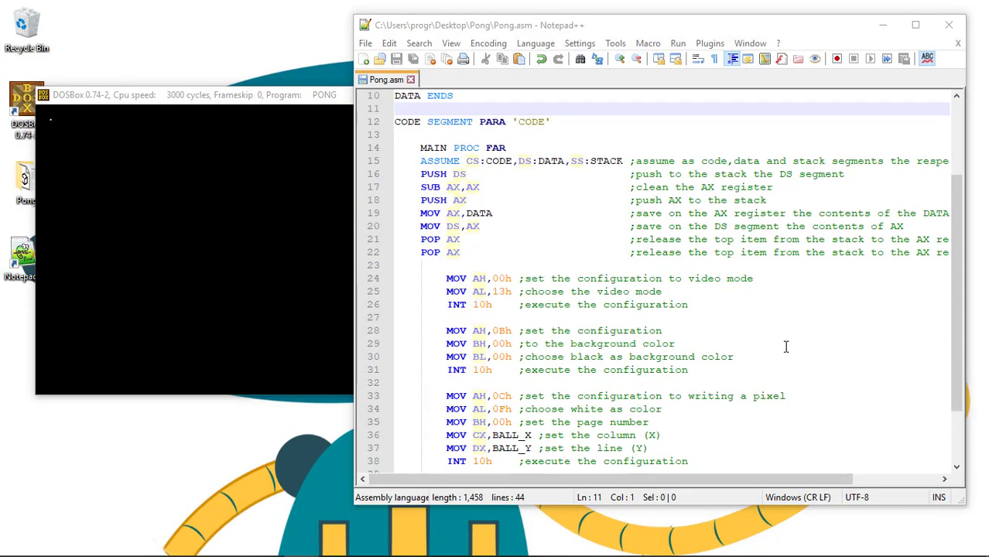
pyautogui.click(603, 279)
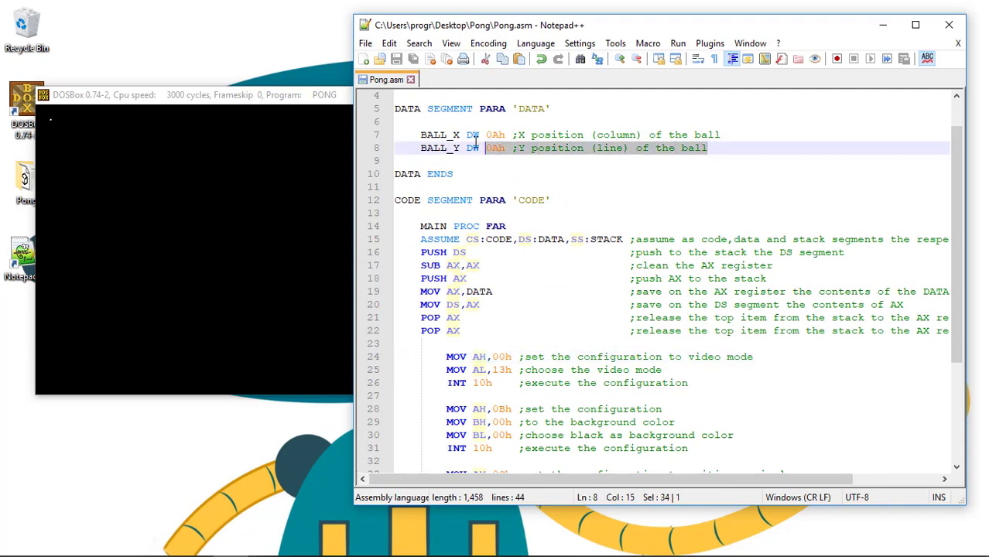
pyautogui.scroll(-3)
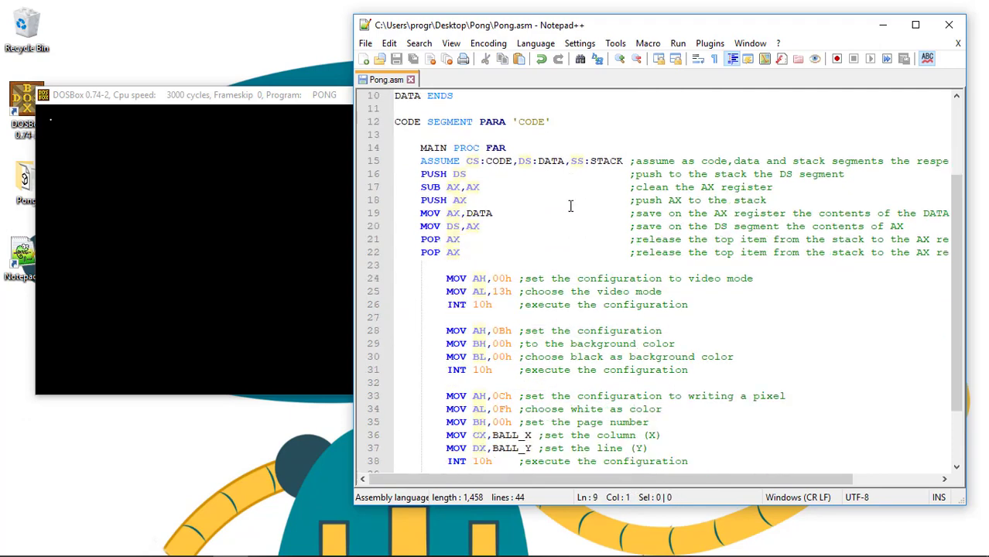
pyautogui.scroll(-3)
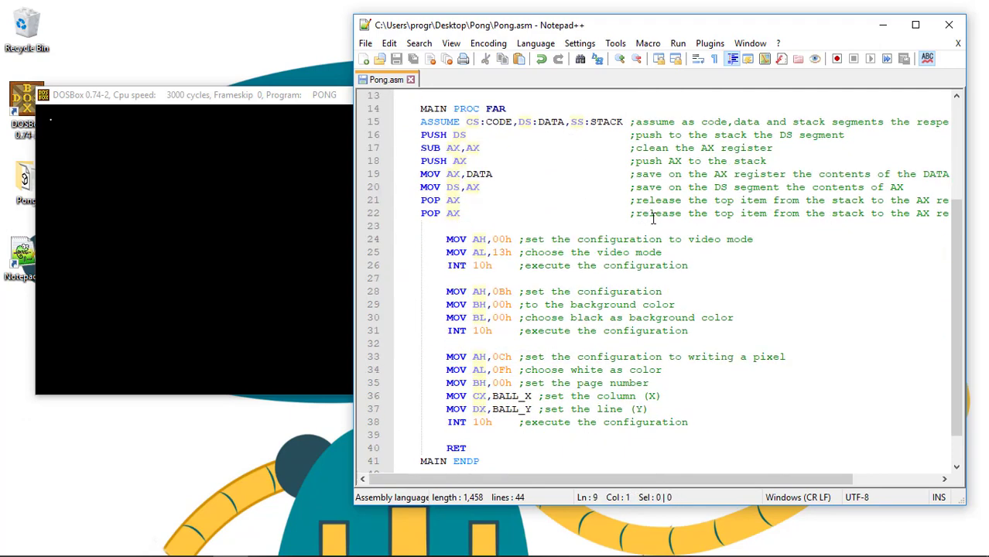
pyautogui.scroll(-3)
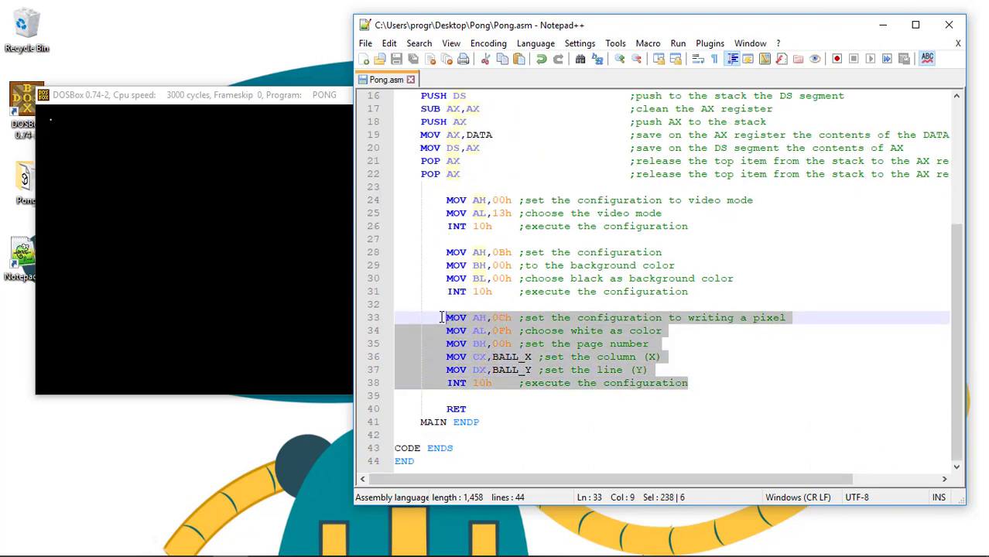
pyautogui.scroll(3)
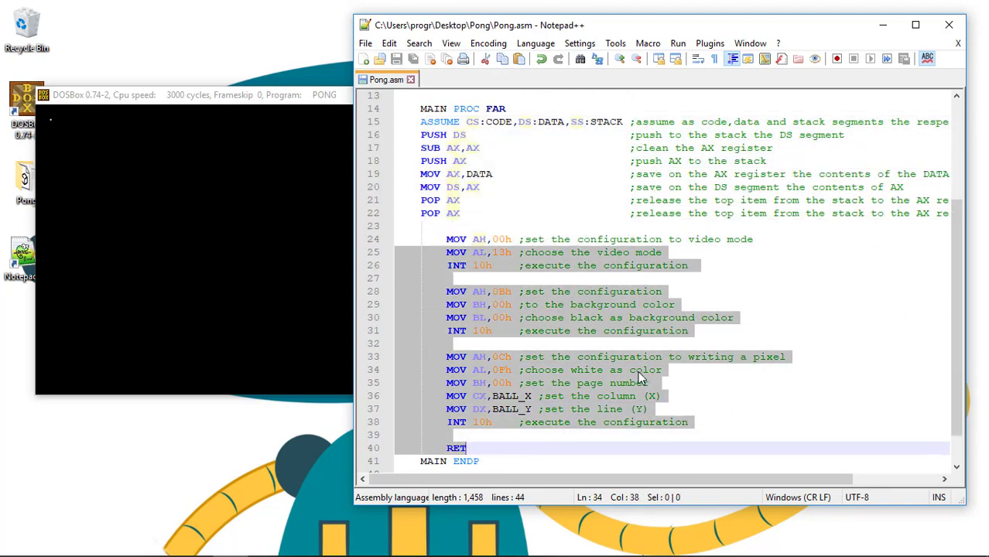
pyautogui.click(657, 397)
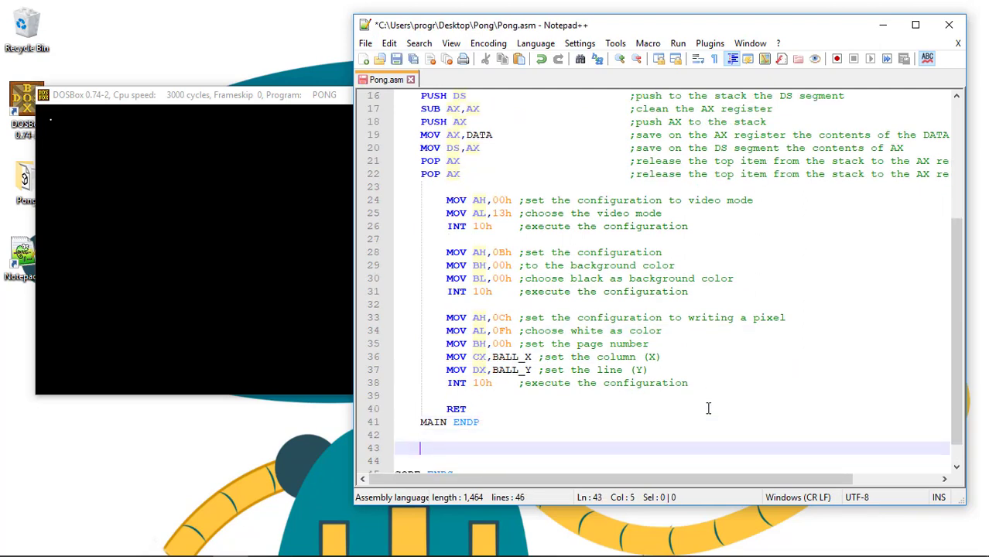
# Write the DRAW_BALL PROC NEAR header below MAIN ENDP.
pyautogui.scroll(-3)
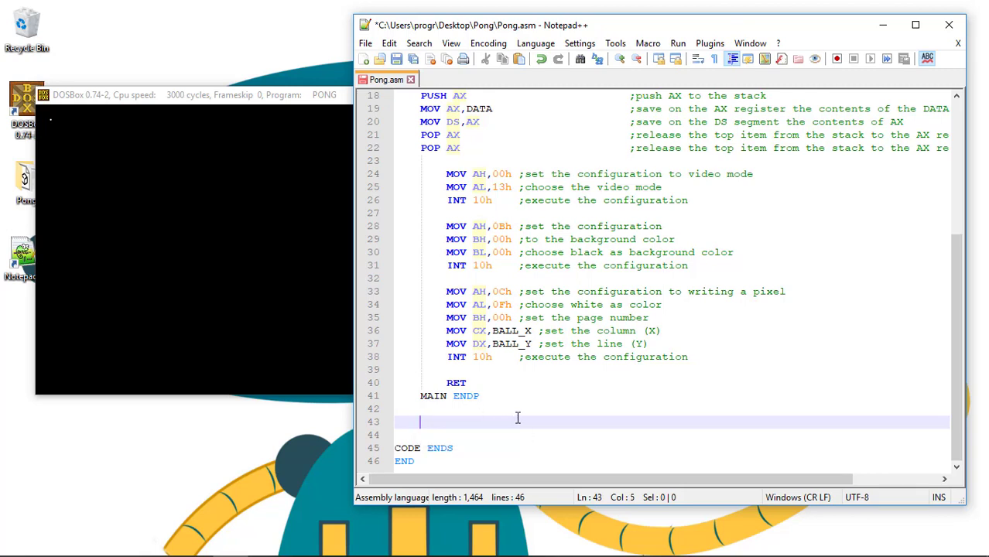
pyautogui.write('DRAW')
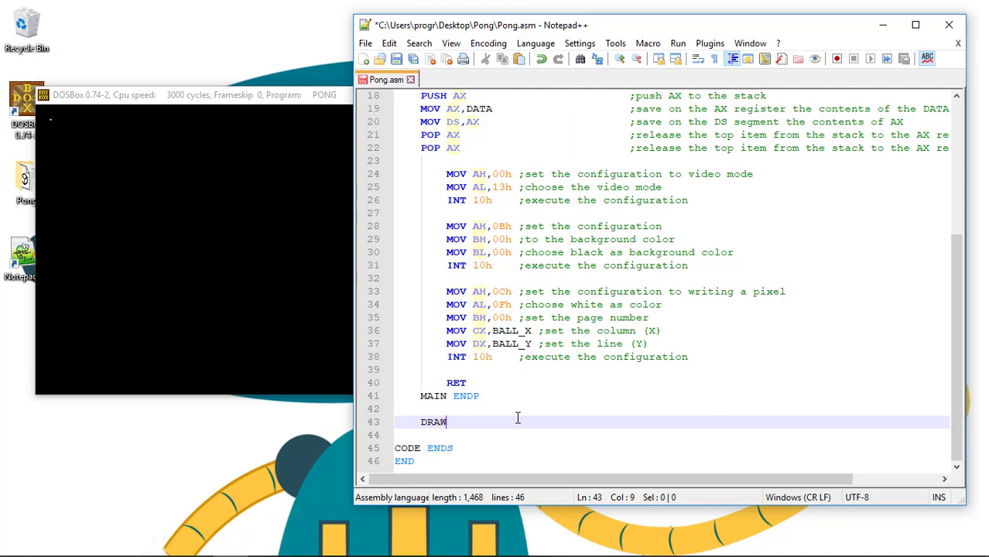
pyautogui.write('_BALL')
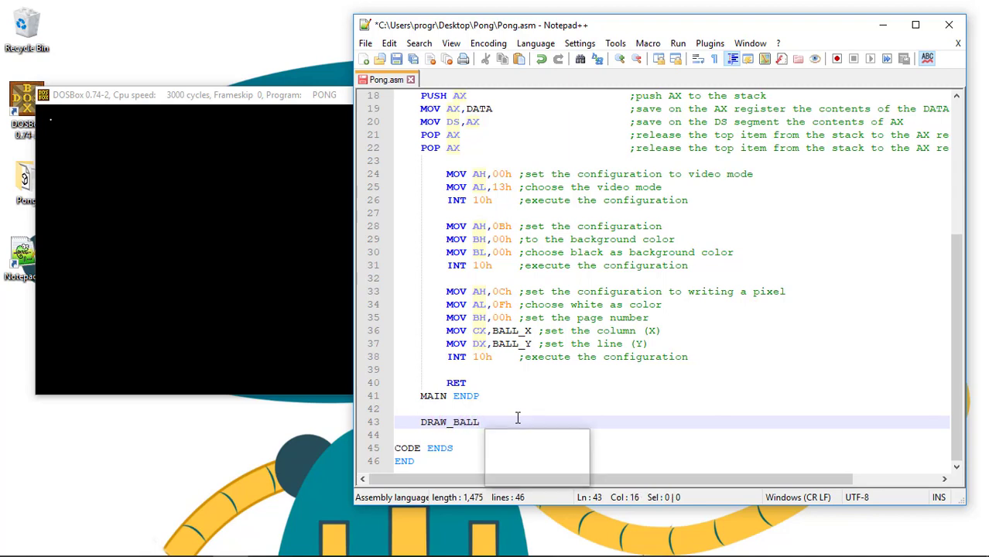
pyautogui.write('PROC')
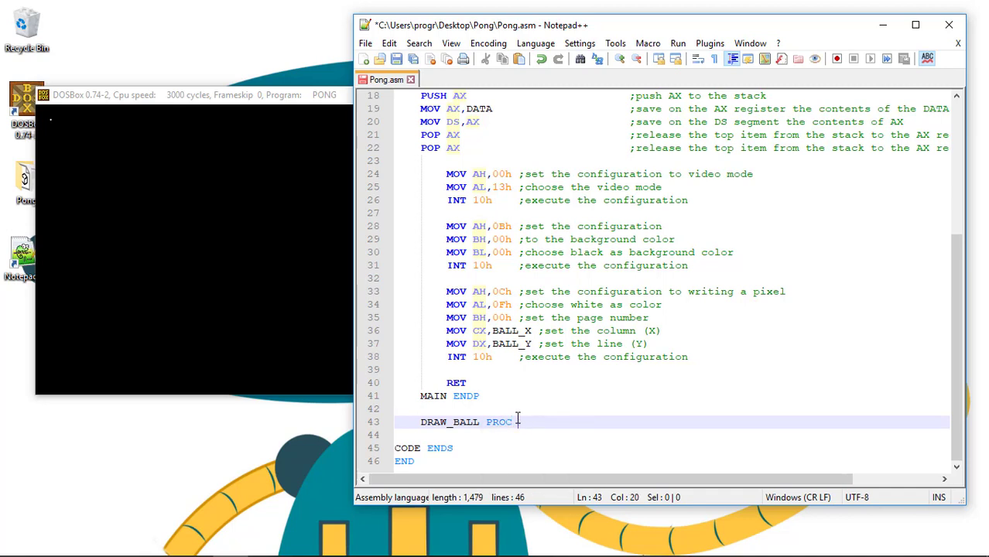
pyautogui.write('NEAR')
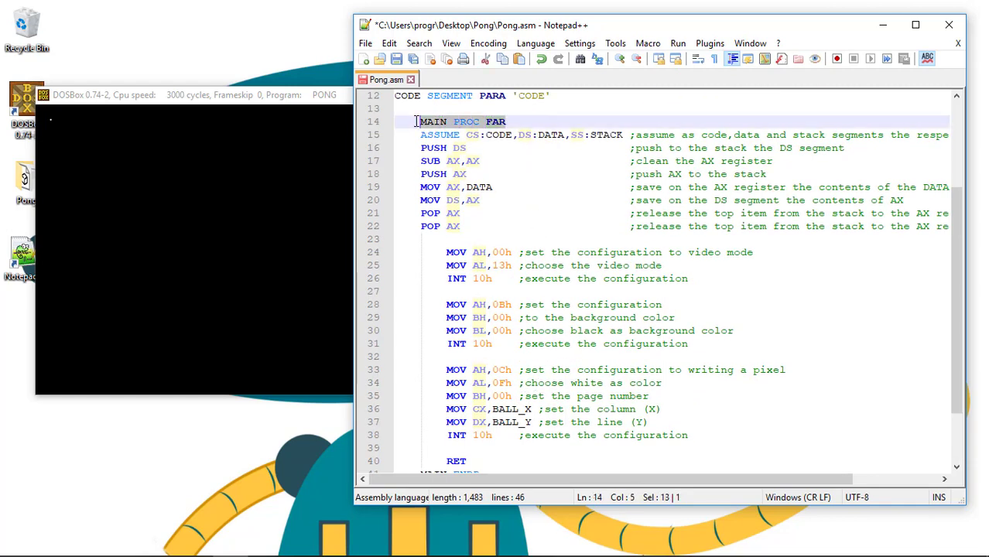
# Close the procedure with RET and DRAW_BALL ENDP.
pyautogui.scroll(-3)
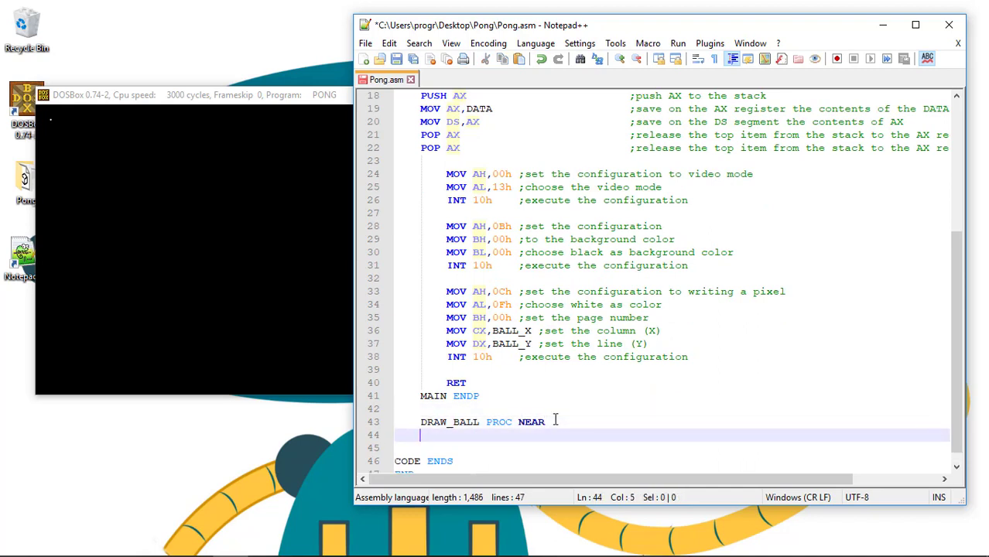
pyautogui.write('DRAW_BALL')
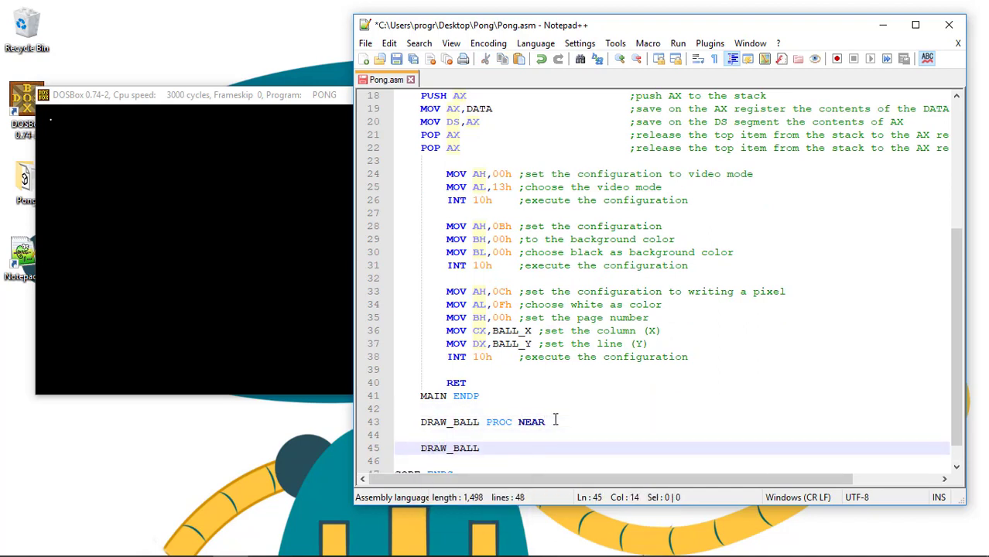
pyautogui.write('ENDP')
pyautogui.write('RET')
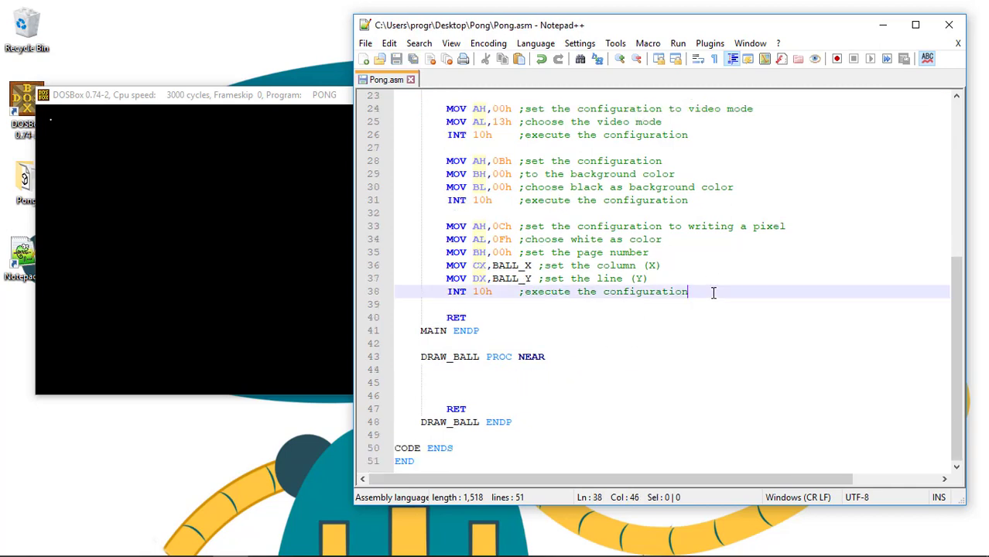
# Cut the pixel-writing lines into DRAW_BALL and replace them in MAIN with CALL DRAW_BALL.
pyautogui.moveTo(688, 291); pyautogui.dragTo(499, 226)
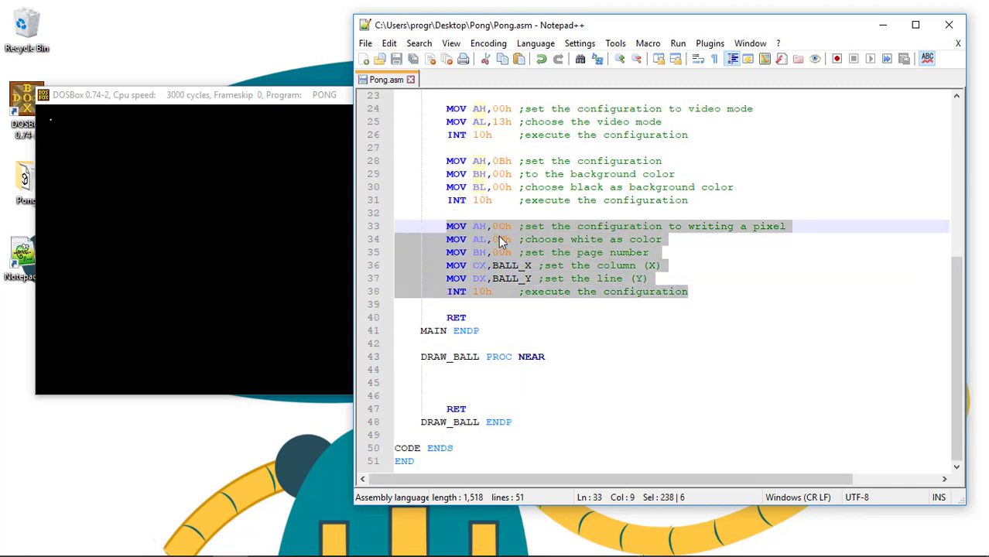
pyautogui.press('Delete')
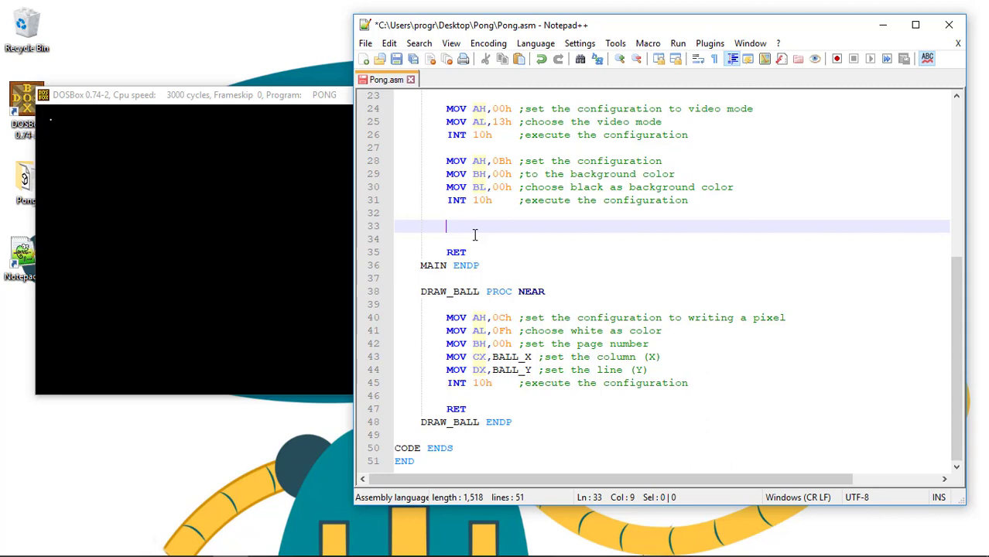
pyautogui.write('C')
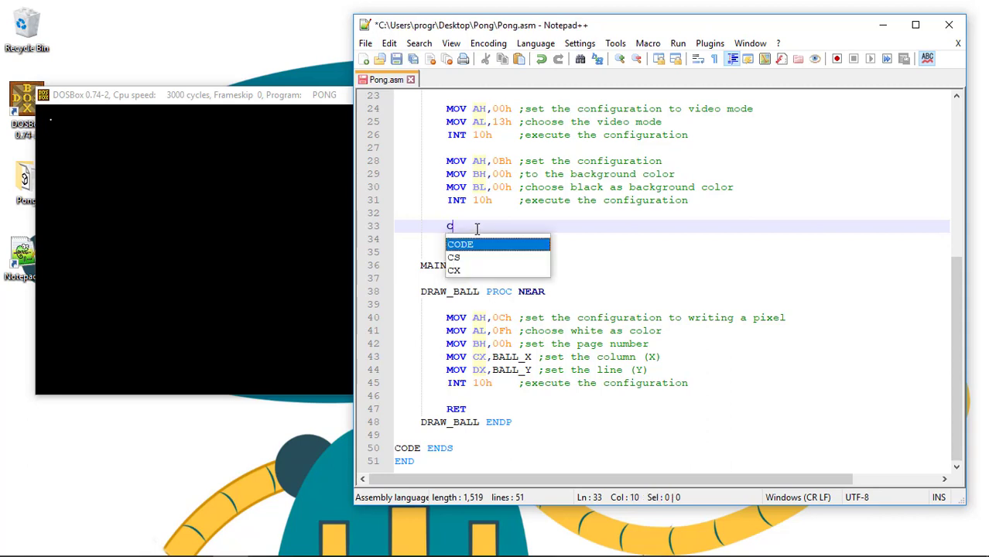
pyautogui.write('ALL DRAW_BALL')
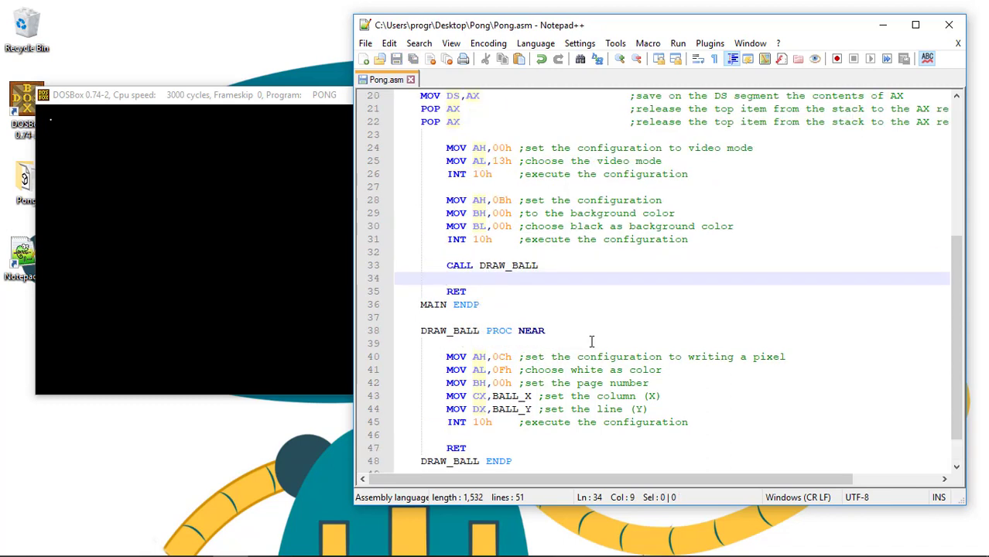
pyautogui.click(538, 265)
pyautogui.write('MAS')
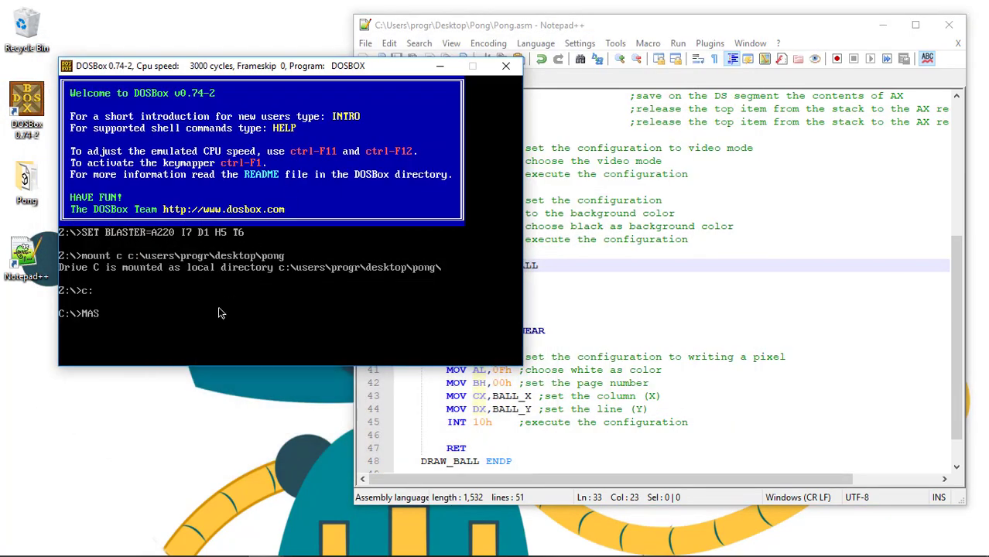
# Run MASM /A PONG.ASM, LINK and PONG in DOSBox to show the black graphics screen.
pyautogui.write('M /A PONG.')
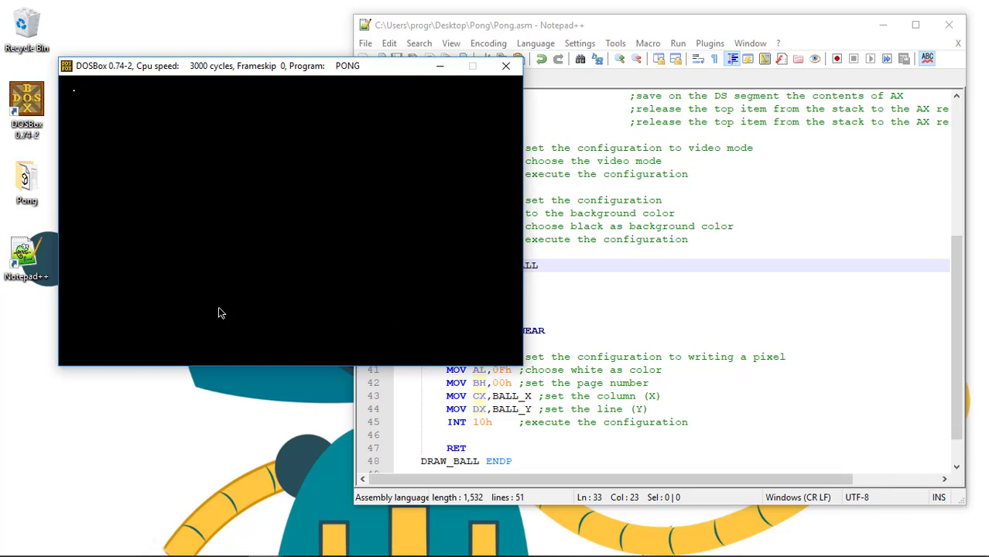
pyautogui.moveTo(545, 96)
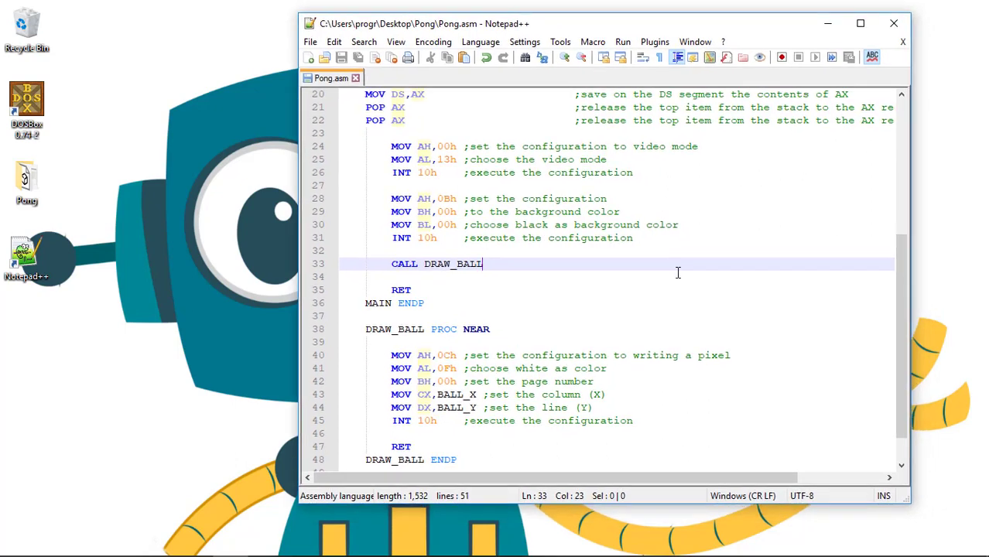
# Define BALL_SIZE DW 04h in the data segment.
pyautogui.scroll(-3)
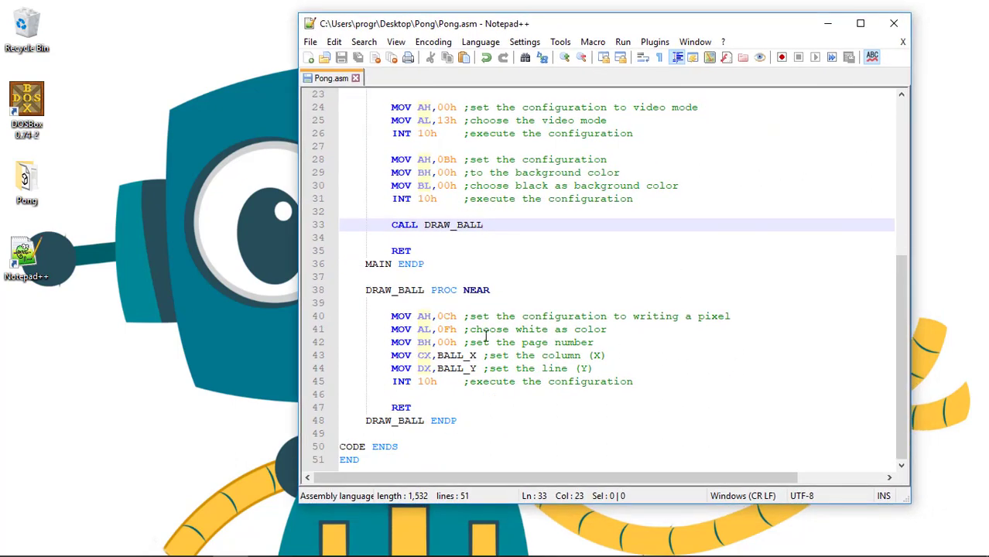
pyautogui.click(476, 328)
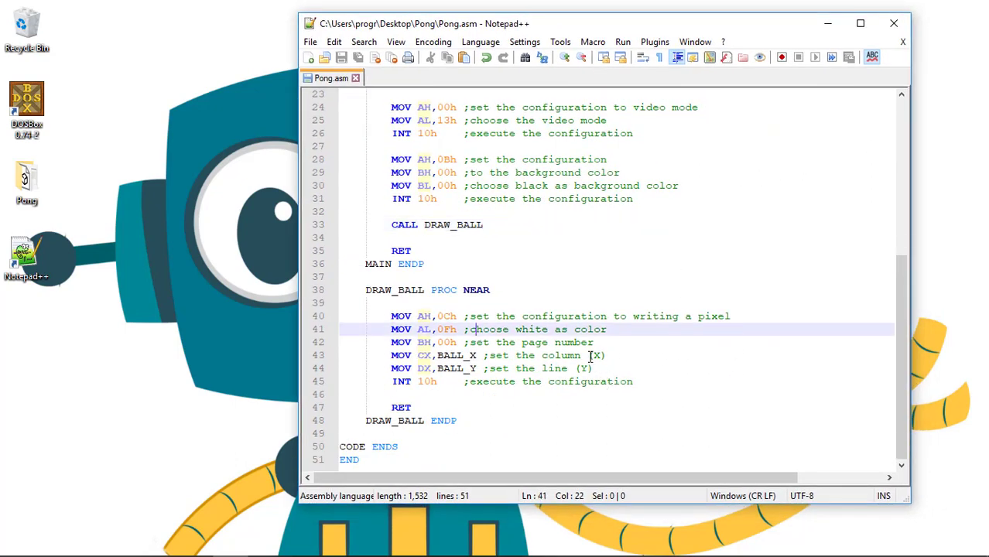
pyautogui.scroll(3)
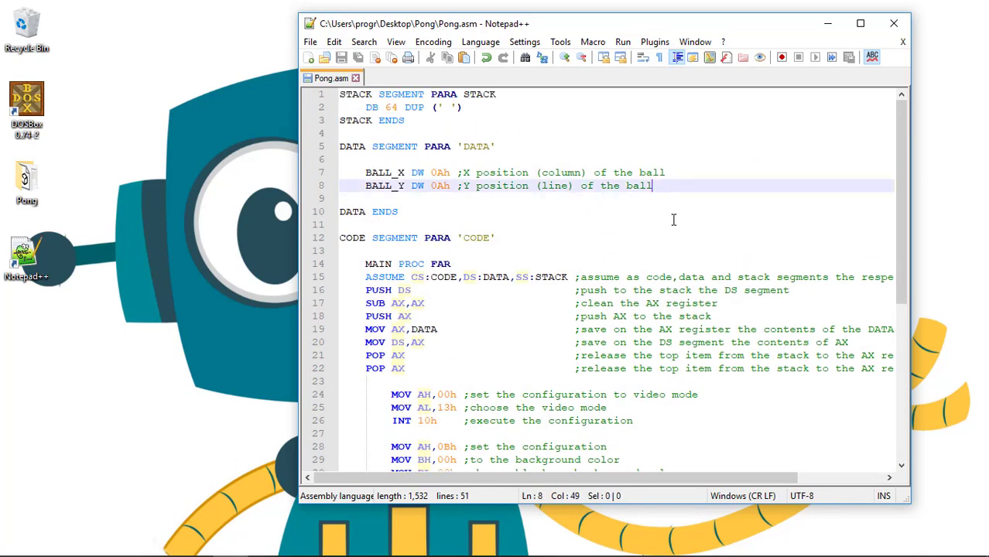
pyautogui.write('B')
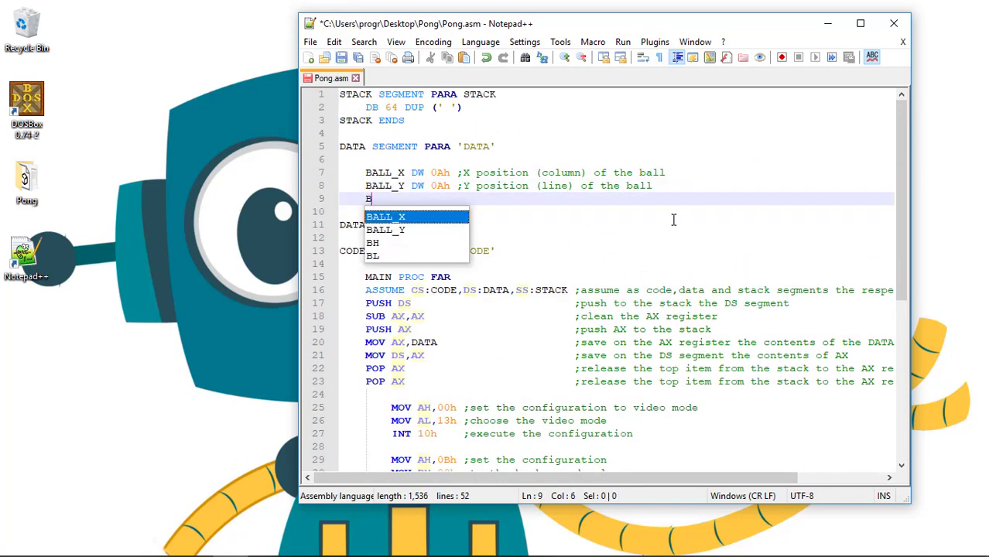
pyautogui.write('ALL_SIZ')
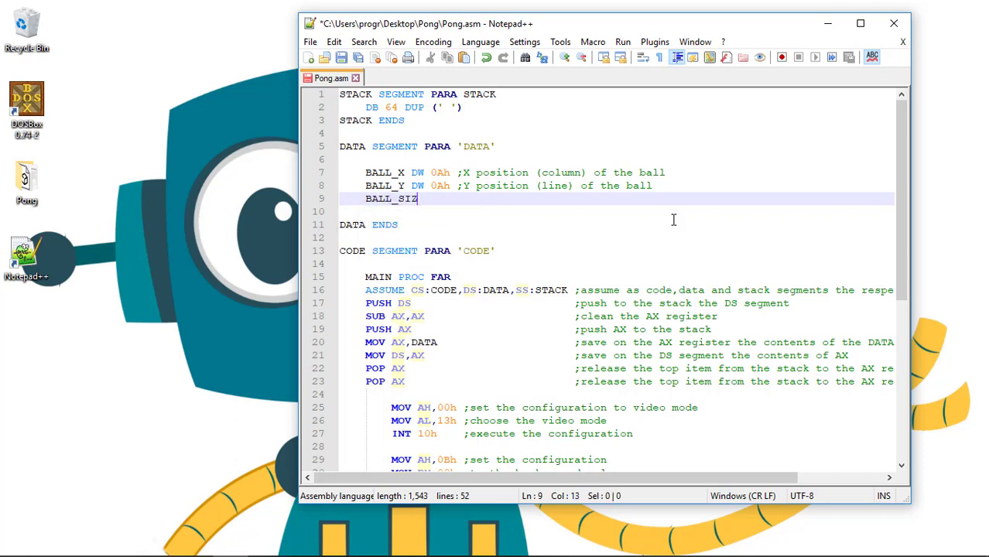
pyautogui.write('DW')
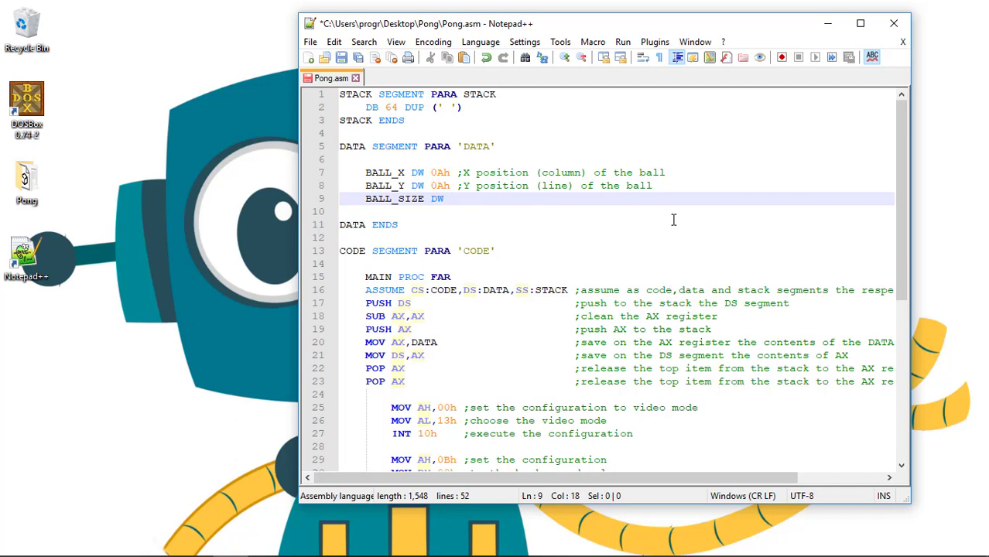
pyautogui.write('0')
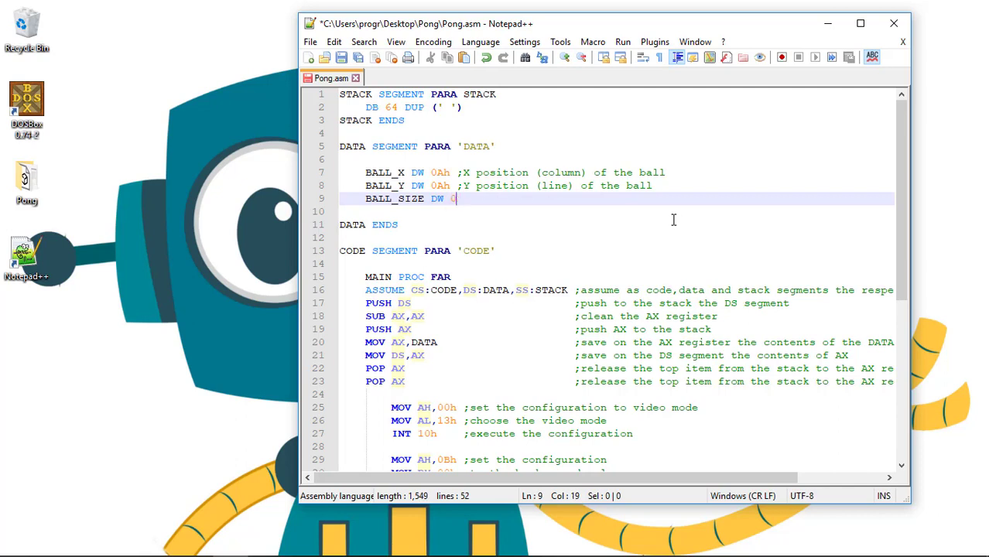
pyautogui.write('2')
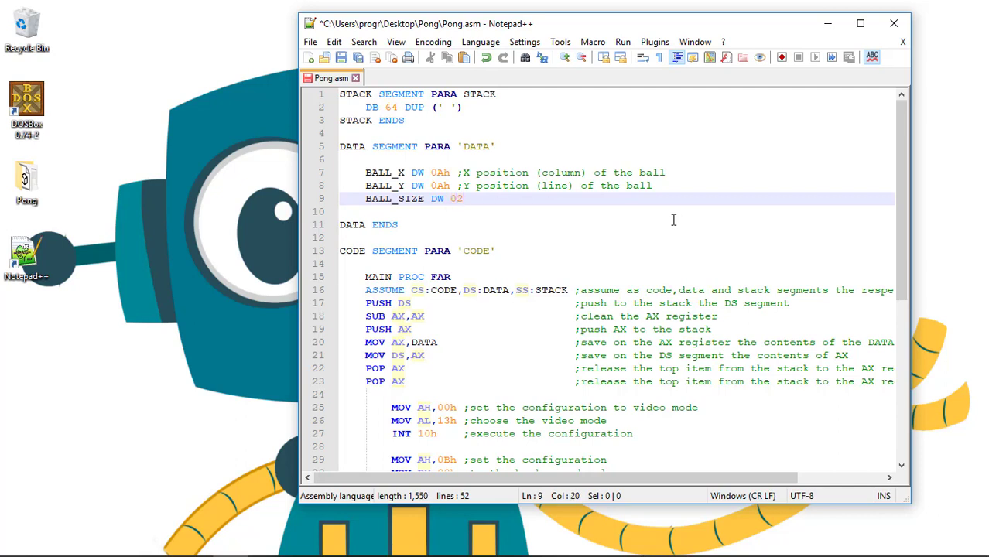
pyautogui.write('4h')
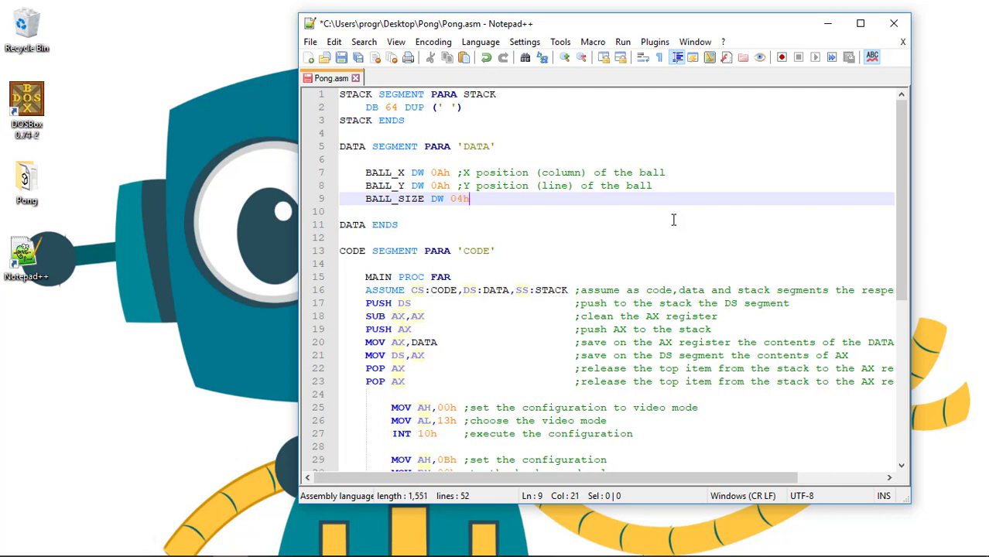
# Comment it as ';size of the ball (how many pixels does the ball have in width and height)'.
pyautogui.write(';')
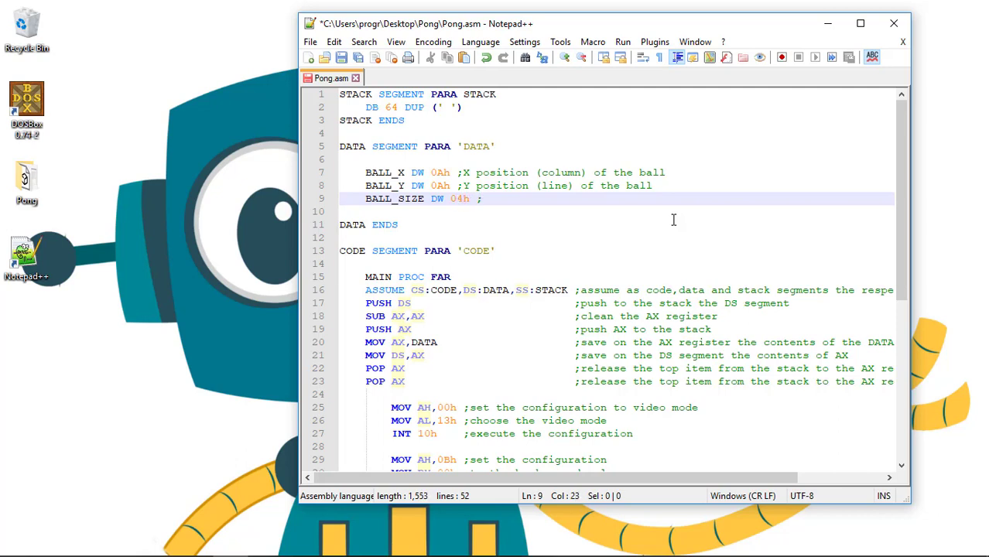
pyautogui.write('Si')
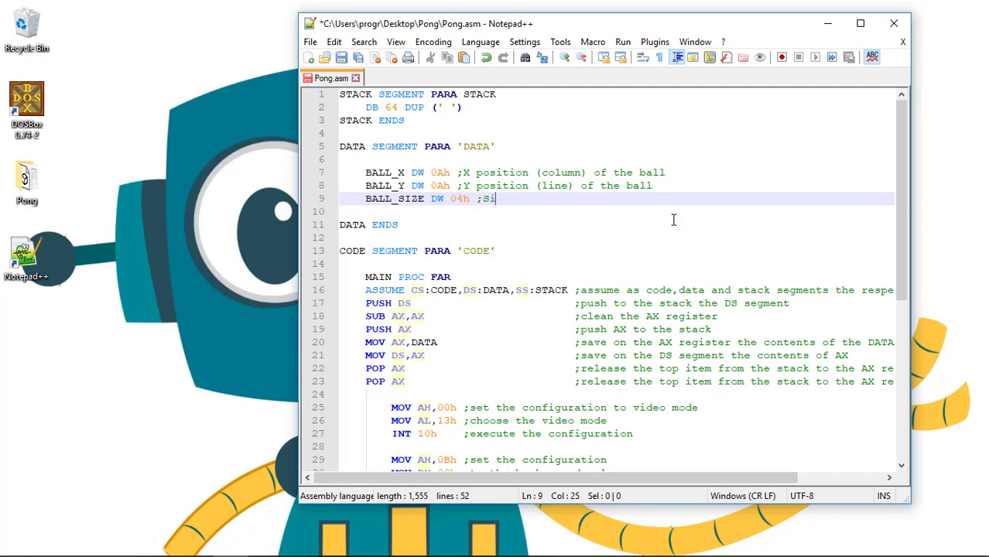
pyautogui.write('ze o')
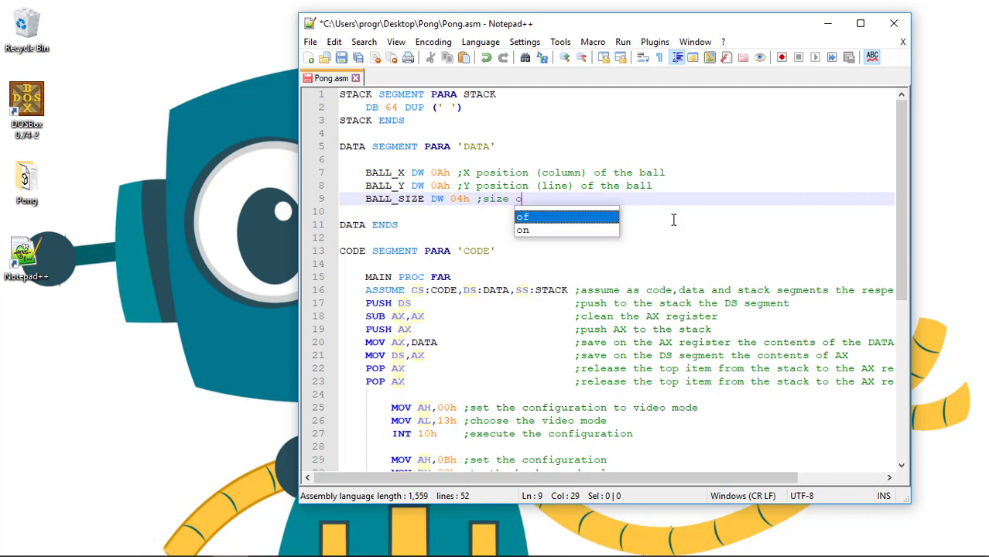
pyautogui.write('f the')
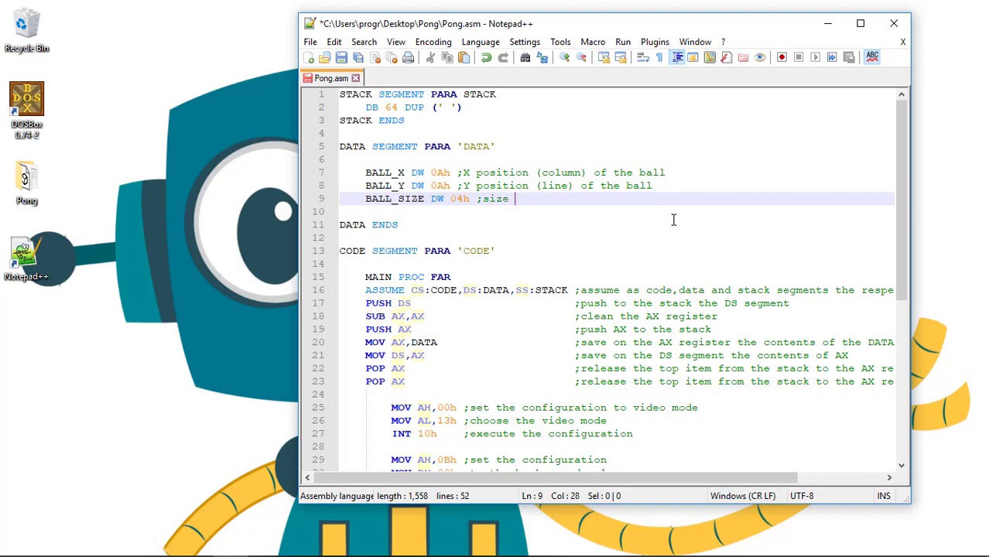
pyautogui.write('of the ball (')
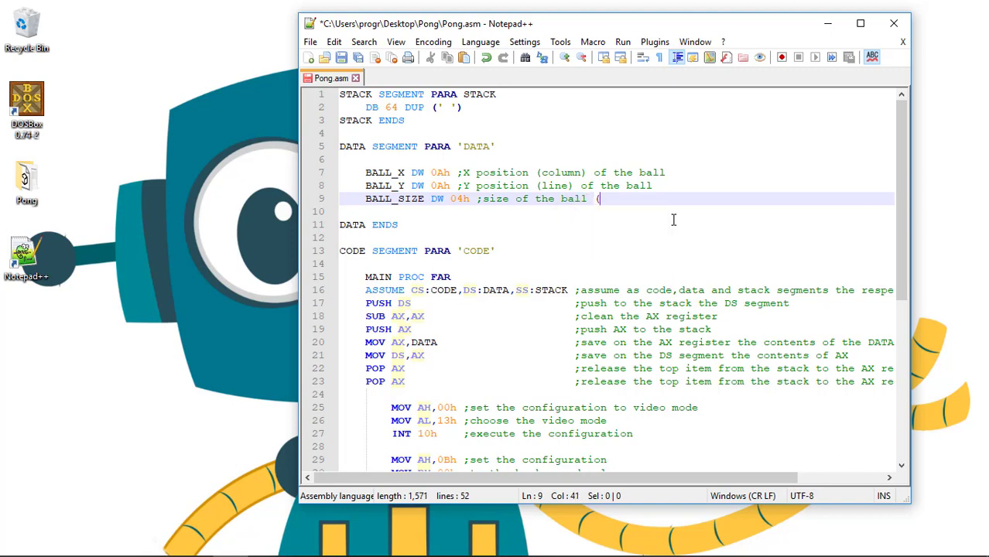
pyautogui.write('how many pixels')
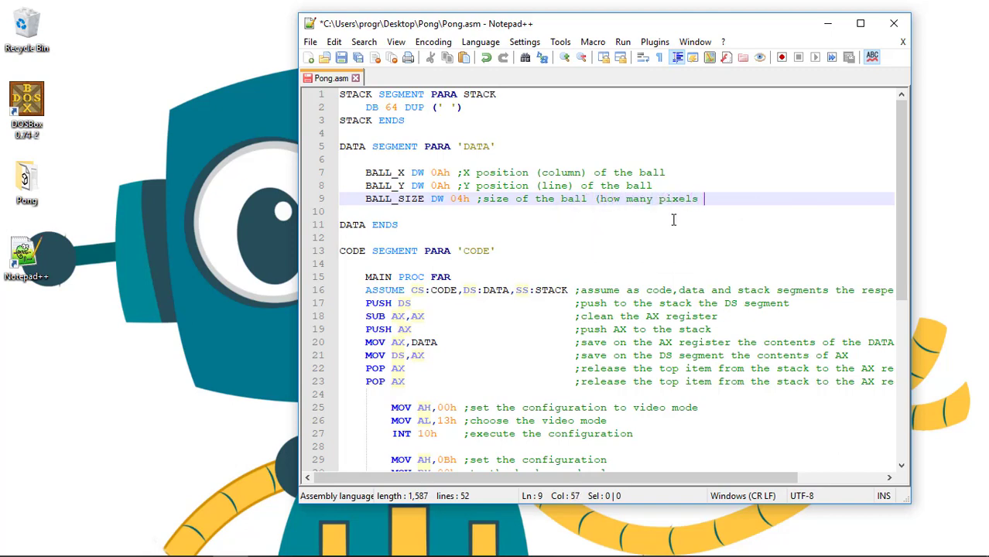
pyautogui.write('does t')
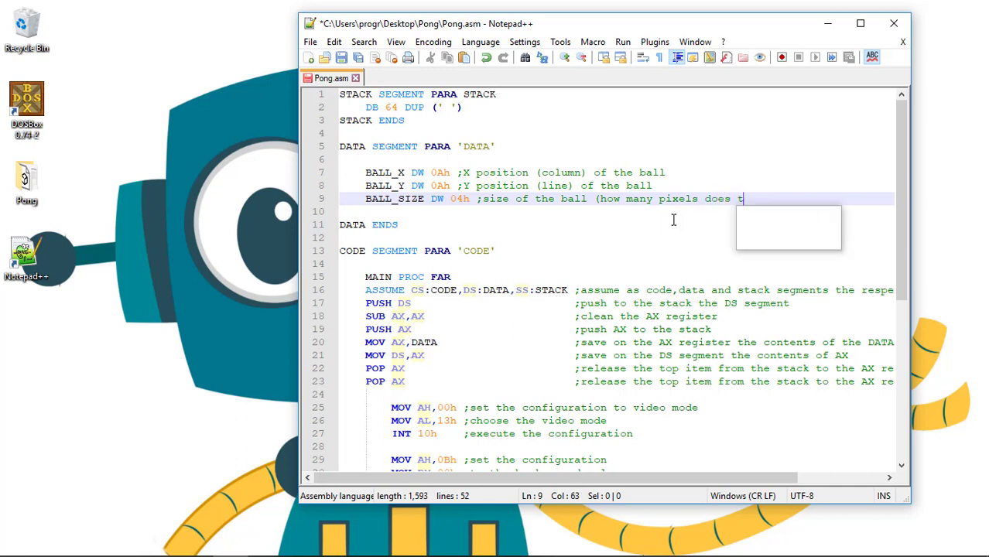
pyautogui.write('he ball have')
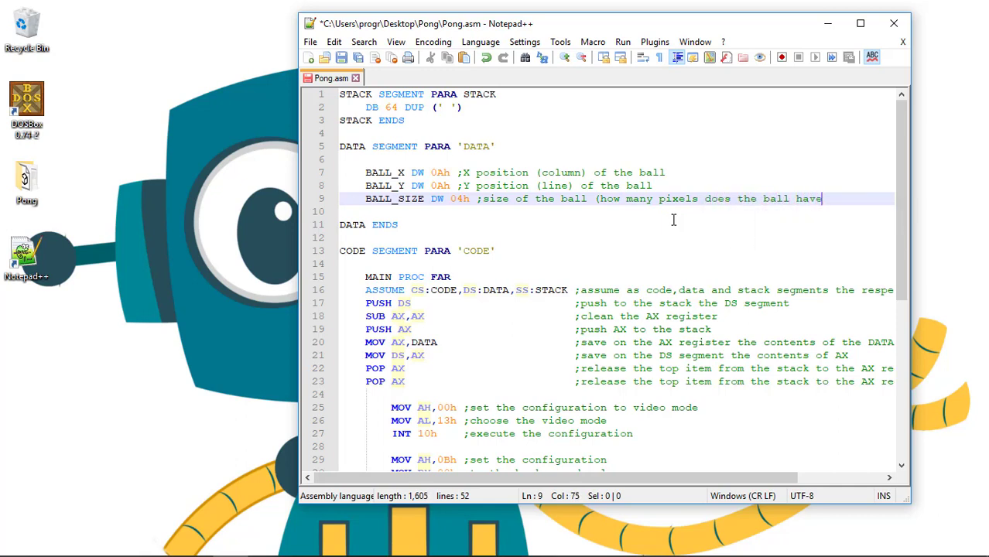
pyautogui.write('in width and he')
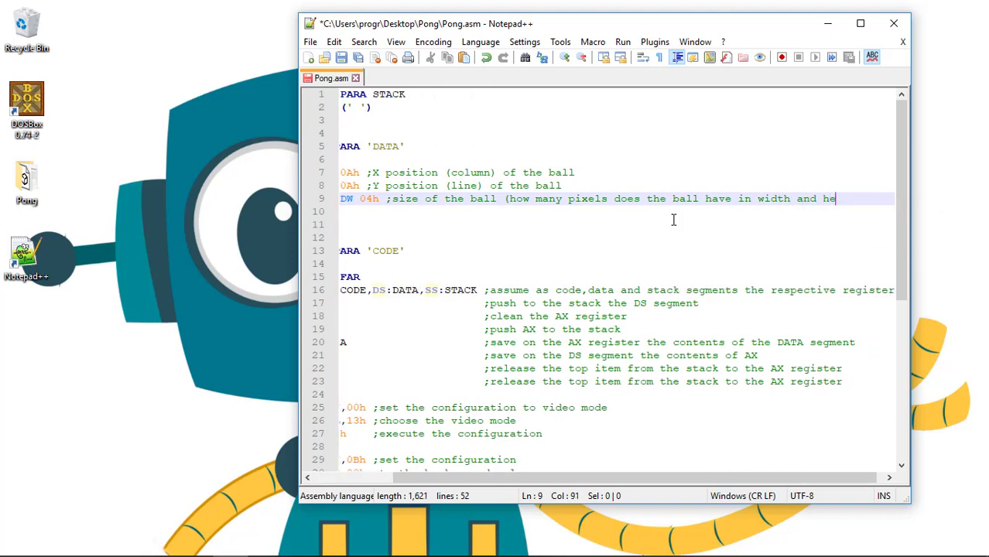
pyautogui.write('ight)')
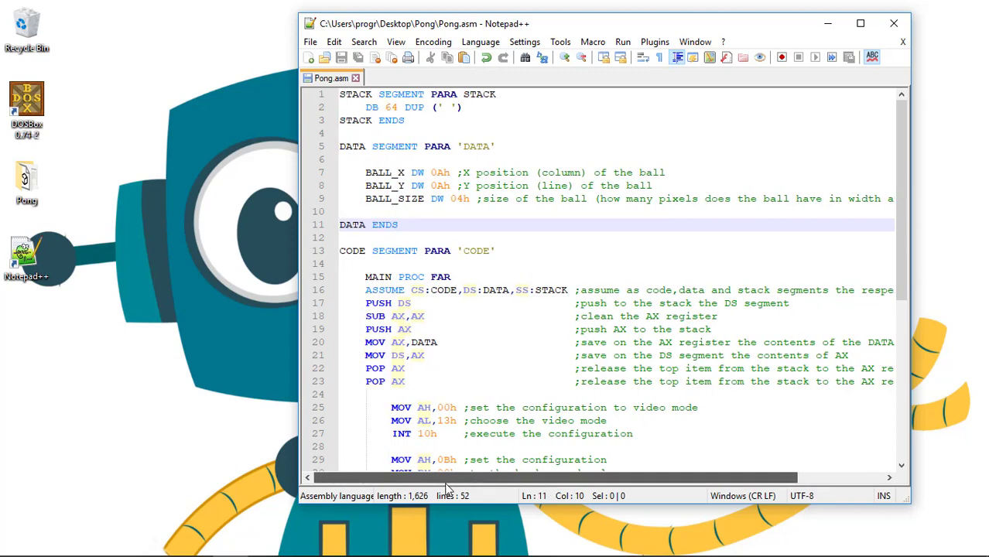
# Insert an empty line right after the DRAW_BALL PROC NEAR header.
pyautogui.scroll(-3)
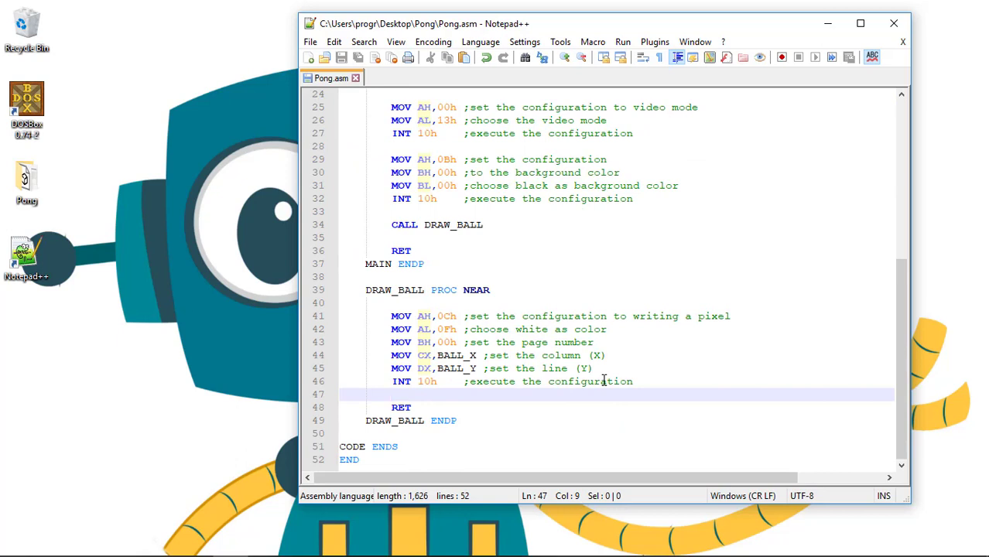
pyautogui.click(594, 368)
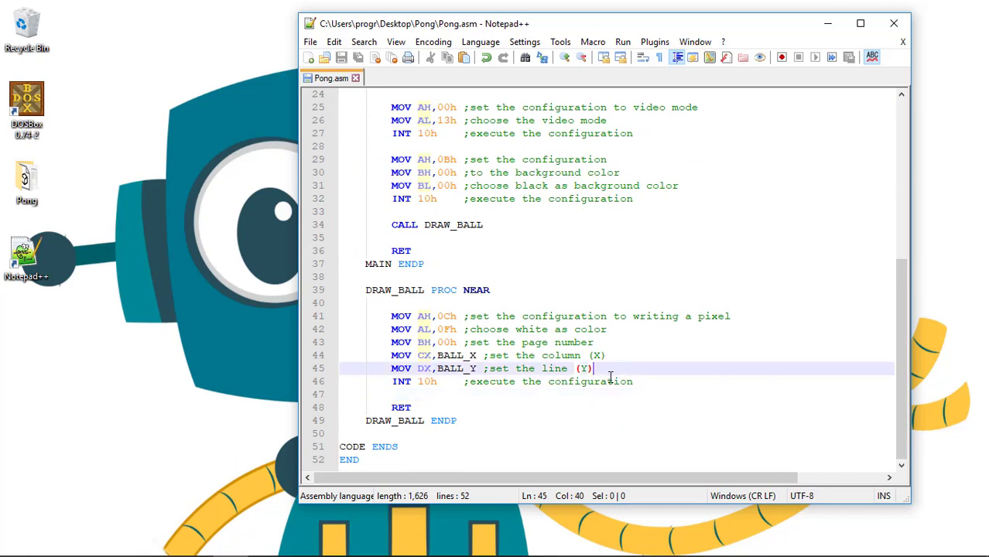
pyautogui.click(534, 302)
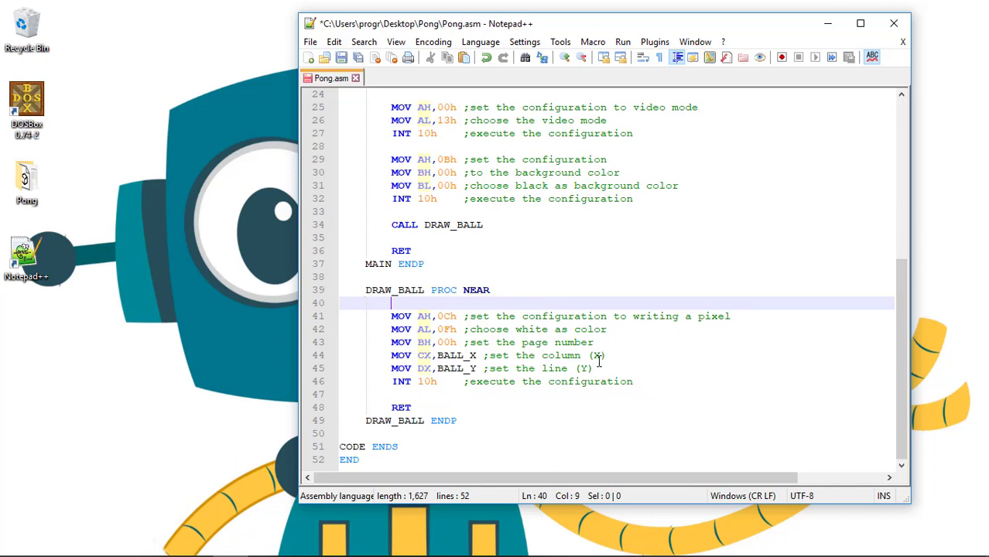
pyautogui.press('enter')
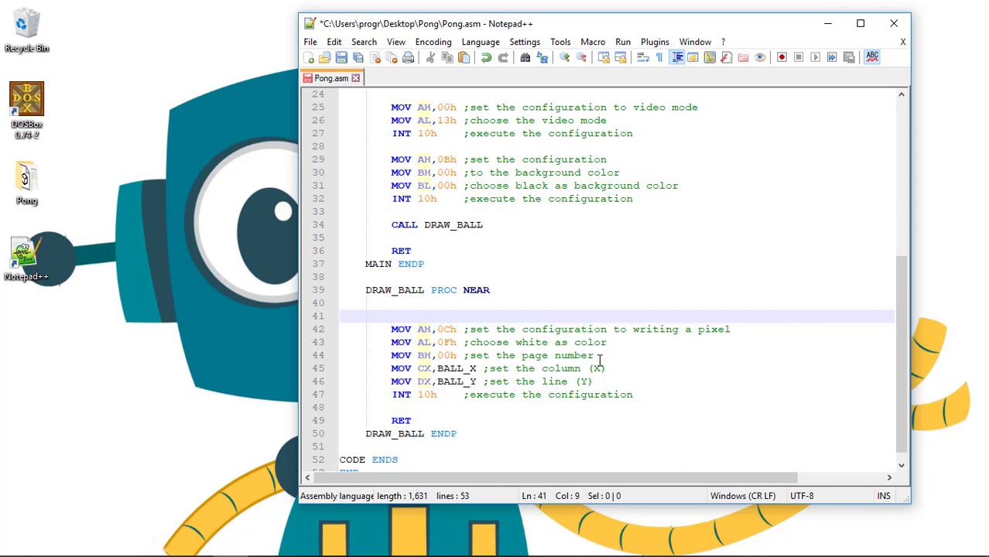
# Move the MOV CX/MOV DX lines to the procedure top and comment them as initial column and line.
pyautogui.click(595, 381)
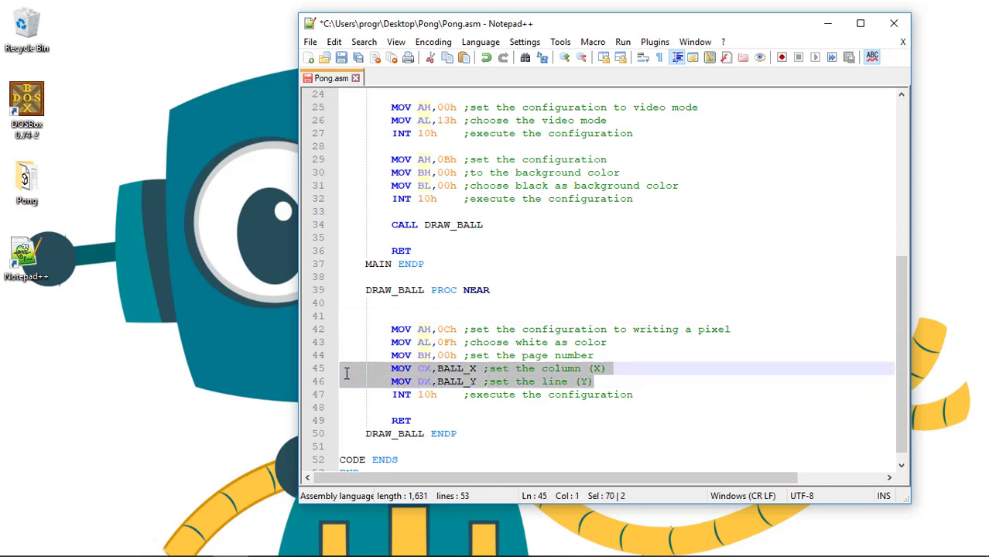
pyautogui.click(594, 381)
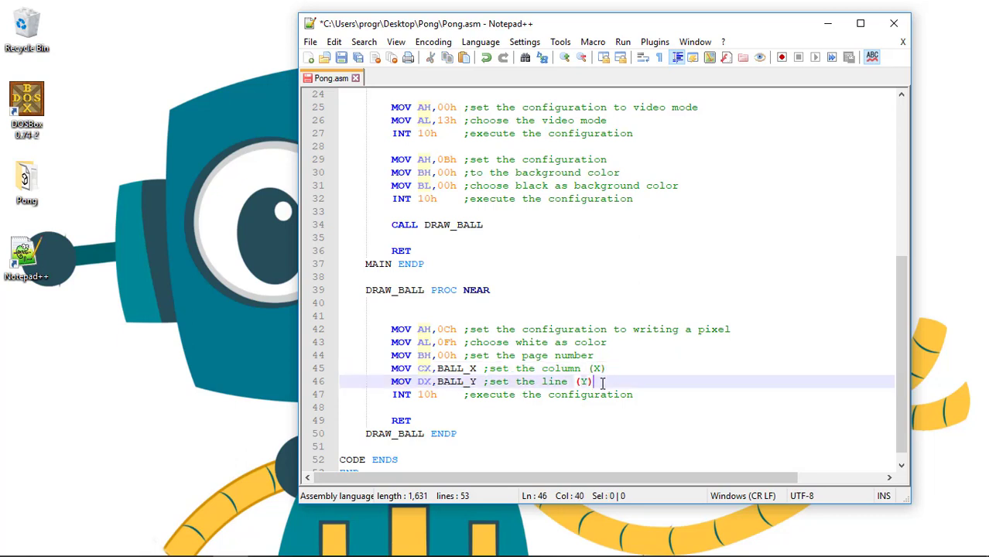
pyautogui.moveTo(585, 381); pyautogui.dragTo(472, 369)
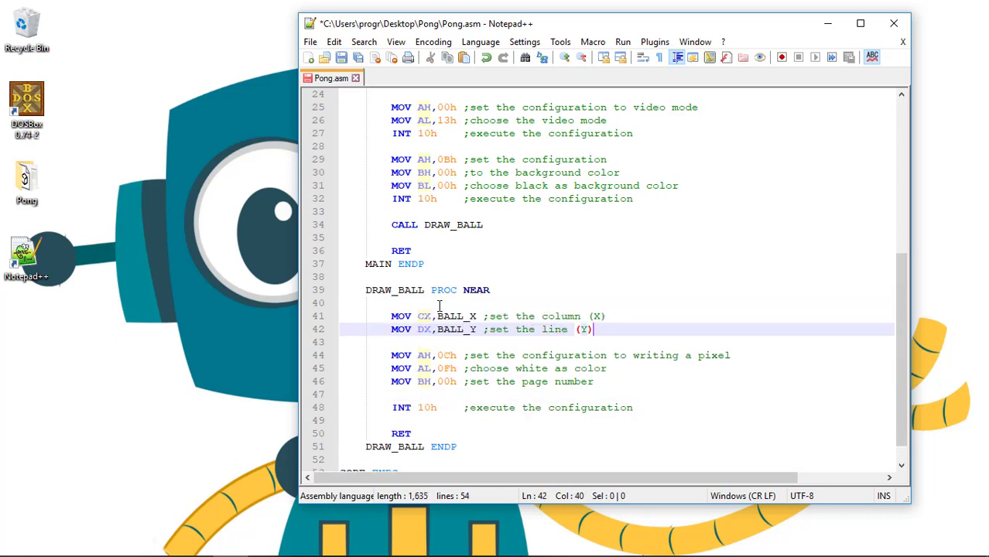
pyautogui.scroll(-3)
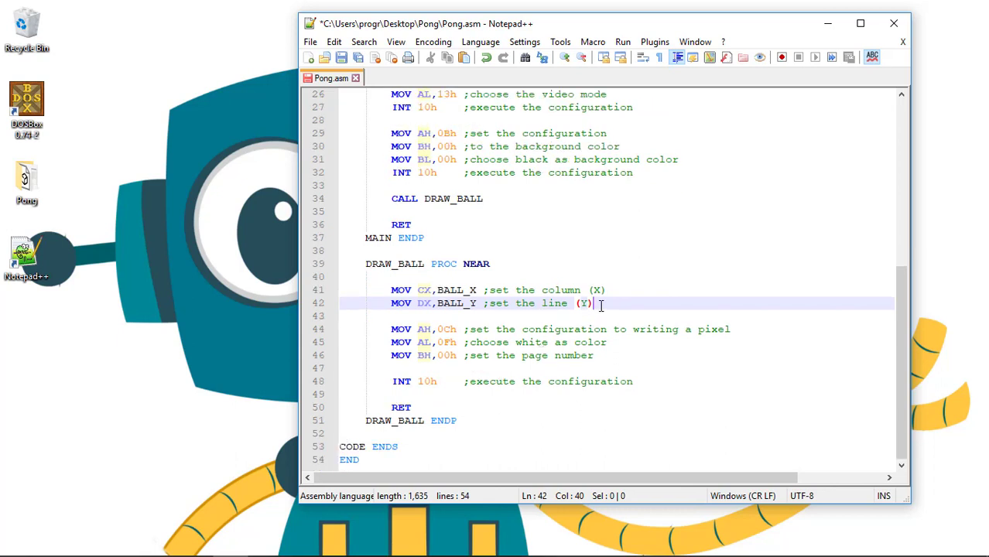
pyautogui.click(543, 290)
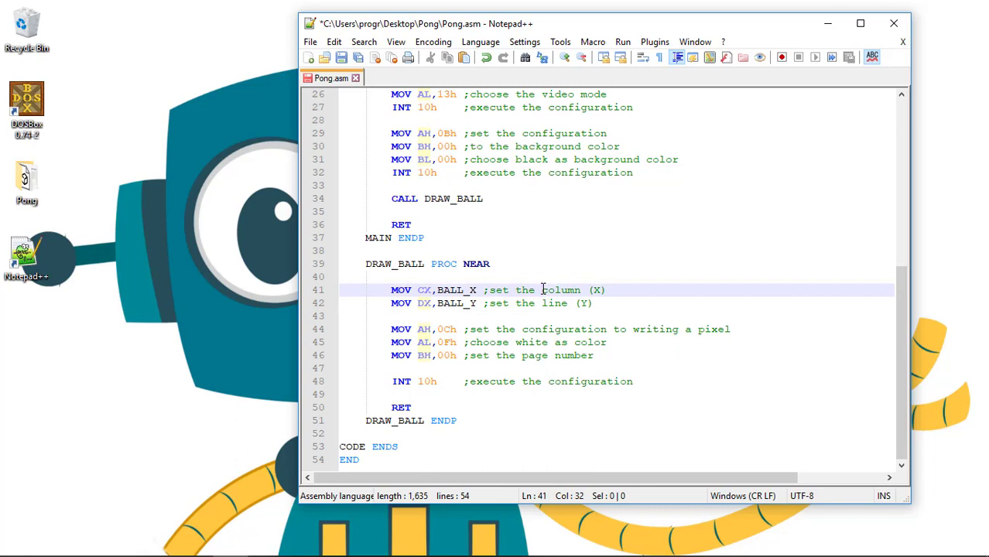
pyautogui.write('initial d')
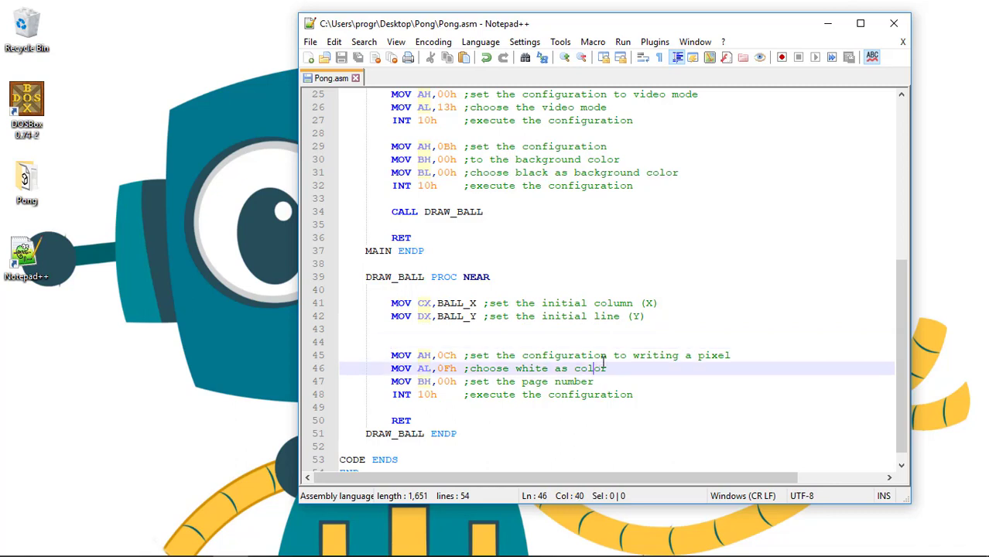
# Add the 'DRAW_BALL_HORIZONTAL:' label above MOV AH,0Ch with the pixel lines indented beneath.
pyautogui.click(498, 342)
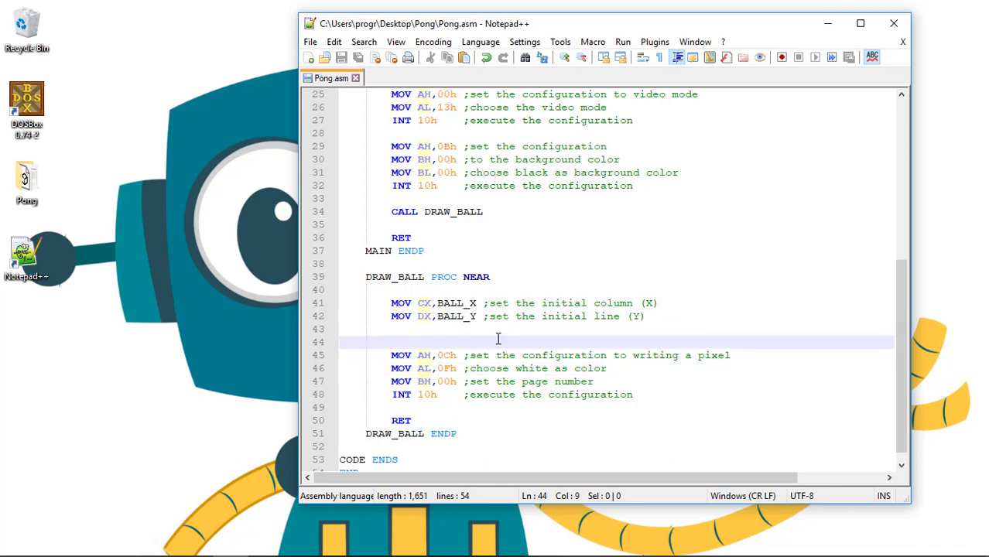
pyautogui.click(509, 328)
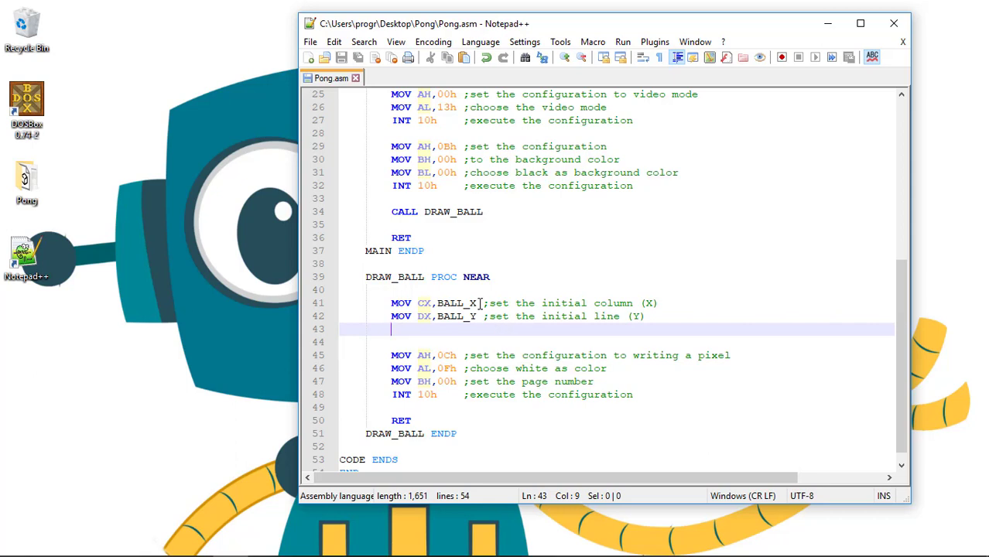
pyautogui.scroll(-3)
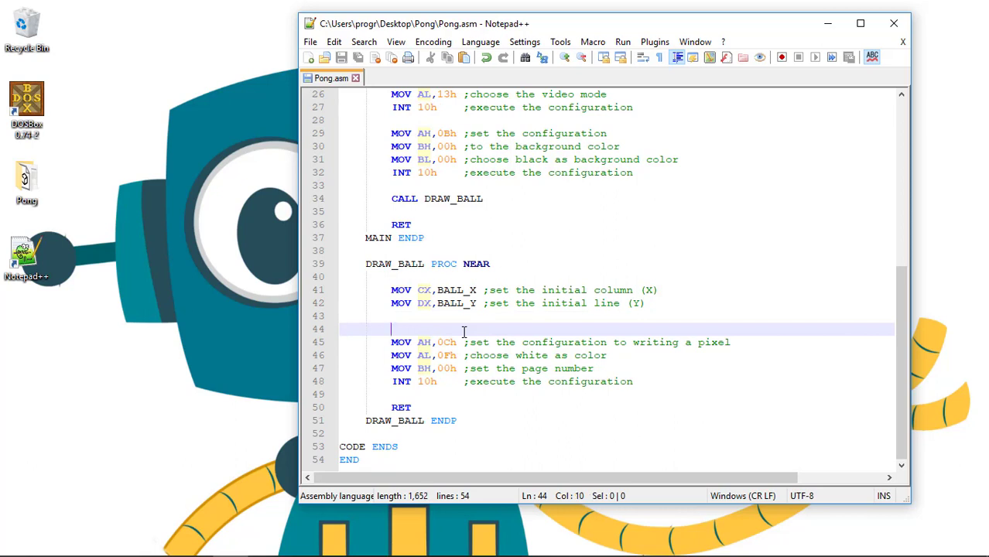
pyautogui.write('DRA')
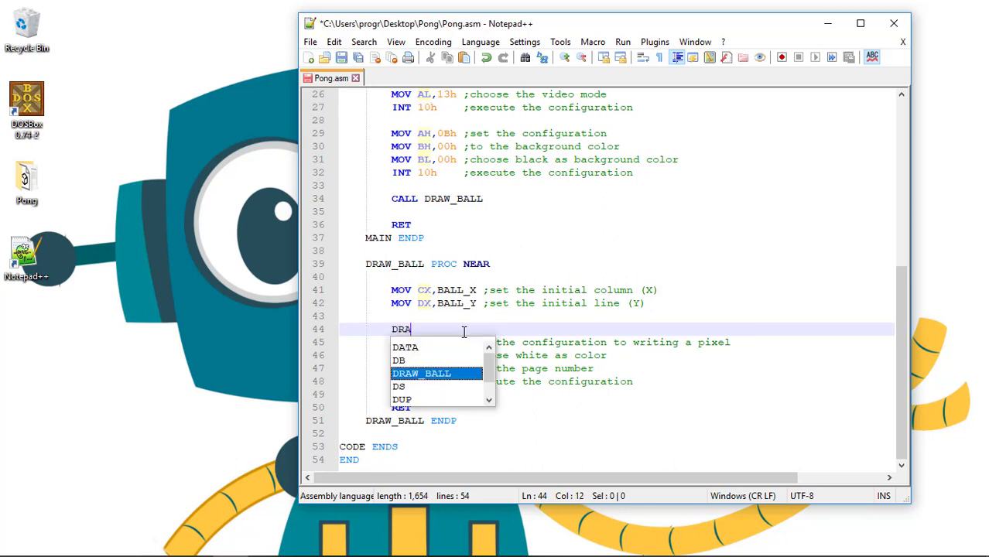
pyautogui.write('W_BALL_')
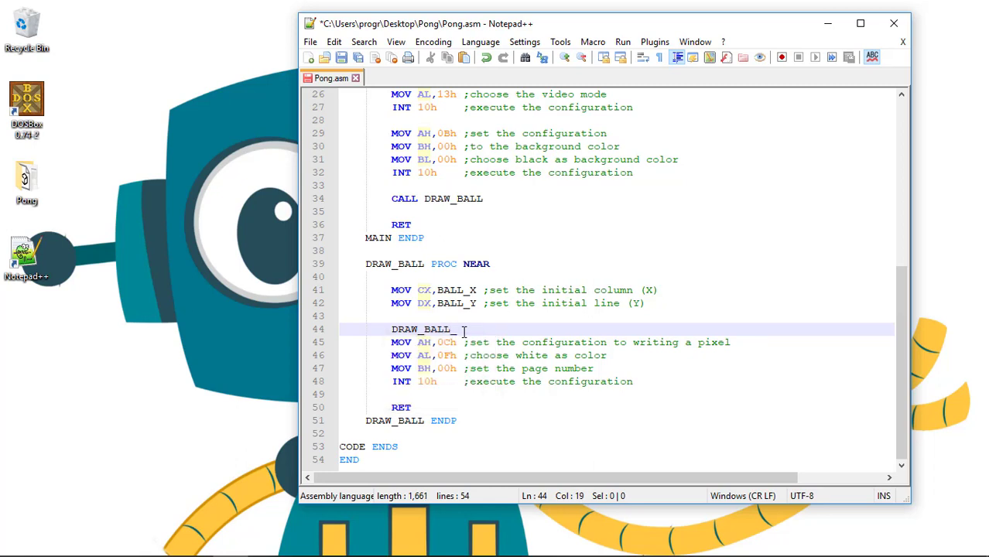
pyautogui.write('HORIZ')
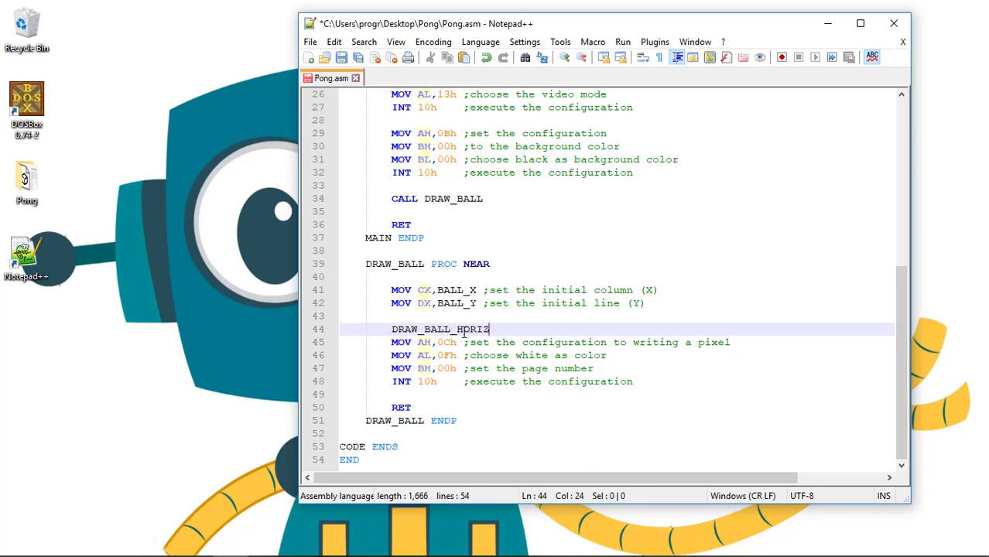
pyautogui.write('ONTAL:')
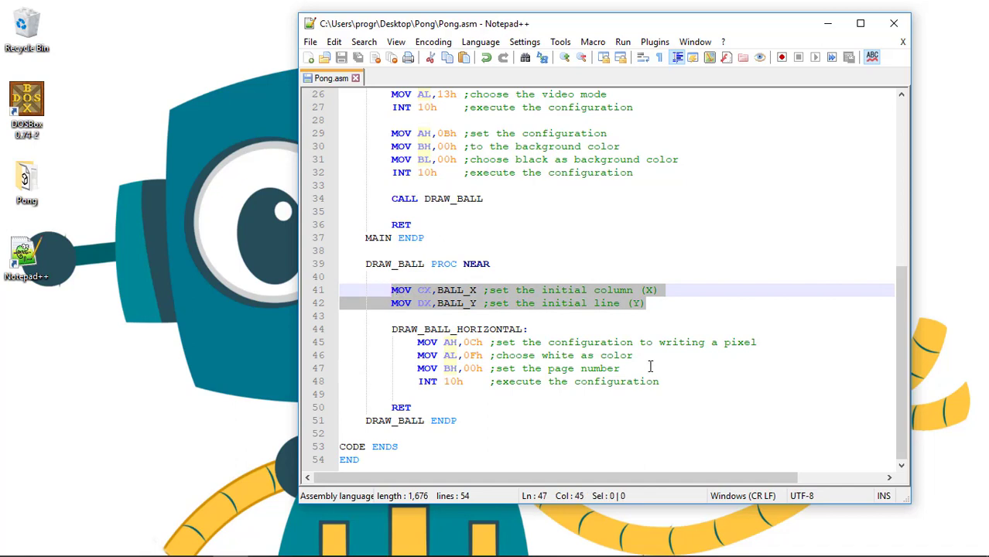
# Add 'INC CX ;CX = CX + 1' after the INT 10h pixel write.
pyautogui.press('enter')
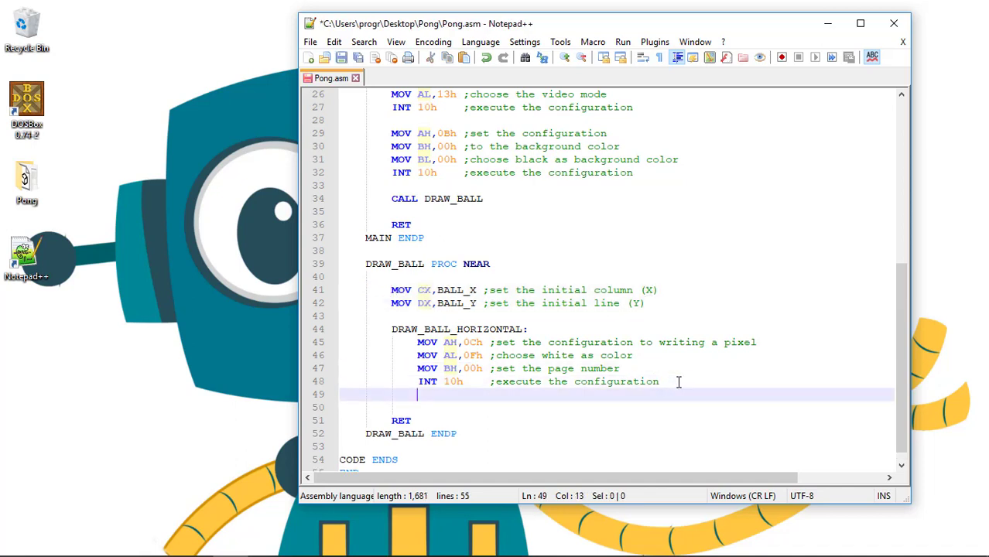
pyautogui.write('IN')
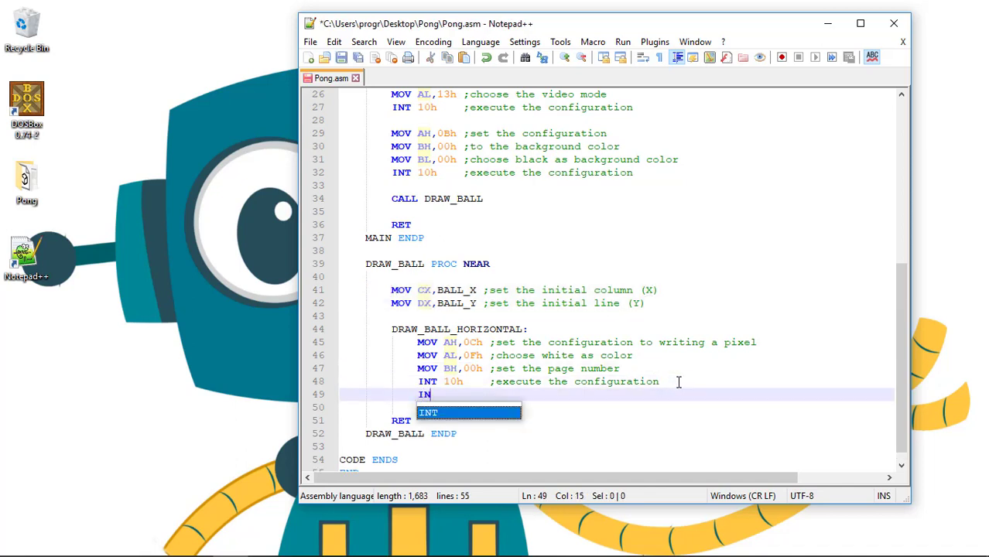
pyautogui.write('C')
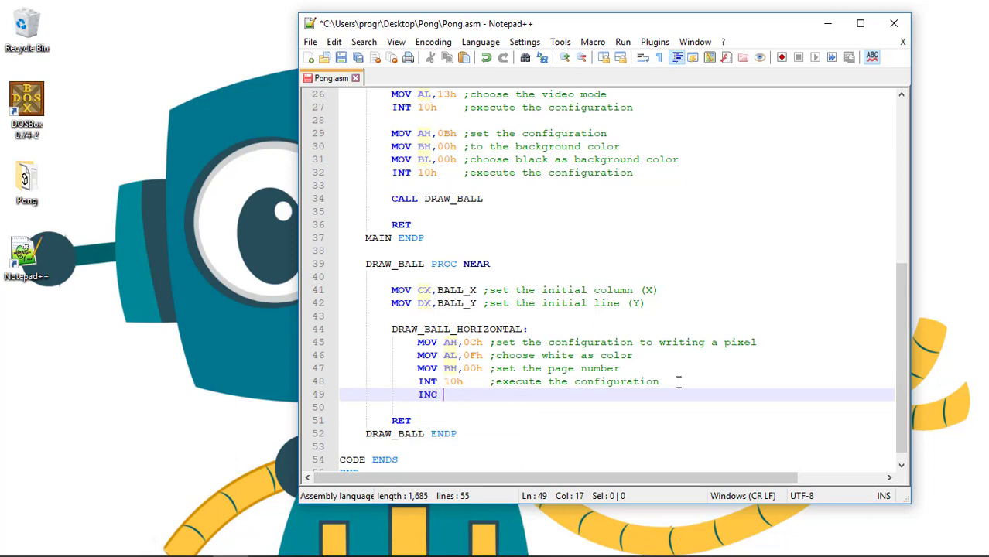
pyautogui.write('CX')
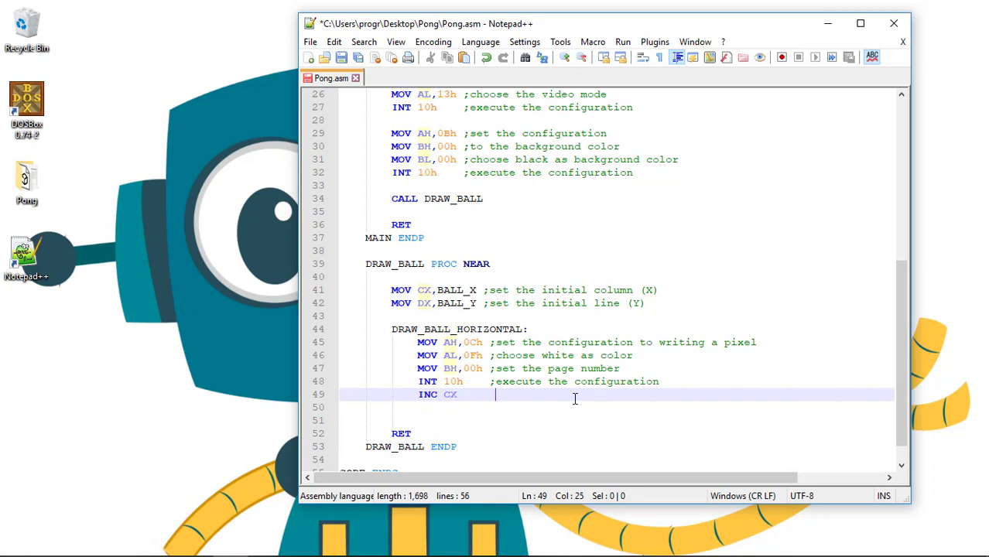
pyautogui.write(';CX')
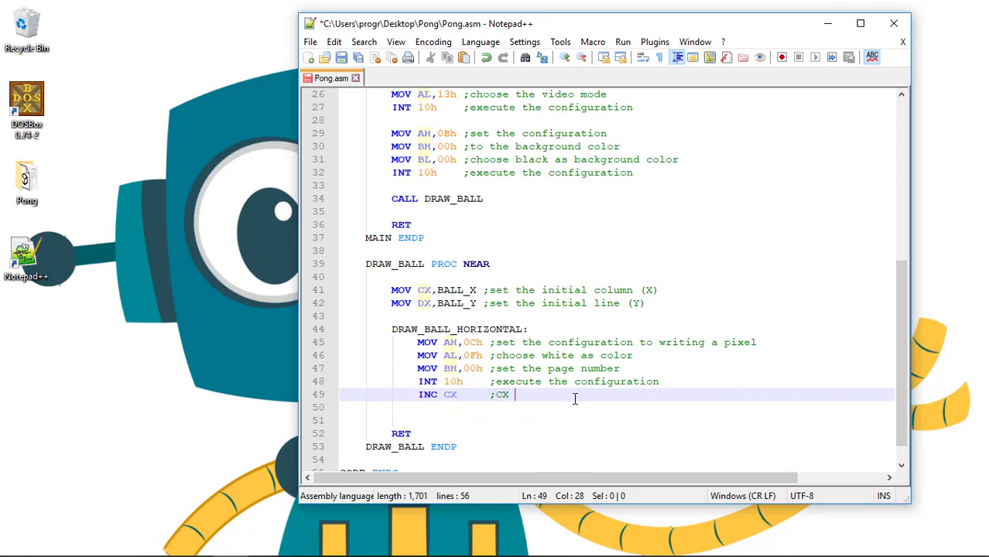
pyautogui.write('= CX + 1')
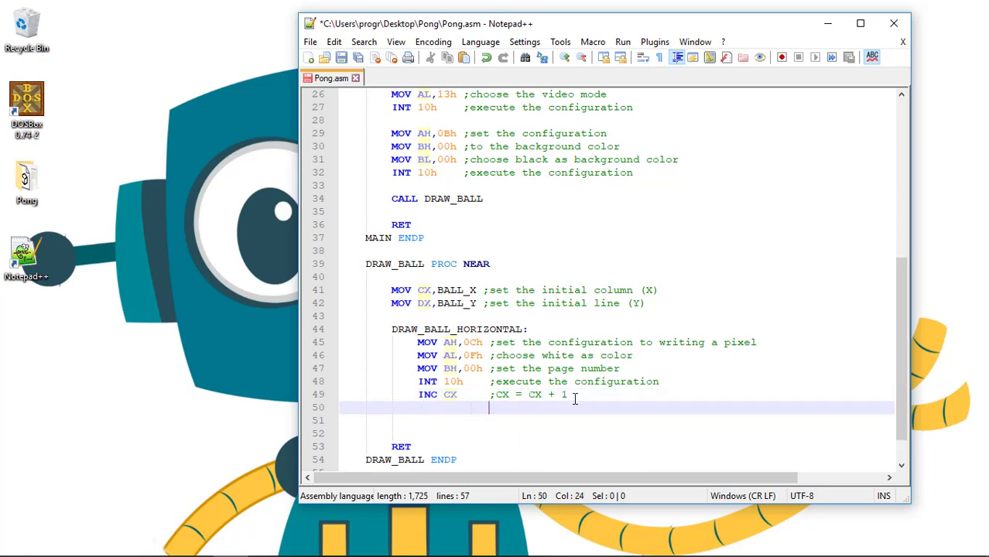
# Start the comment ';CX - BALL_X > BALL_SIZE (Y ->' below INC CX.
pyautogui.write(';CX')
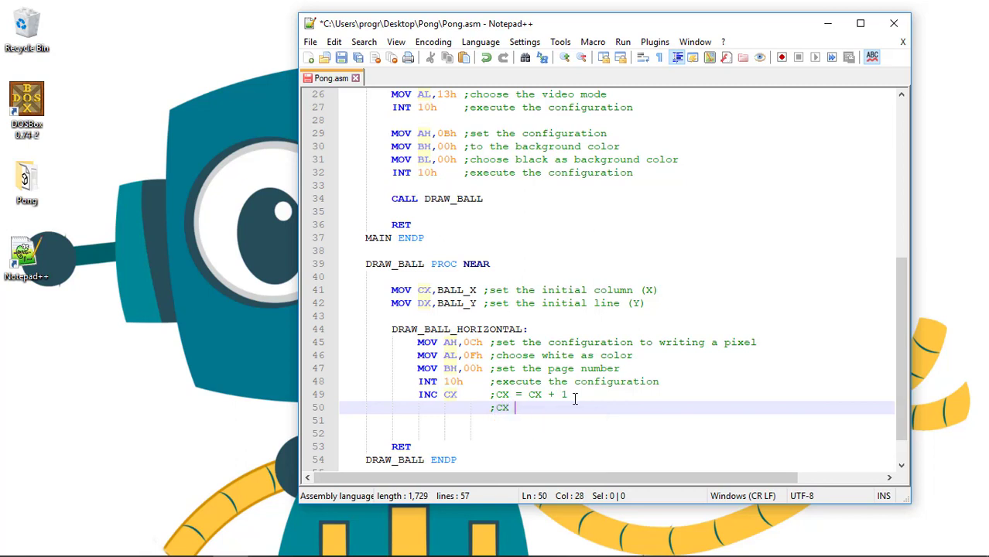
pyautogui.write('-')
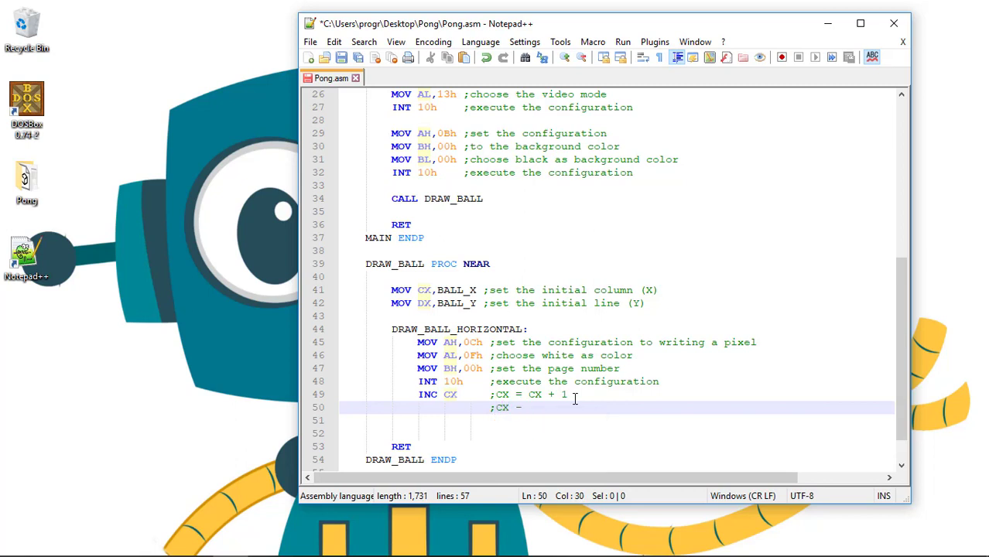
pyautogui.write('BALL_X')
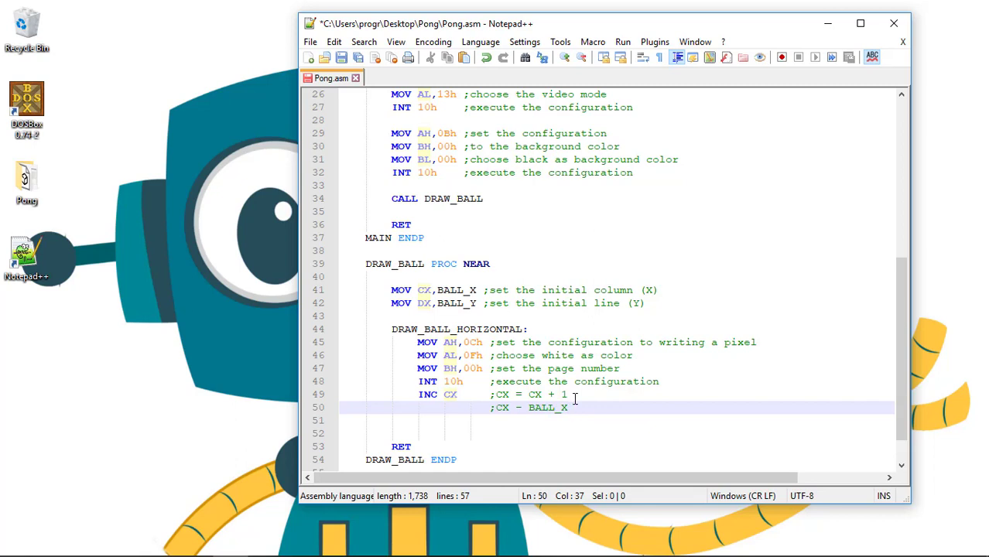
pyautogui.write('>')
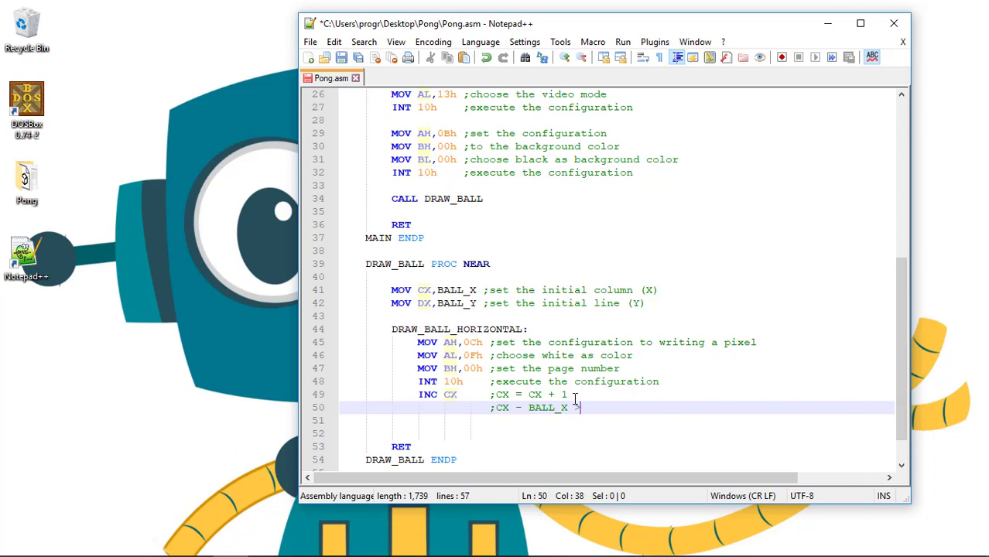
pyautogui.write('BALL_SIZE')
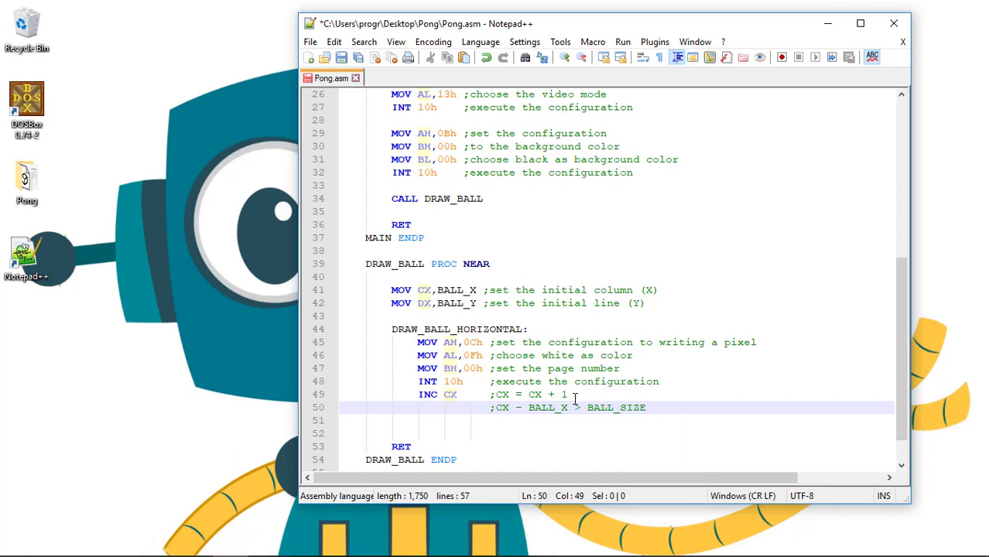
pyautogui.write('(')
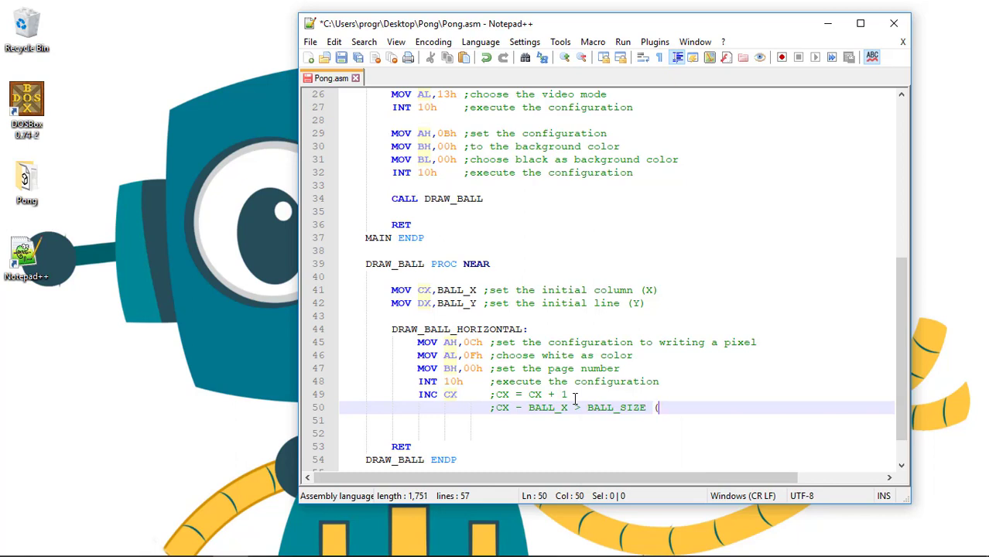
pyautogui.write('y')
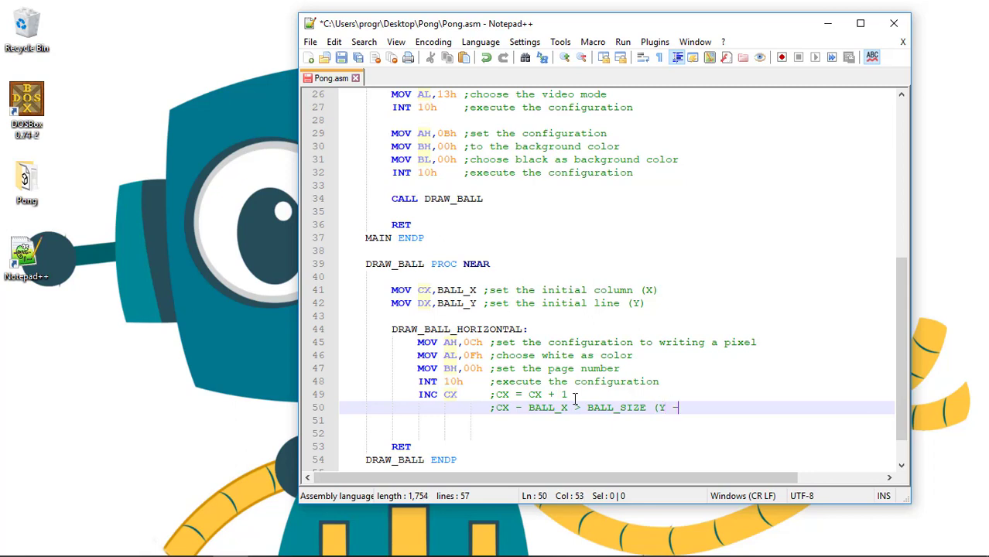
pyautogui.write('->')
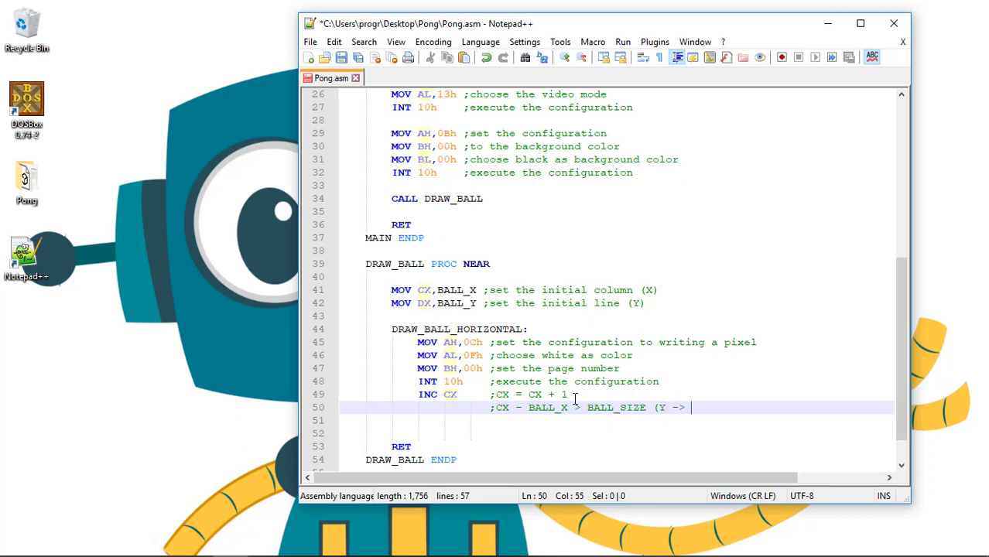
# Finish it: 'We go to the next line, N -> We continue to the next column'.
pyautogui.write('W')
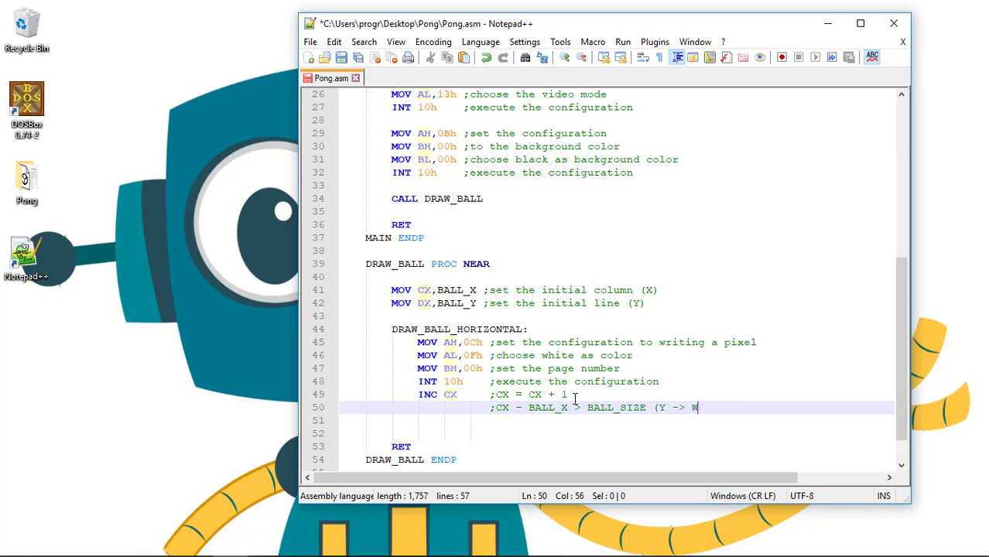
pyautogui.write('e go')
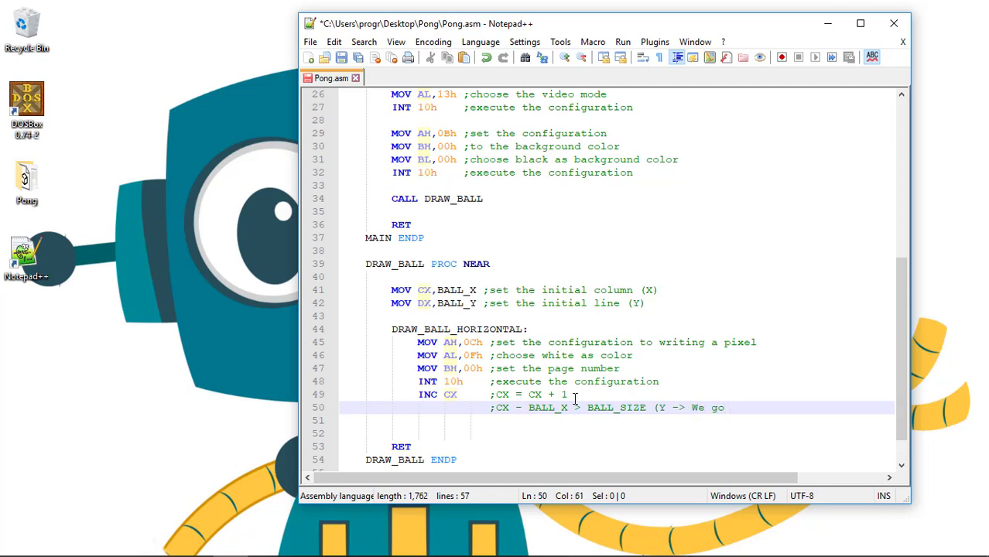
pyautogui.write('to the next')
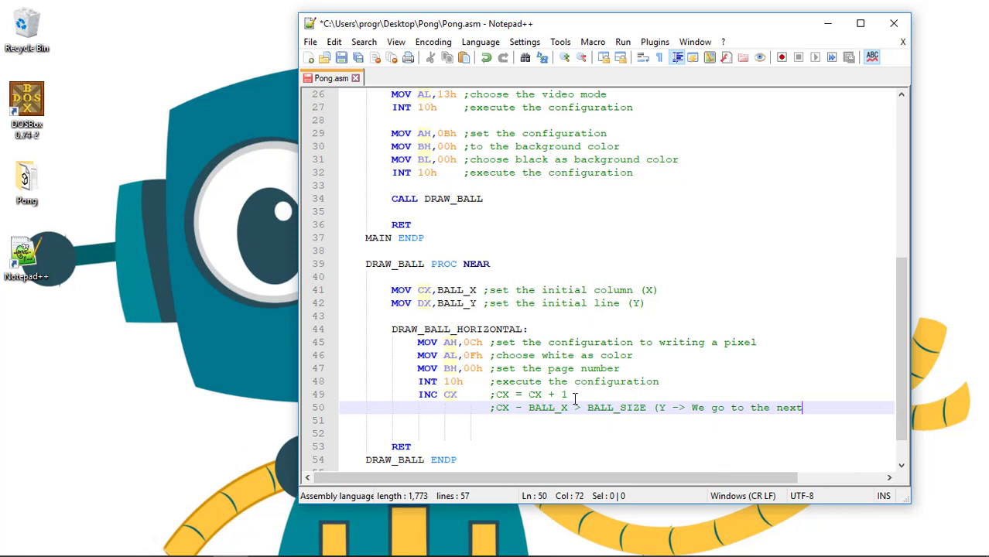
pyautogui.write('line,')
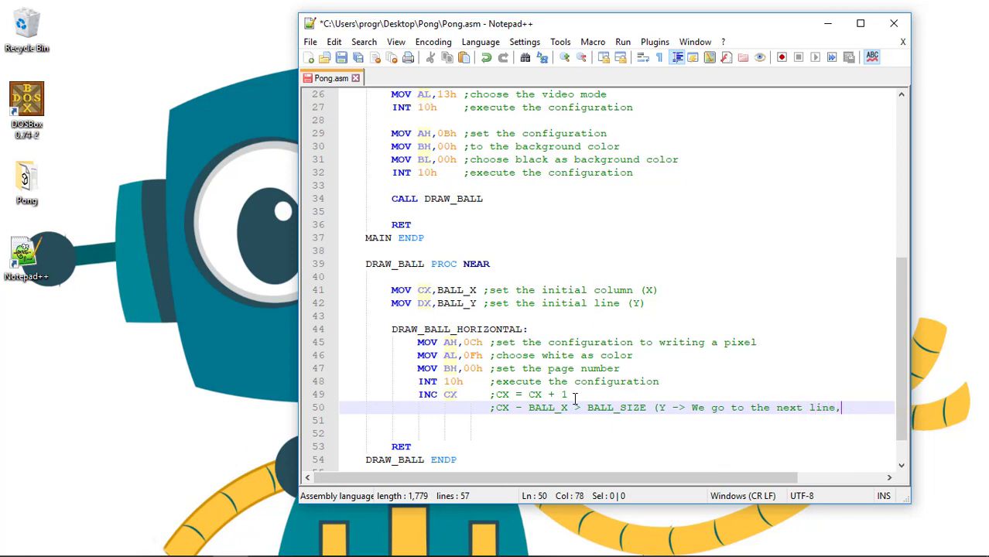
pyautogui.write('N -> We go to the next')
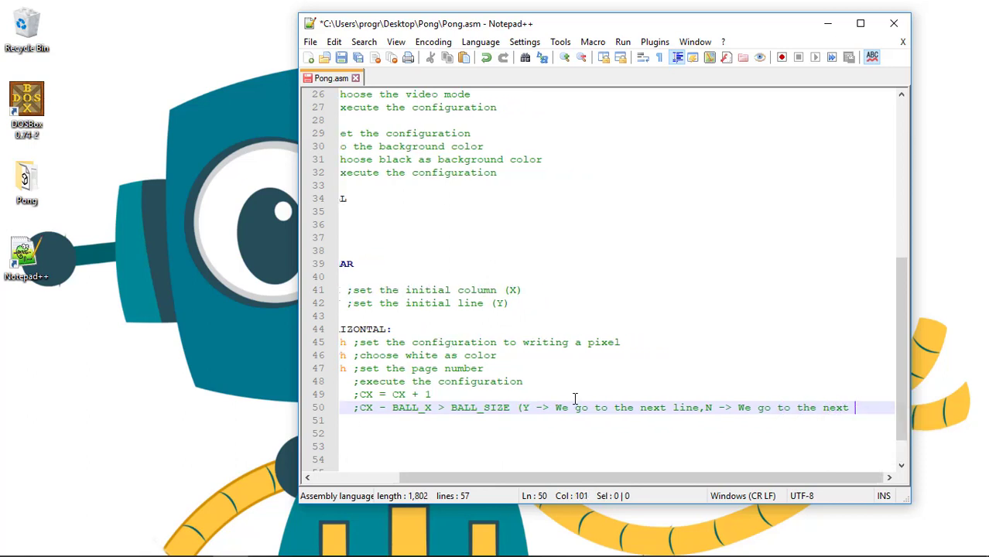
pyautogui.write('column')
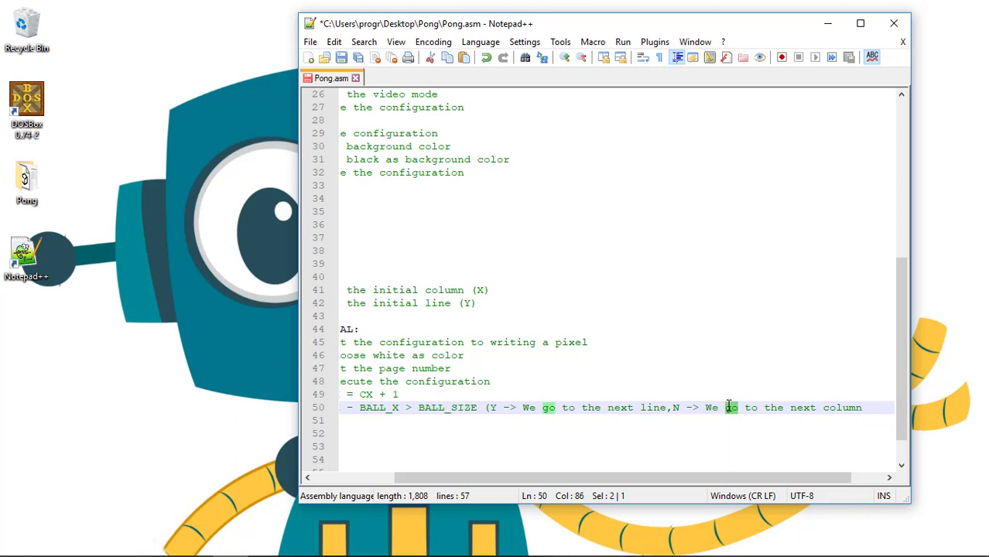
pyautogui.write('continue')
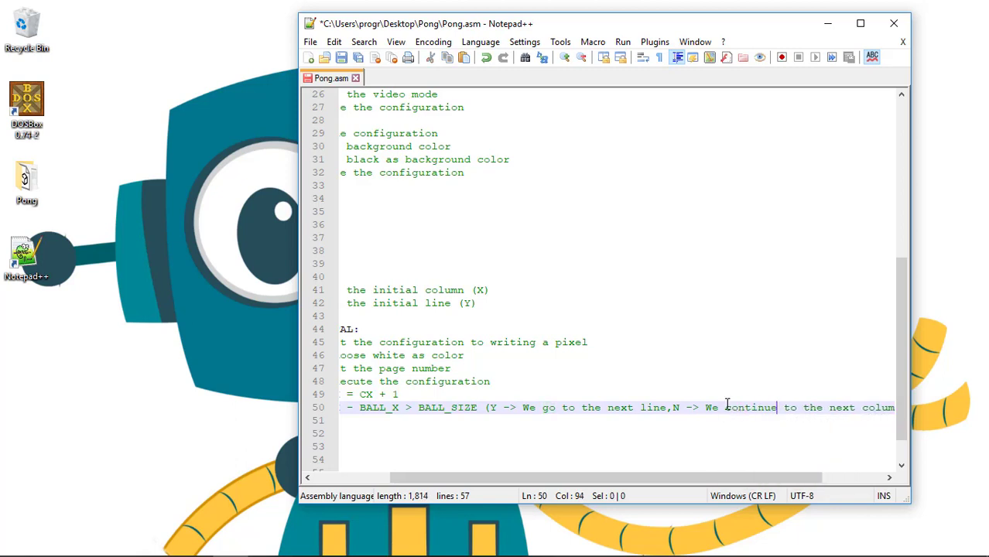
pyautogui.hscroll(-3)
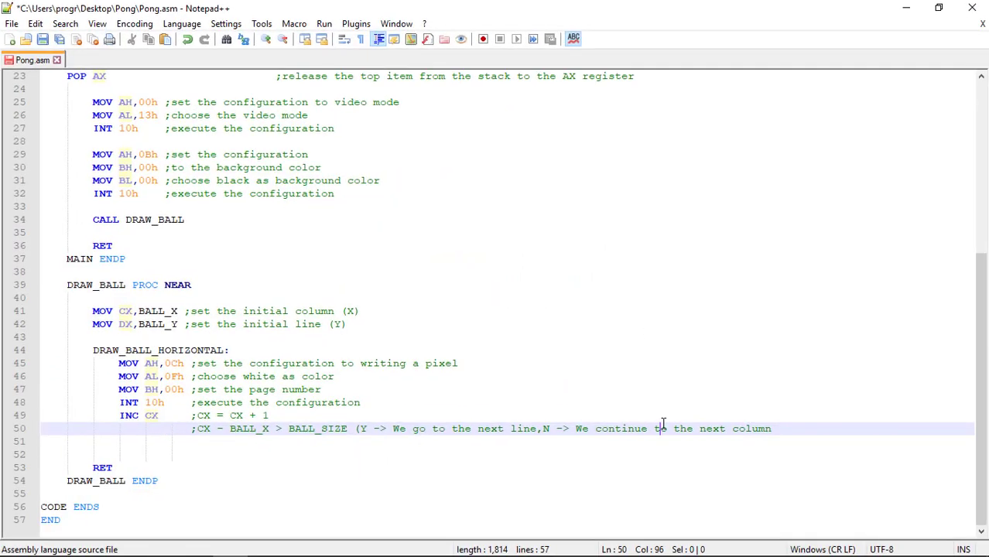
# Begin a MOV AX instruction ahead of the CX - BALL_X comparison comment on line 50.
pyautogui.click(172, 441)
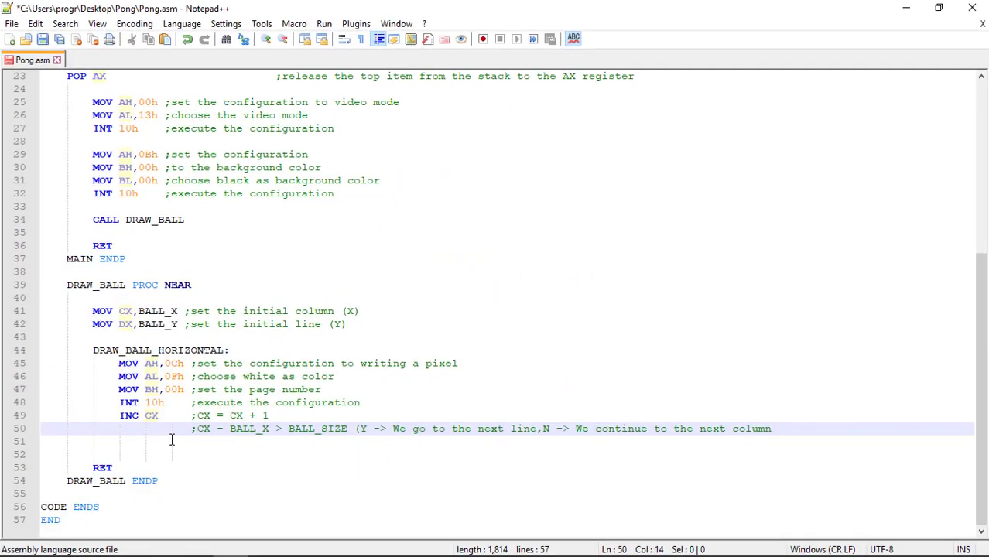
pyautogui.press('backspace')
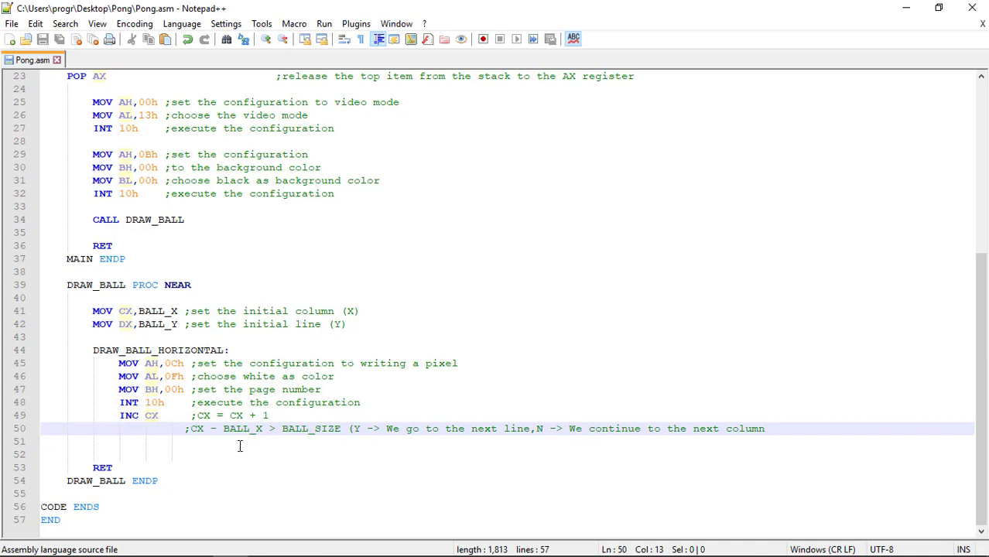
pyautogui.moveTo(319, 463)
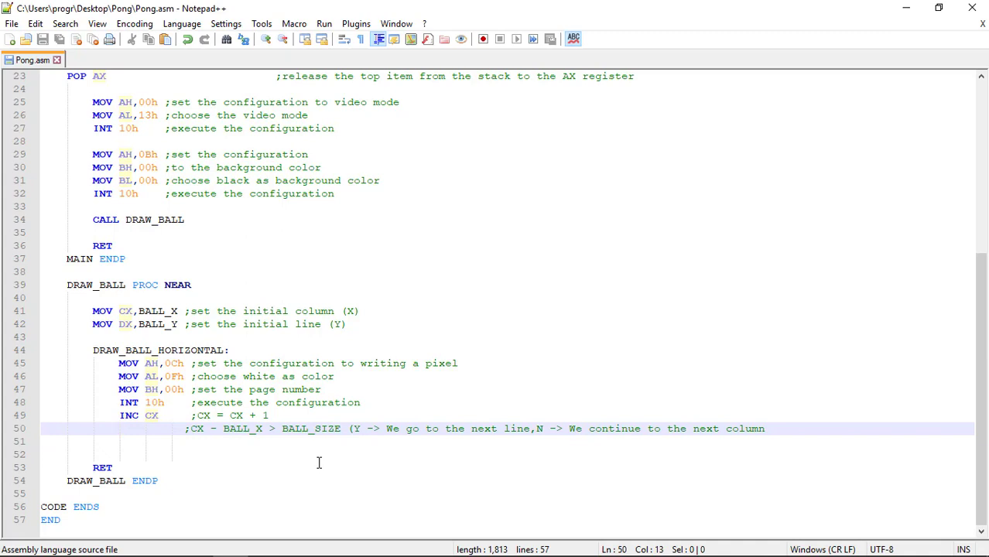
pyautogui.write('X')
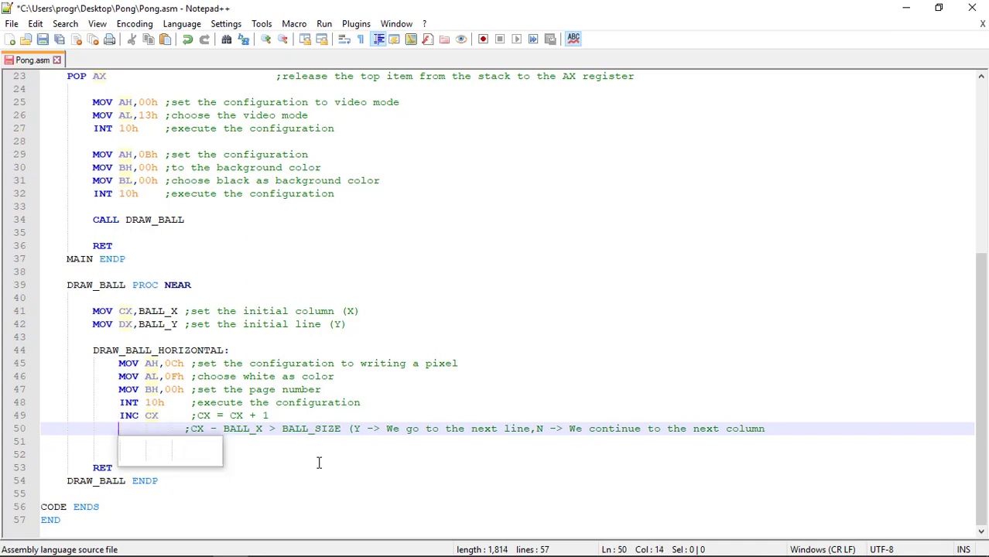
pyautogui.write('MOV AX,')
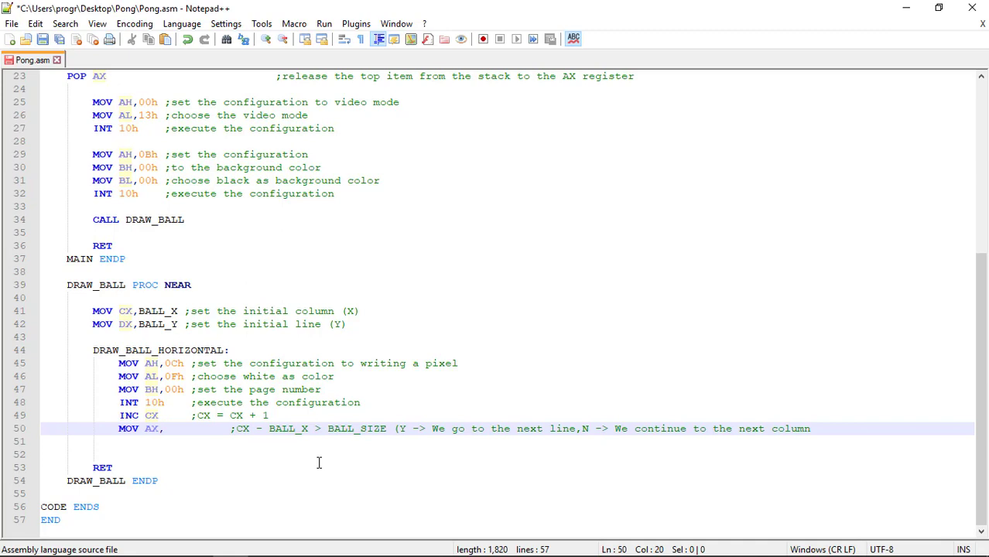
# Write MOV AX,CX, SUB AX,BALL_X and CMP AX,BALL_SIZE for the column-width check.
pyautogui.write('CX')
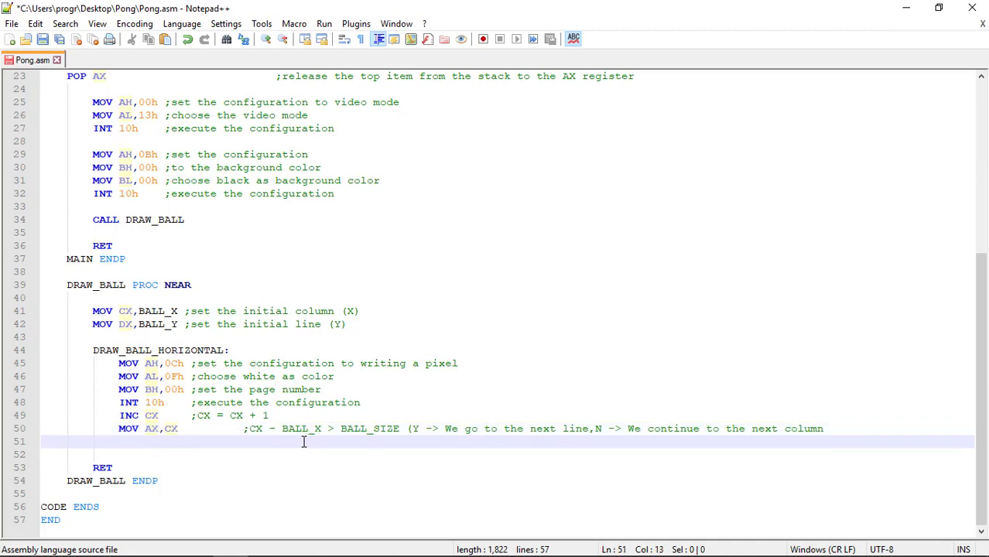
pyautogui.write('SUB')
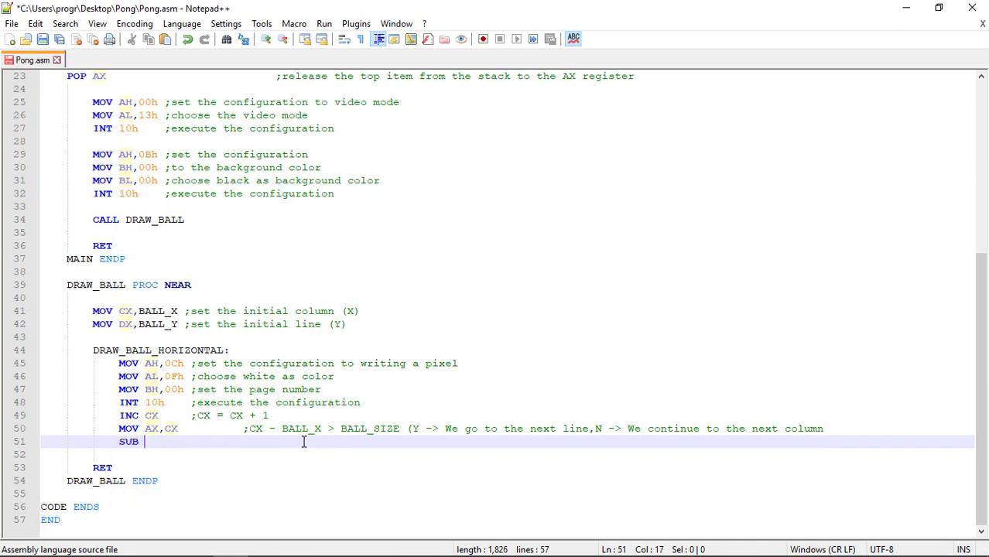
pyautogui.write('AX')
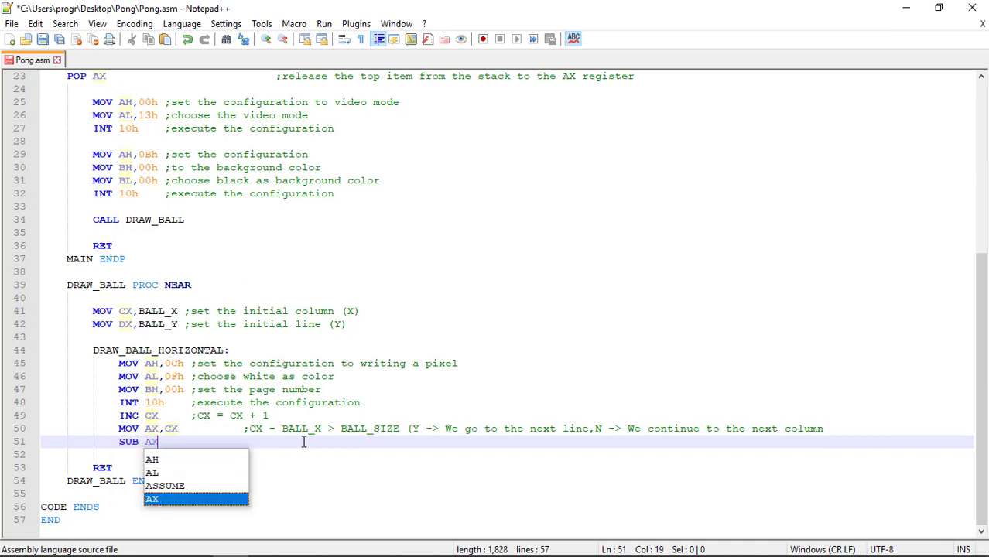
pyautogui.write(',')
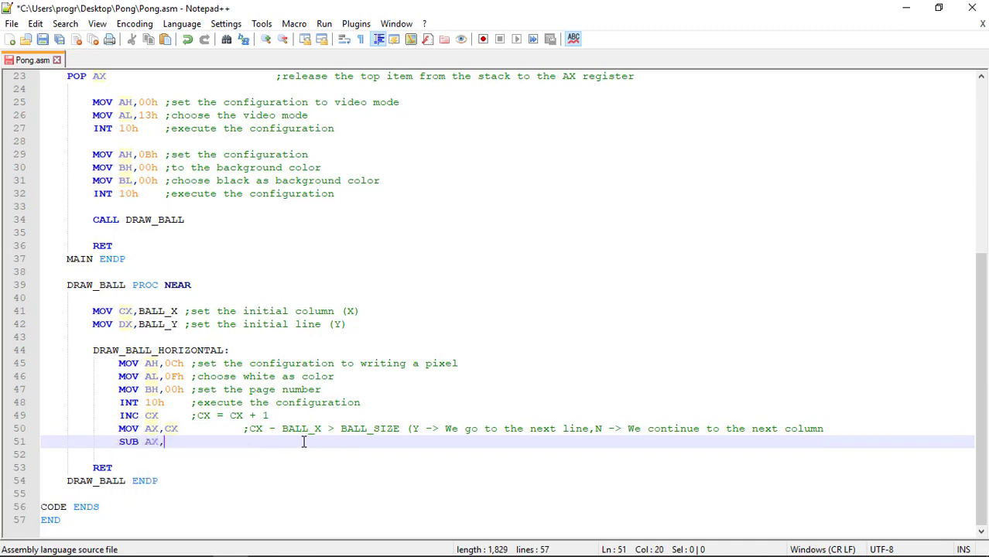
pyautogui.write('BALL_X')
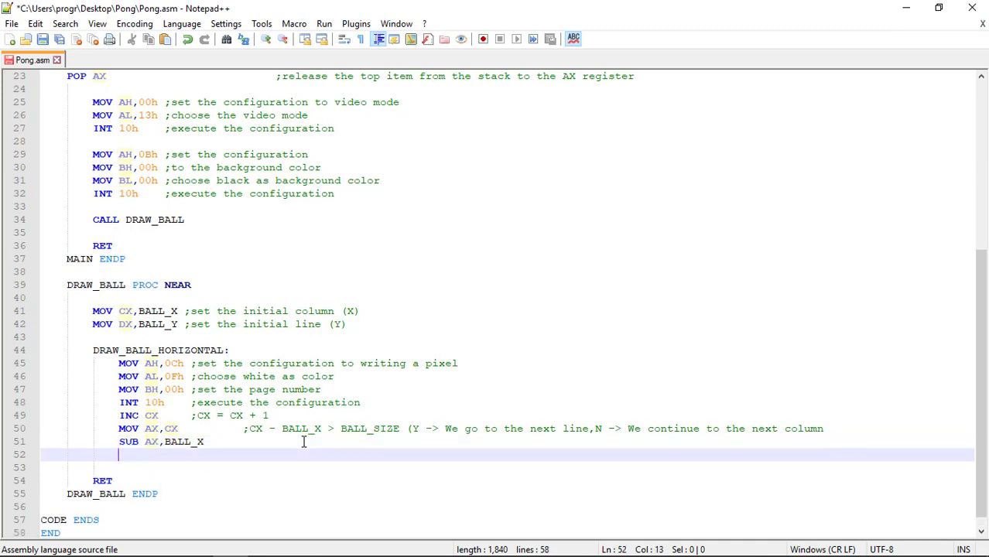
pyautogui.write('CMP')
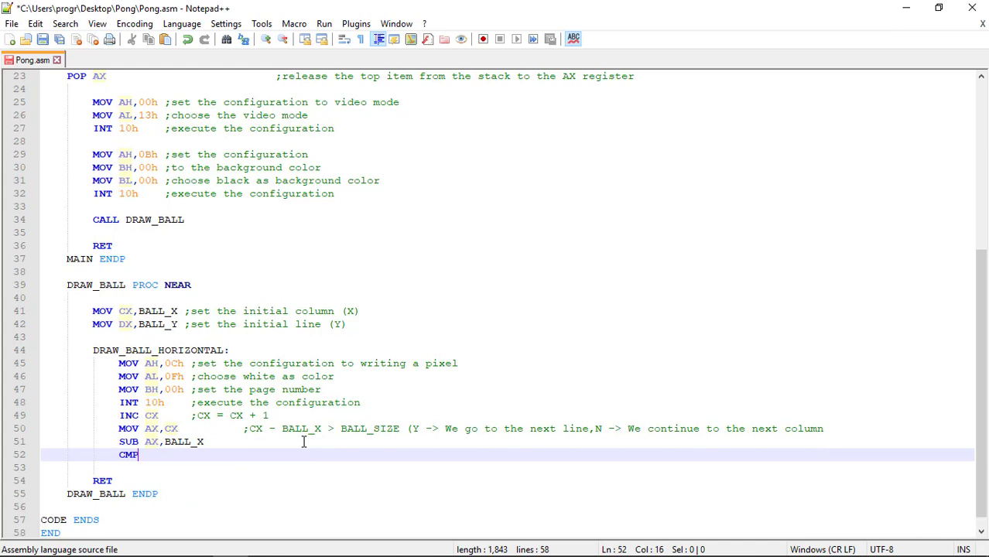
pyautogui.write('AX,')
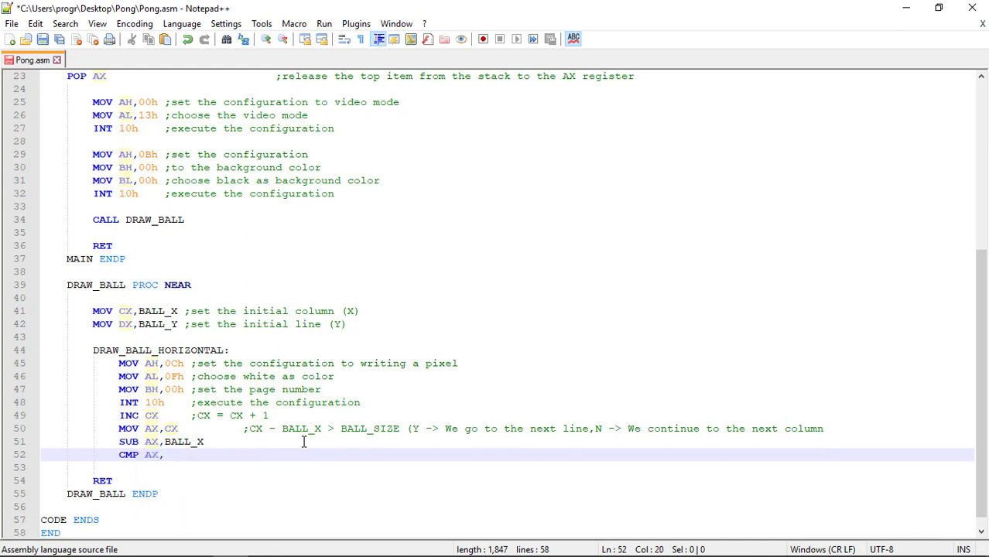
pyautogui.write('BALL_SIZE')
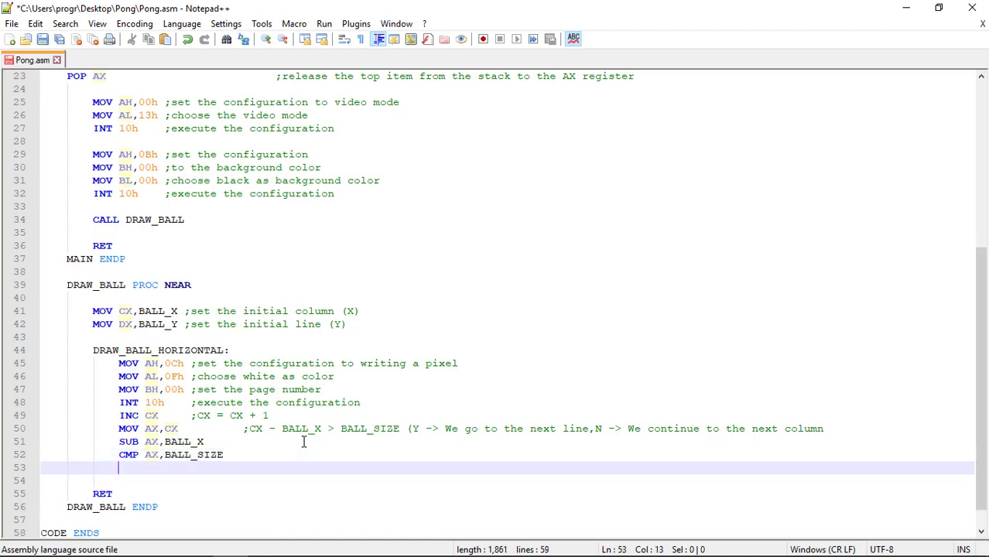
# Add JNG DRAW_BALL_HORIZONTAL to loop back, followed by a new blank line.
pyautogui.write('j')
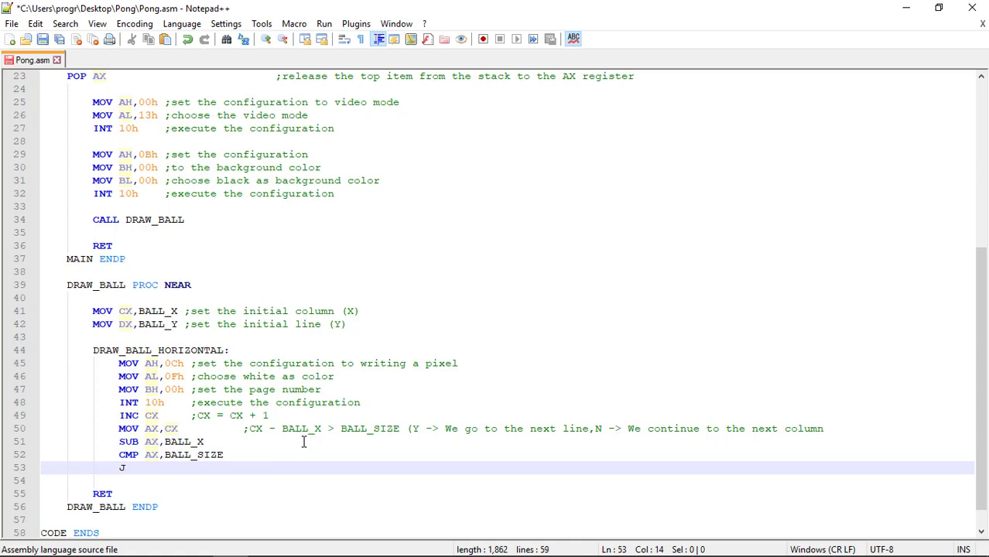
pyautogui.write('NG')
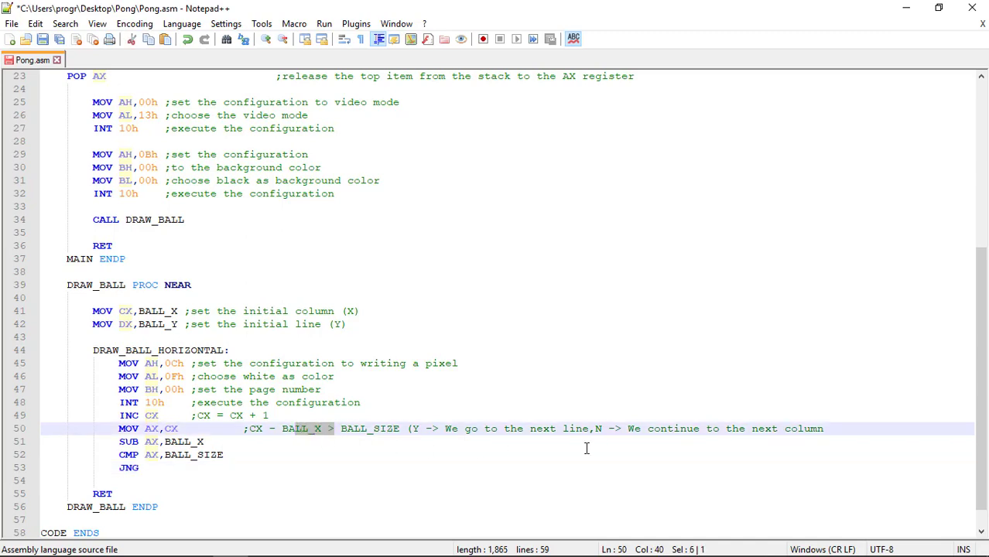
pyautogui.click(596, 429)
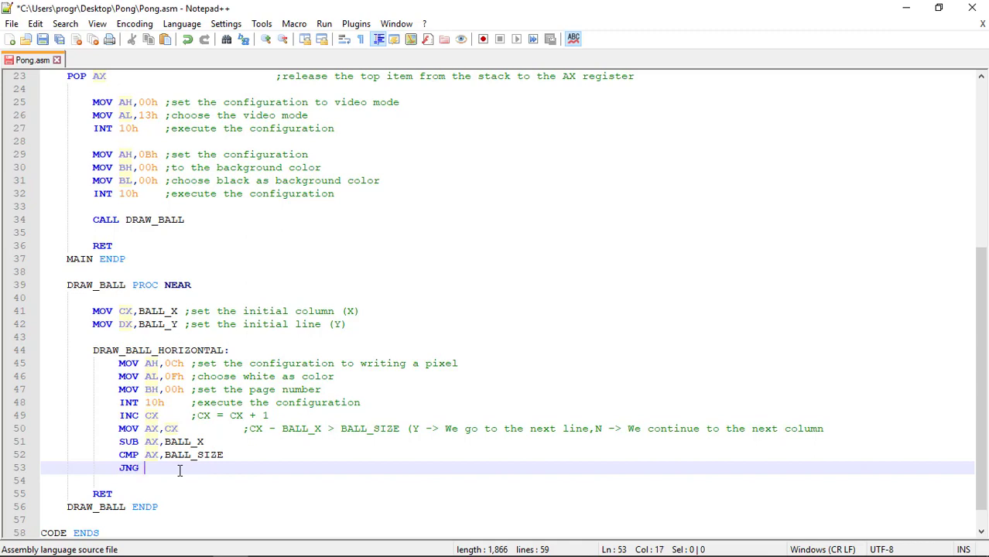
pyautogui.write('DRAW_BALL_HORIZONTAL')
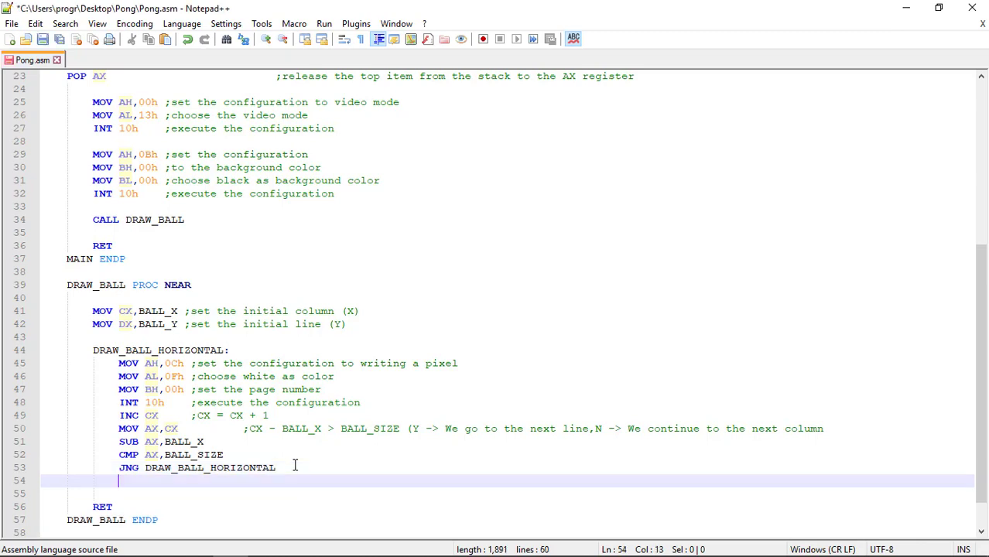
pyautogui.press('enter')
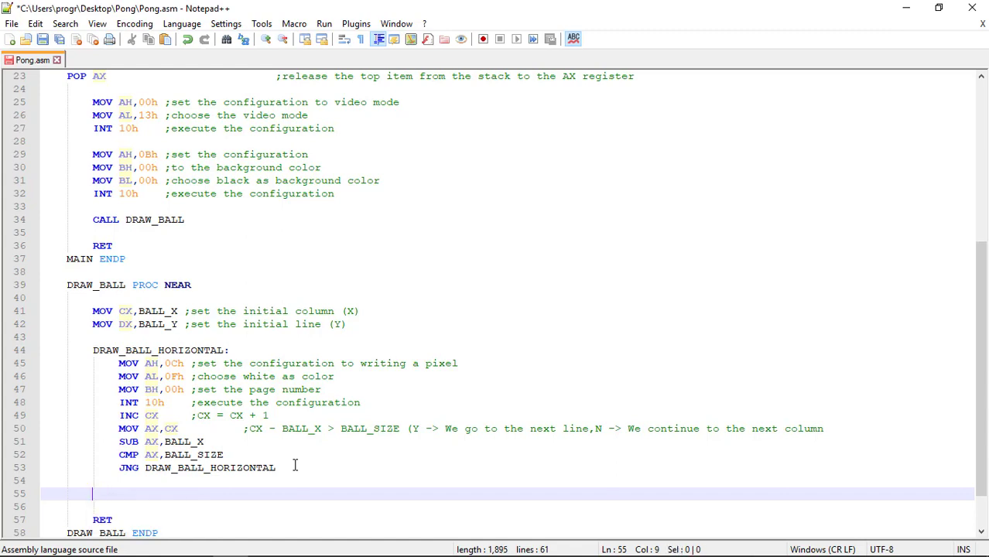
# Write a DRAW_BALL_VERTICAL: label on the blank line below the JNG.
pyautogui.write('DRAW_BALL_HORIZONTAL')
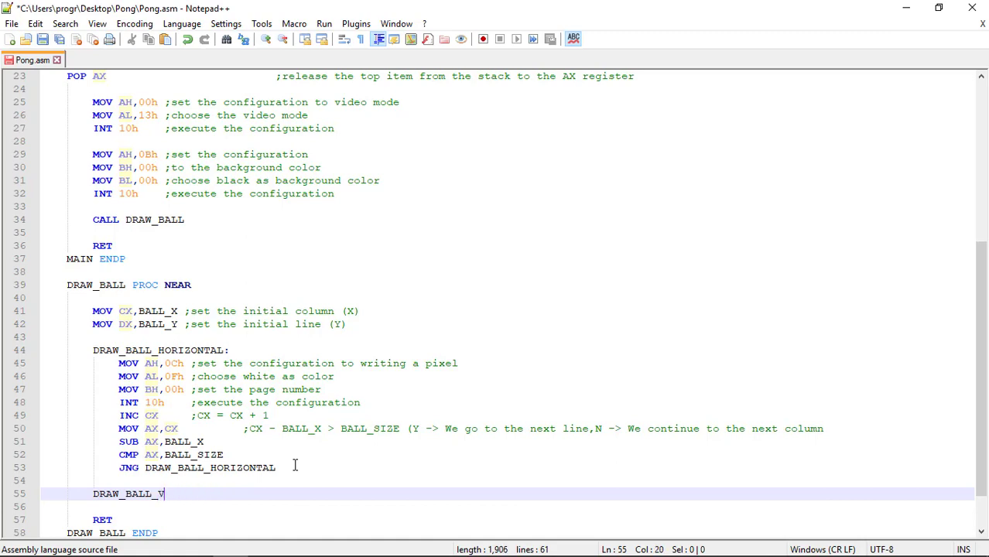
pyautogui.write('ERTICAL')
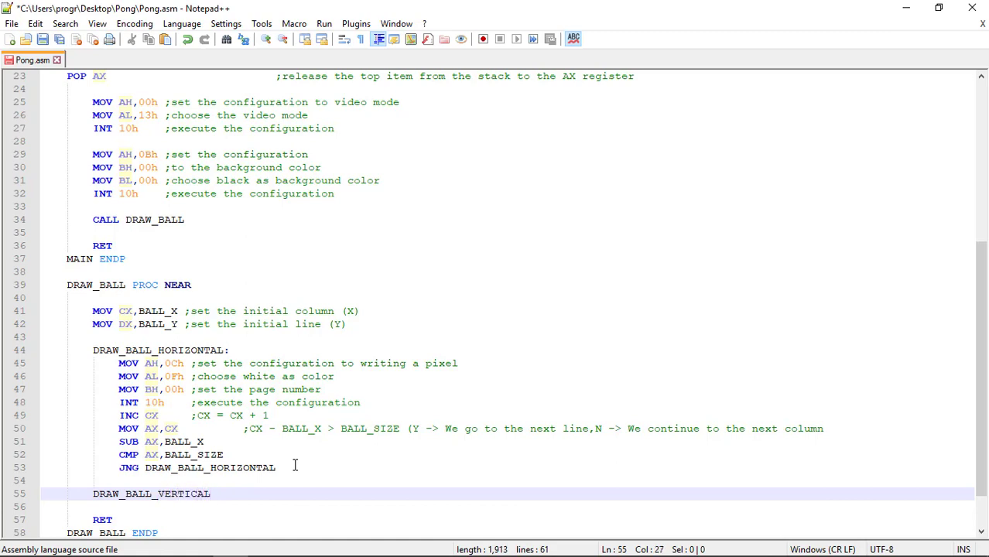
pyautogui.write(':')
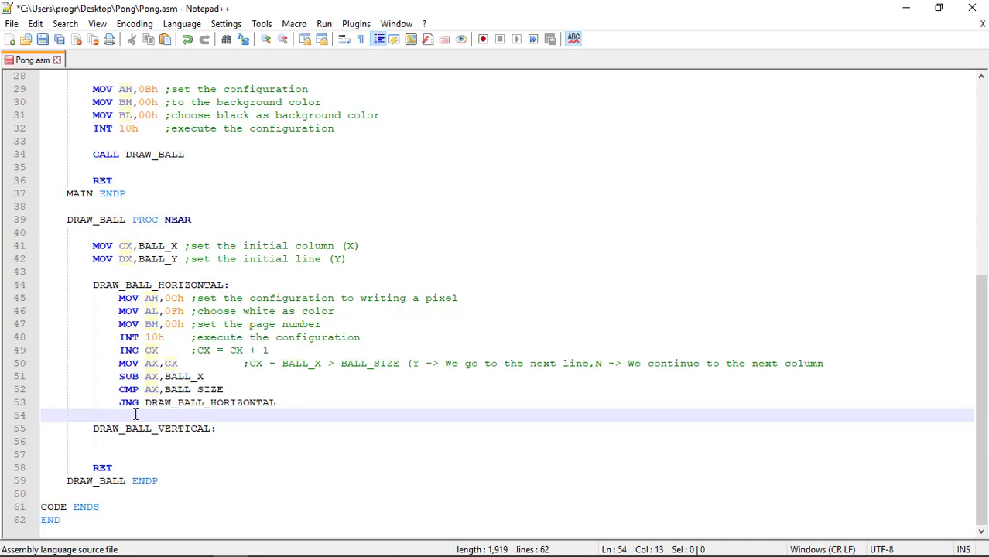
# Write MOV CX,BALL_X and INC DX after the horizontal loop.
pyautogui.write('MOV')
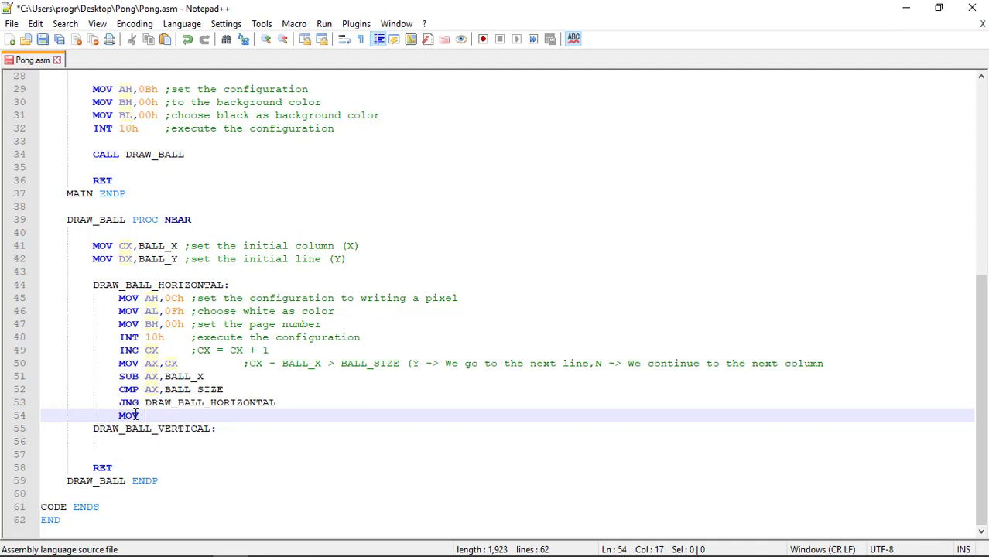
pyautogui.write('CX,')
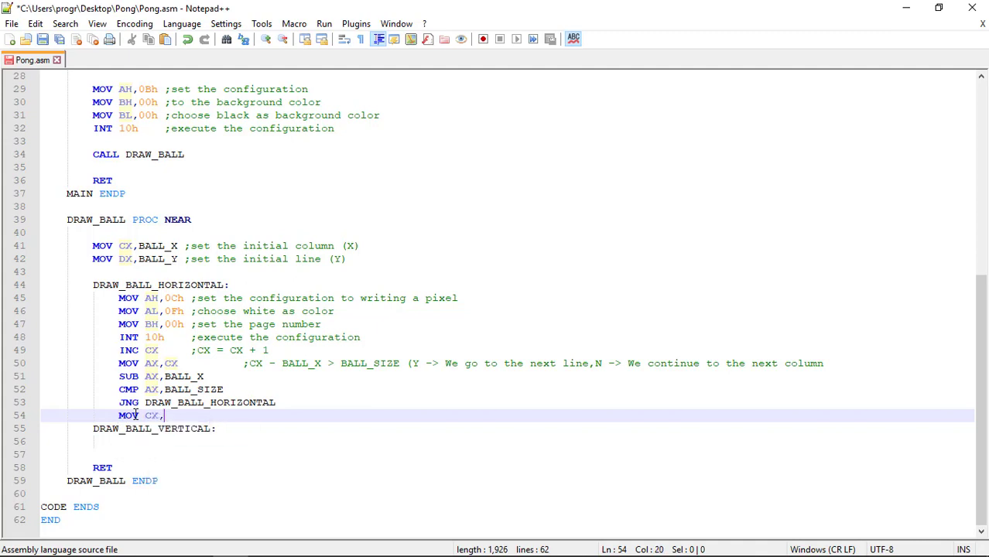
pyautogui.write('BALL_X')
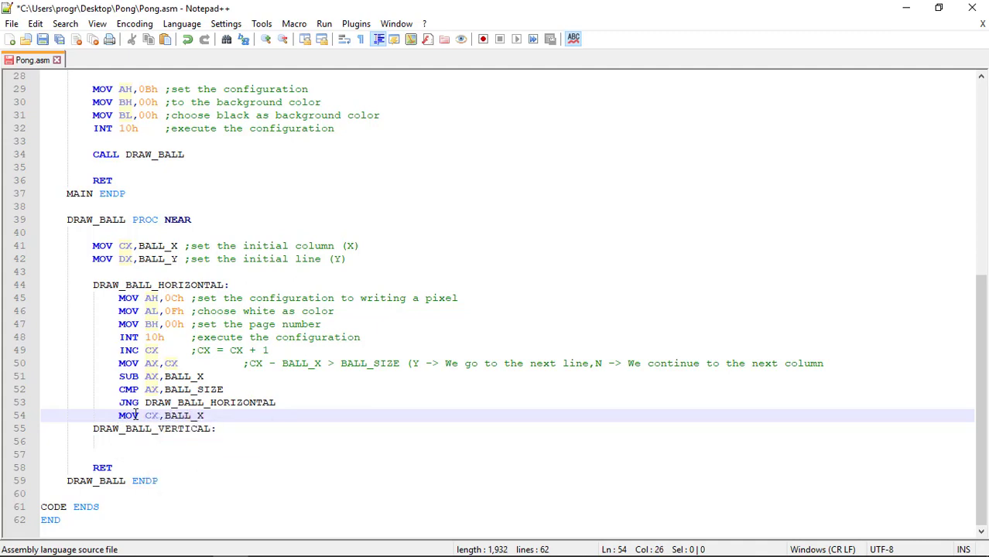
pyautogui.write('INC')
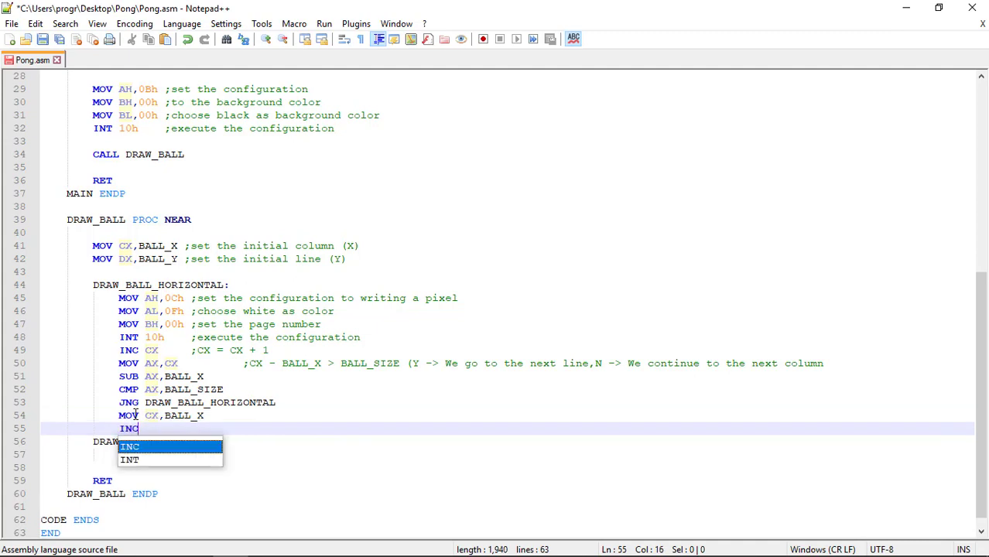
pyautogui.write('DX')
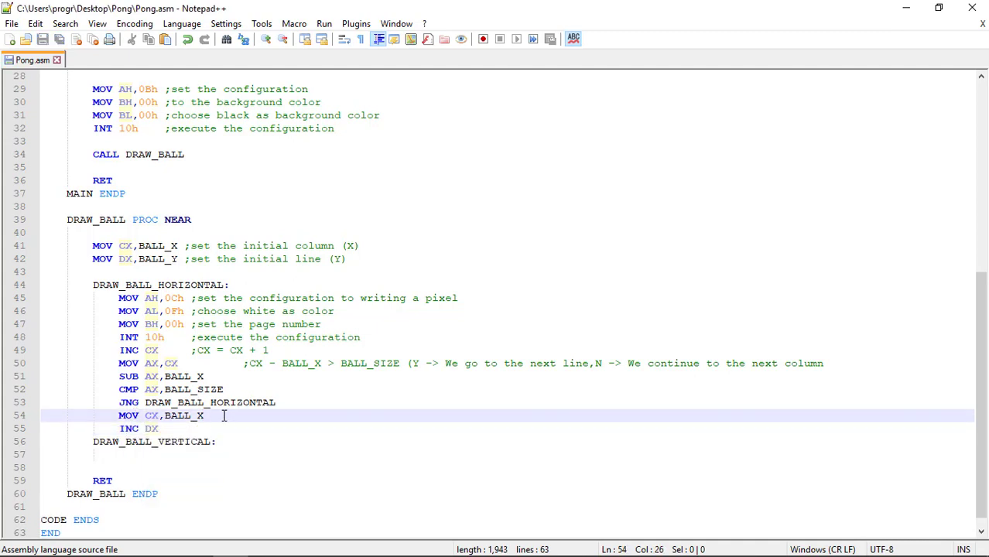
# Comment them as CX going back to the initial column and advancing one line.
pyautogui.write(';')
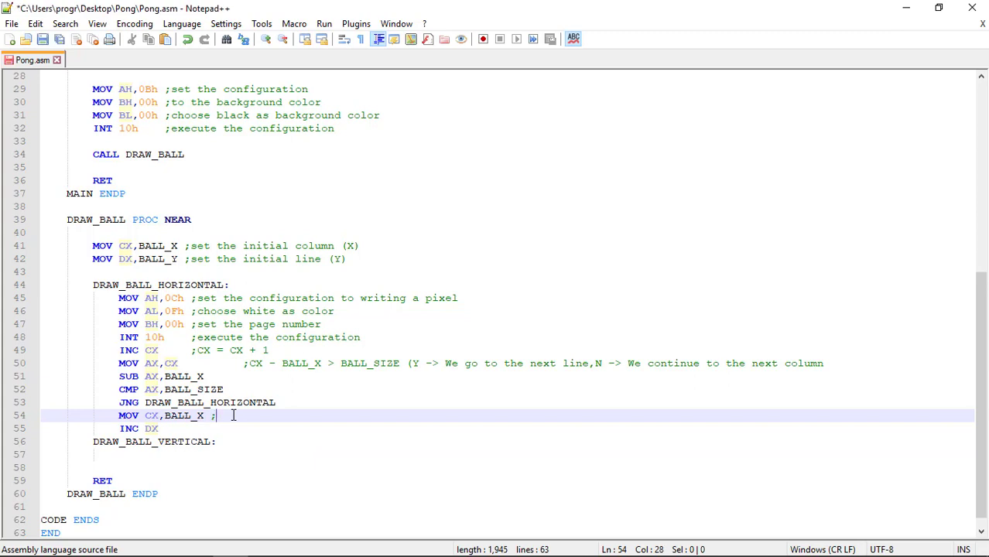
pyautogui.write('the CX register')
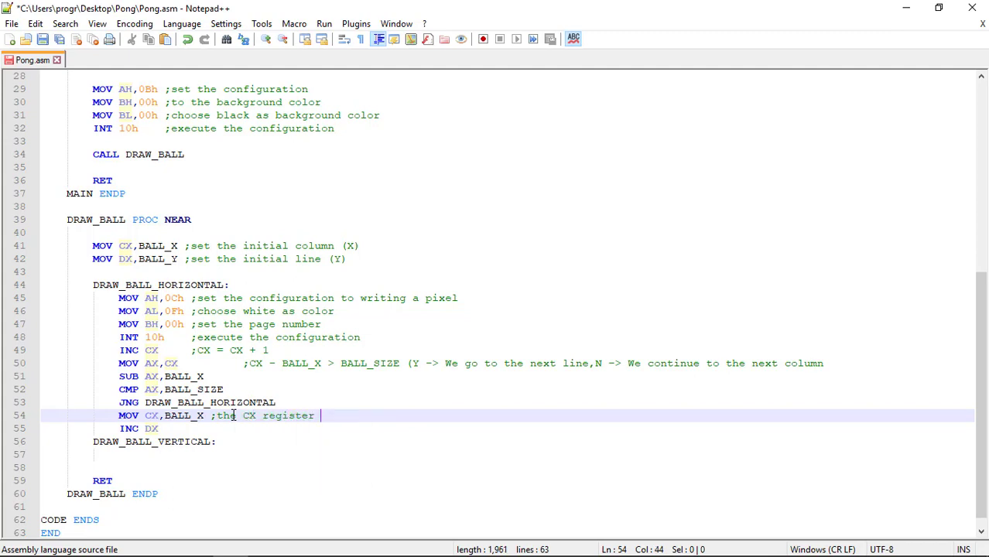
pyautogui.write('goes back to the ini')
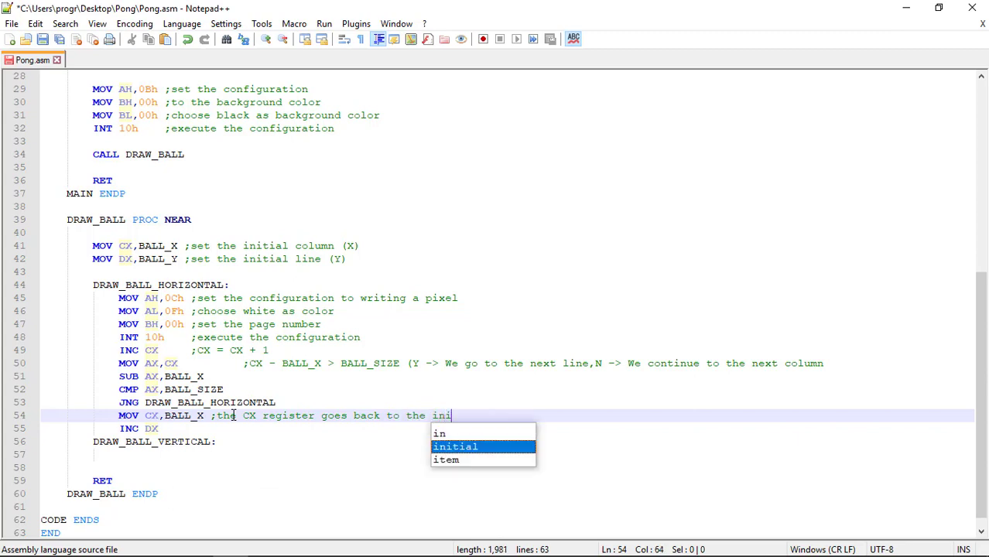
pyautogui.write('tial column')
pyautogui.click(508, 427)
pyautogui.write('        ;')
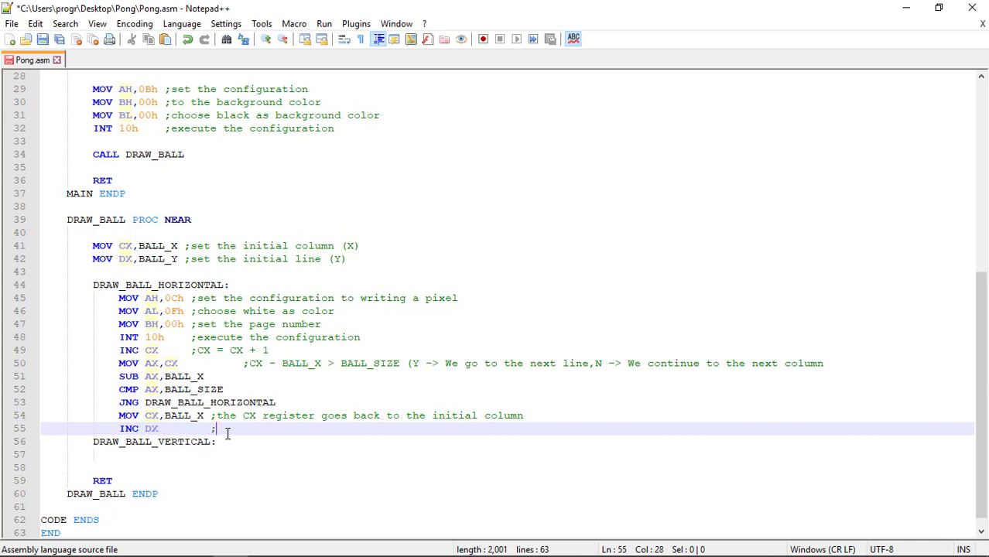
pyautogui.write('we advance')
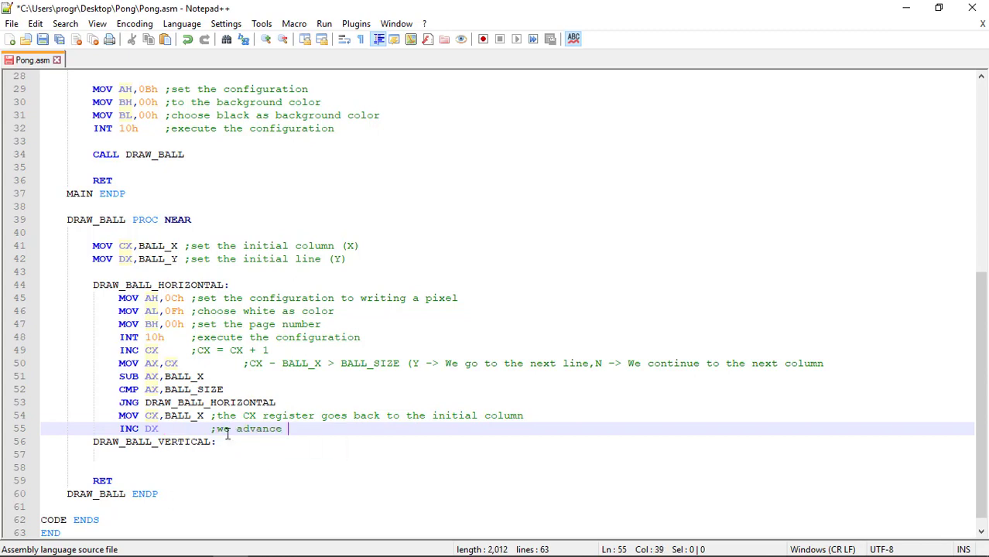
pyautogui.write('one line')
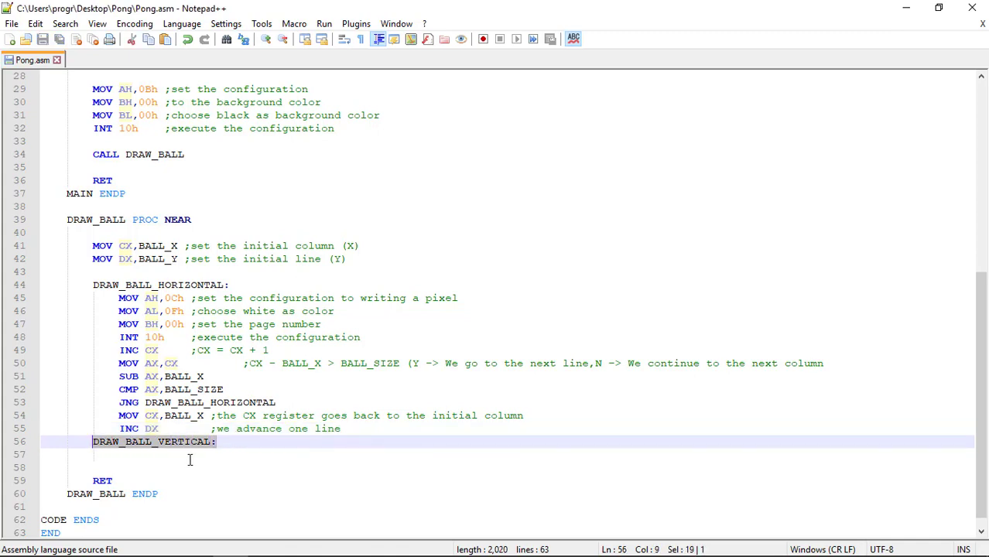
# Replace the DRAW_BALL_VERTICAL label with a comment starting ;DX - BALL_Y > BALL_SIZE (Y.
pyautogui.press('Delete')
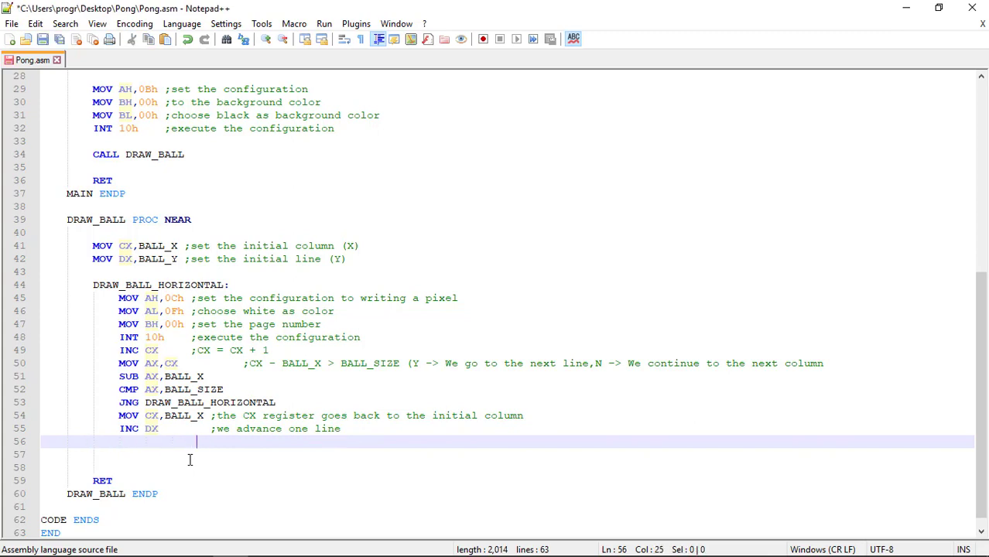
pyautogui.write(';DX')
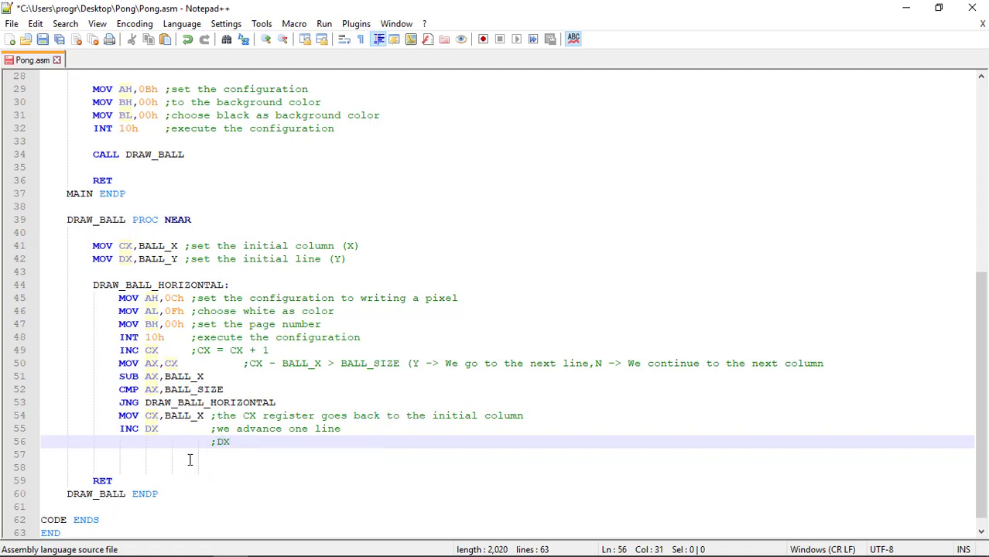
pyautogui.write('BA')
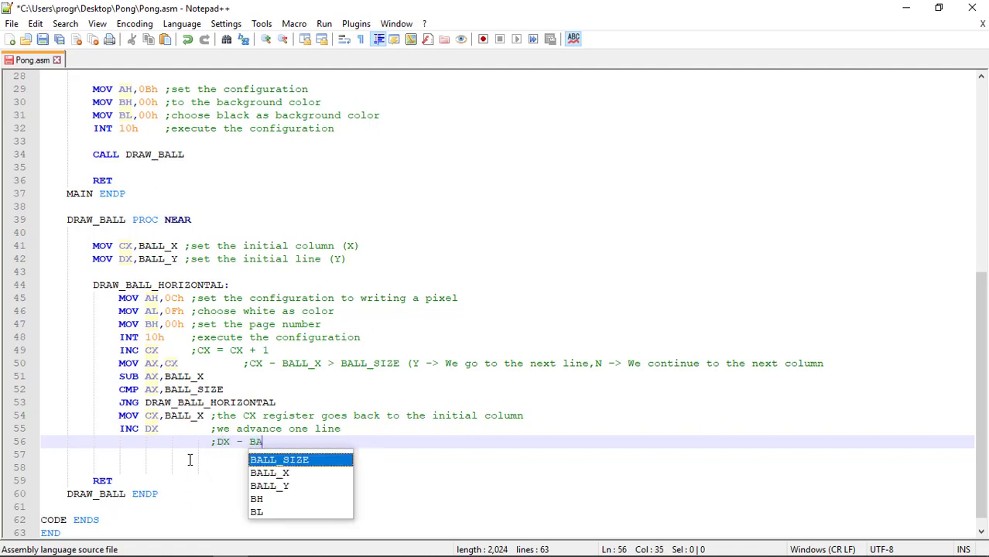
pyautogui.write('LL_Y >')
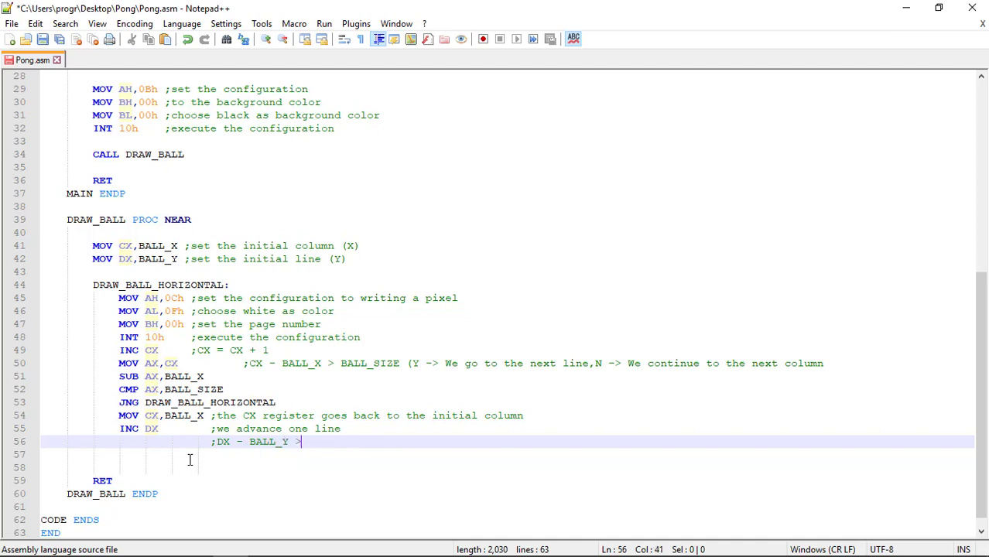
pyautogui.write('BALL_SIZE')
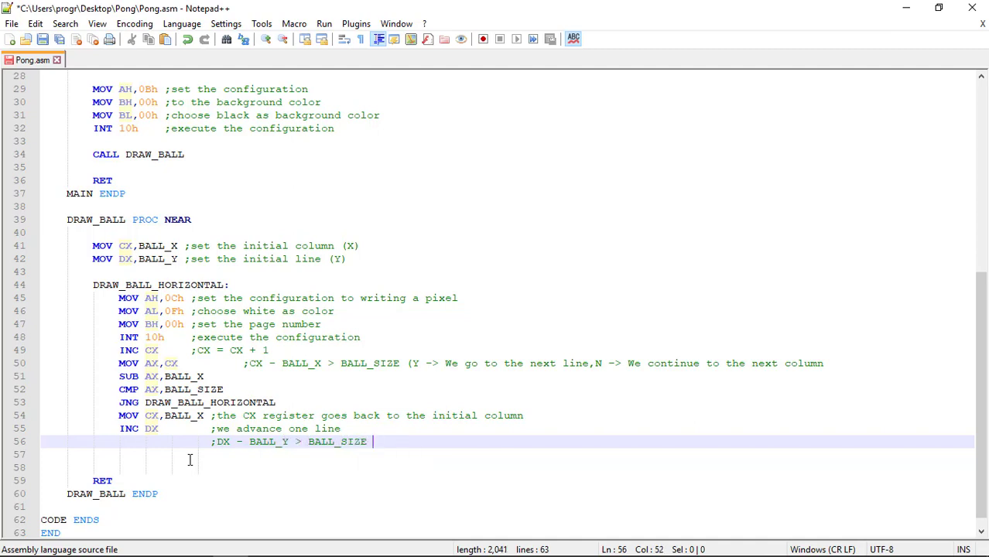
pyautogui.write('(Y')
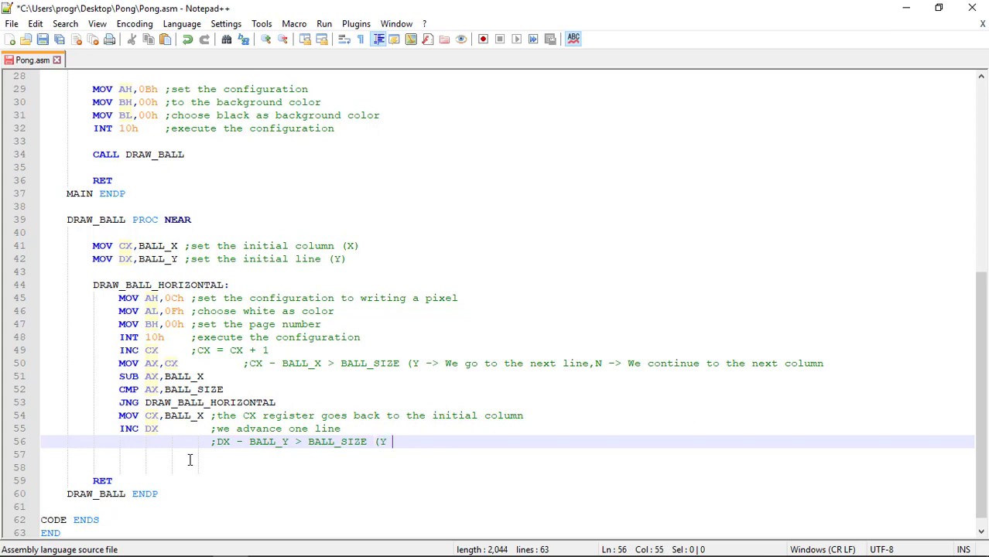
# Finish the comment: Y -> we exit this procedure, N -> we continue to the next line.
pyautogui.write('W')
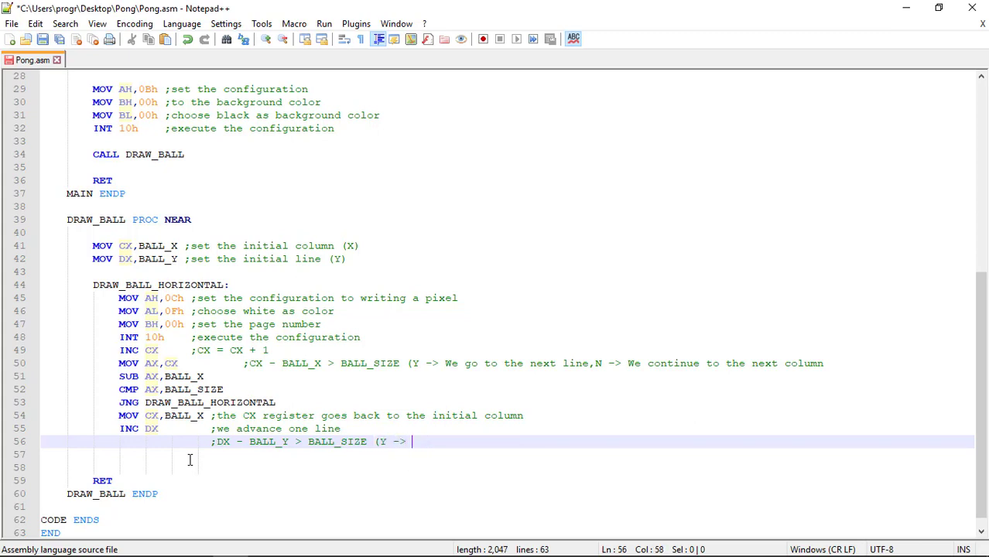
pyautogui.write('we ex')
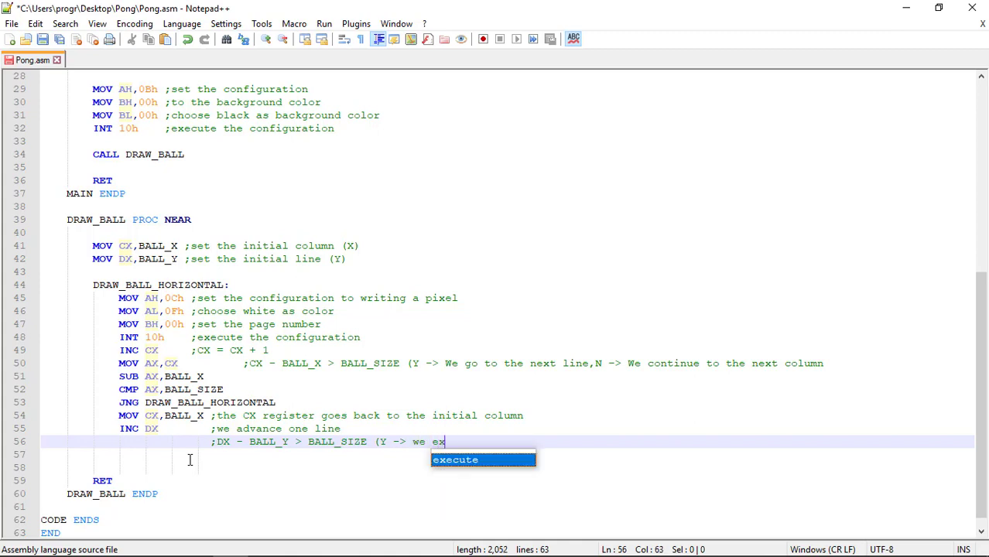
pyautogui.write('it this procedure')
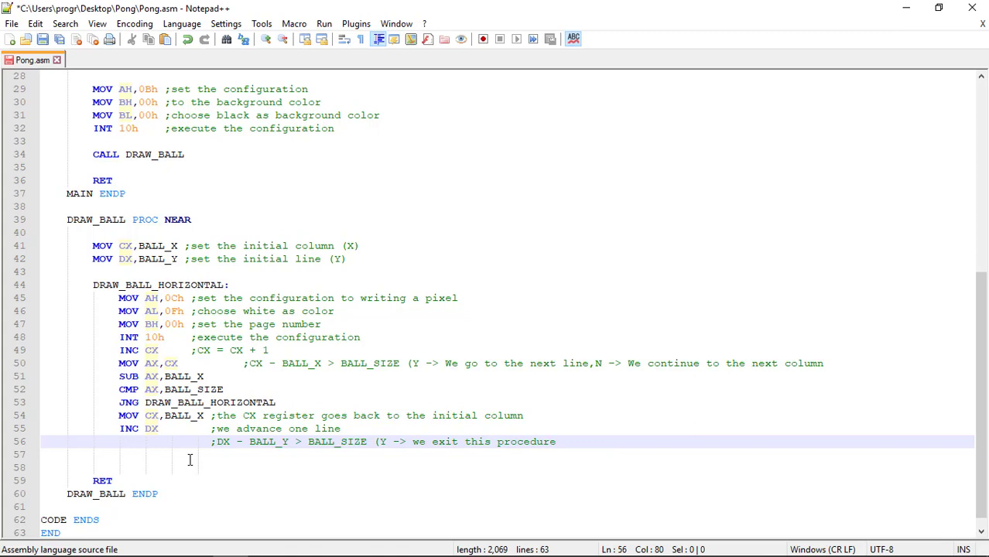
pyautogui.write(',N ->')
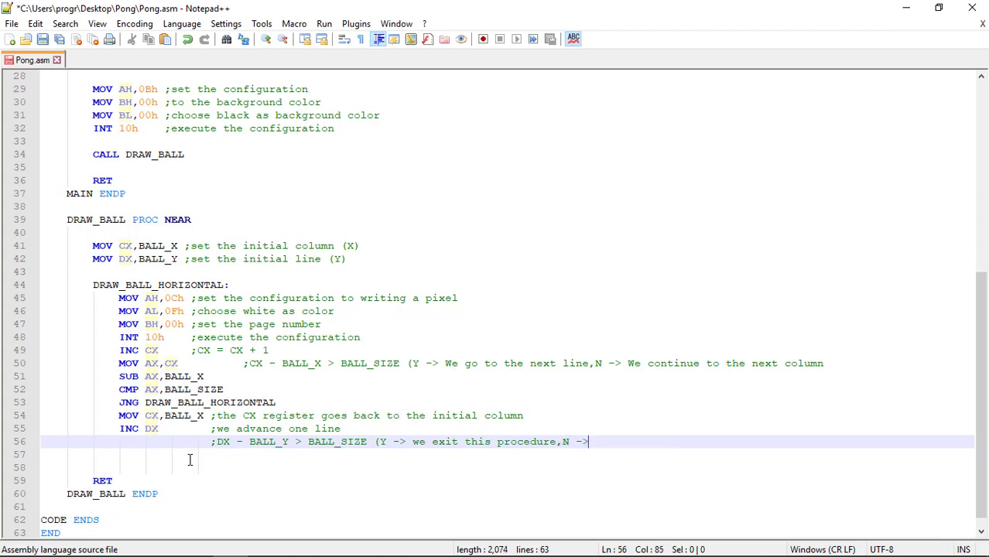
pyautogui.write('we continue to the next')
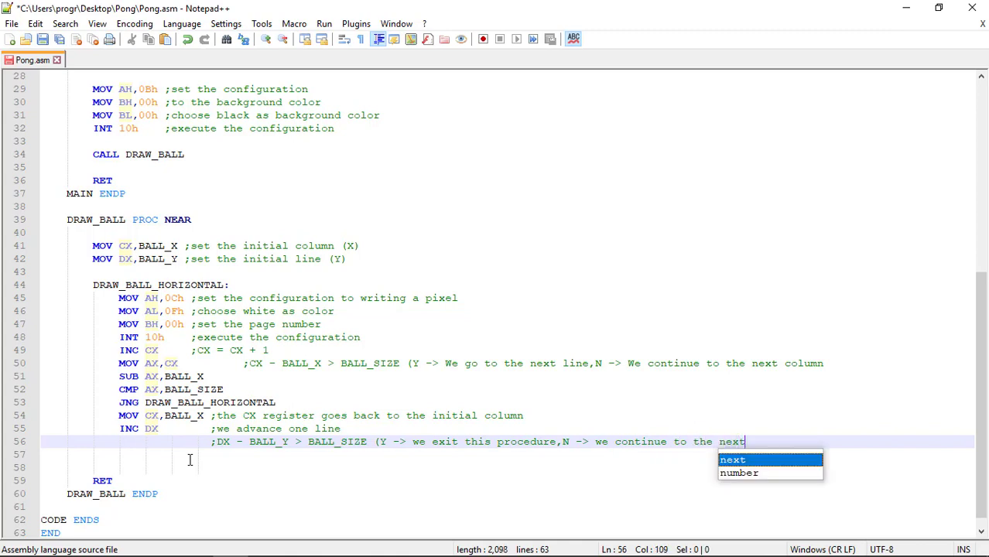
pyautogui.write('line')
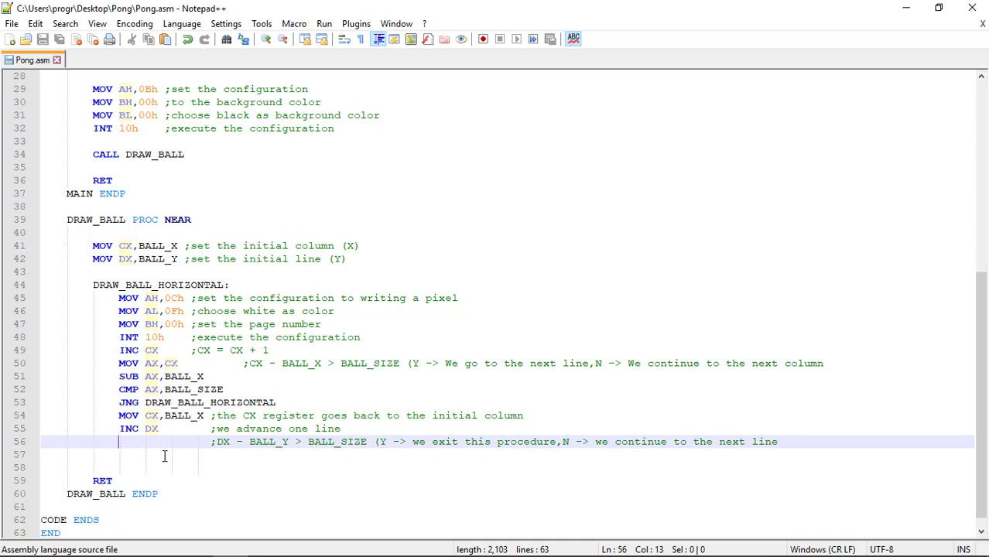
# Write MOV AX,DX, SUB AX,BALL_Y and CMP AX,BALL_SIZE for the row check.
pyautogui.write('MOV AX,DX')
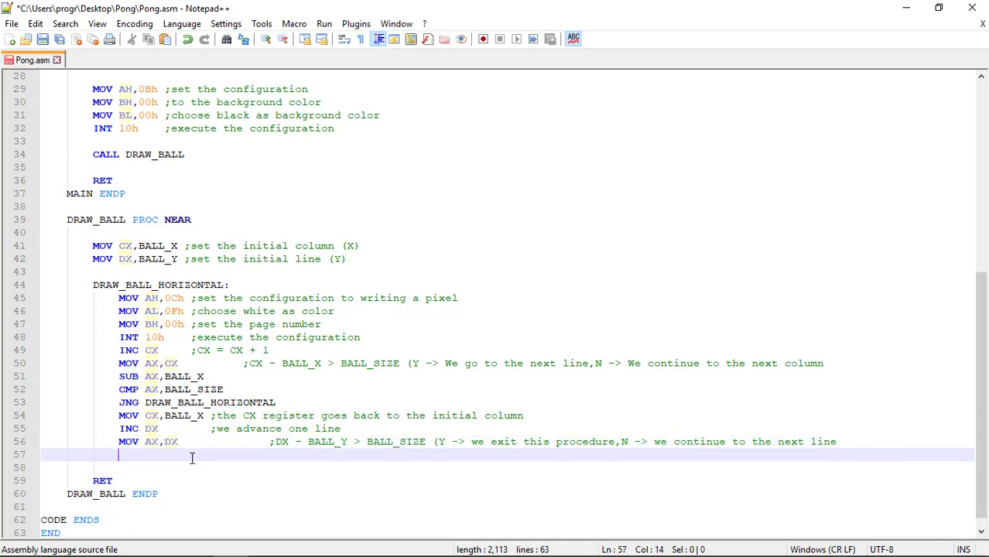
pyautogui.write('SUB AX,')
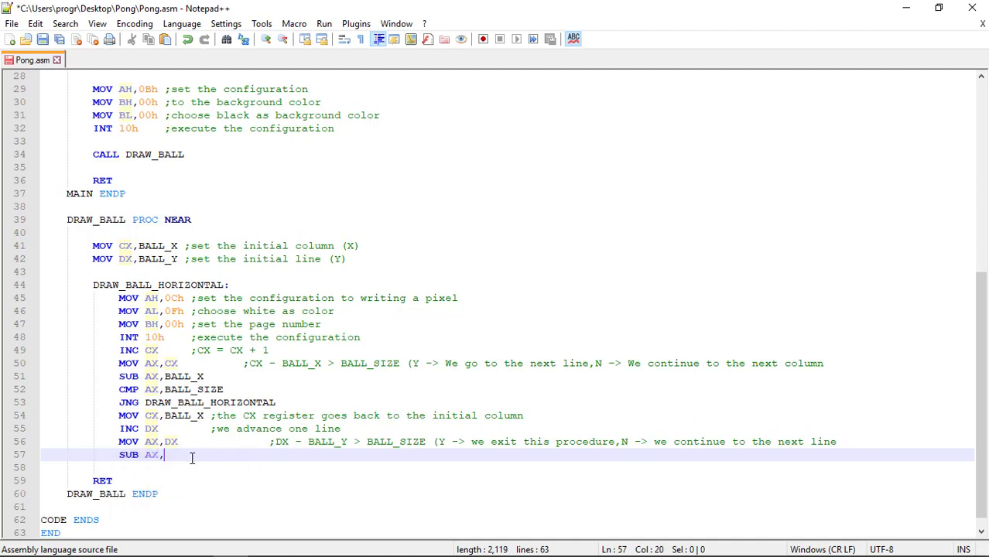
pyautogui.write('BALL_Y')
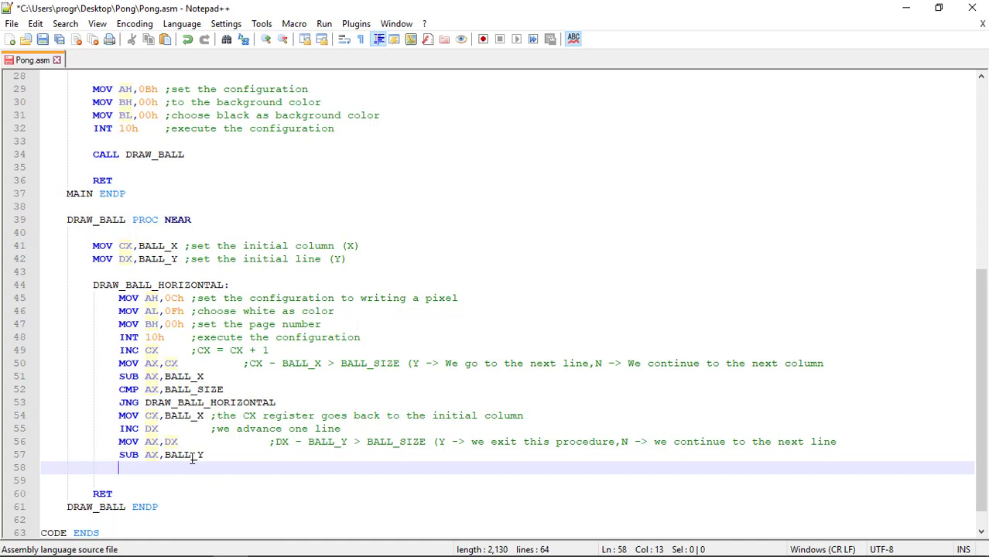
pyautogui.write('CMP')
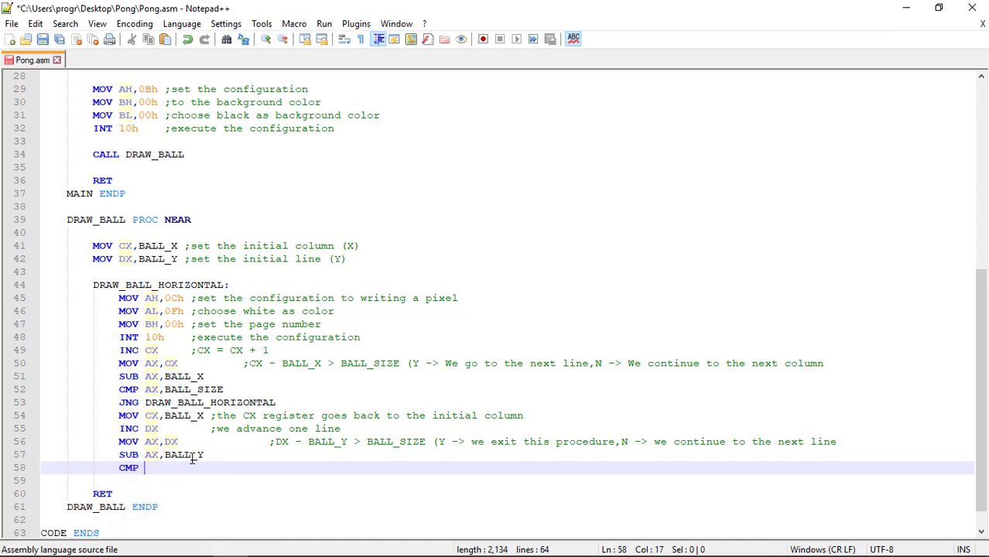
pyautogui.write('AX,BALL_SIZE')
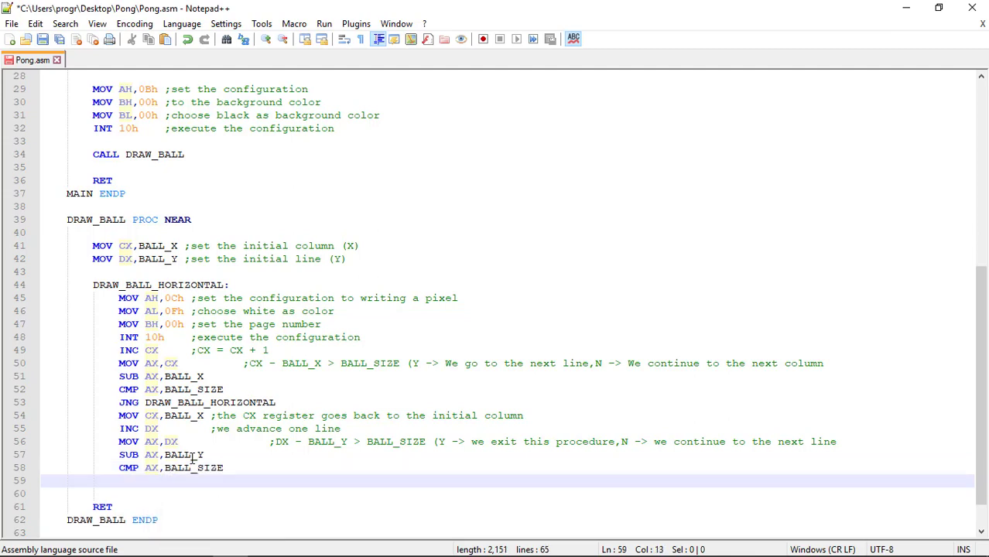
# Add JNG DRAW_BALL_HORIZONTAL to close the row loop and save Pong.asm.
pyautogui.write('JNG')
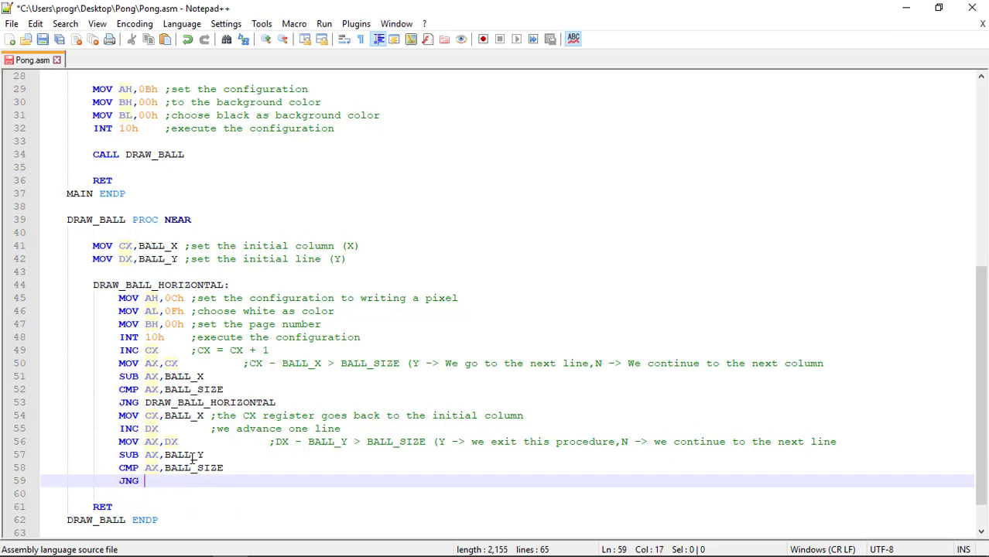
pyautogui.write('DRAW_BALL_HORIZONTAL')
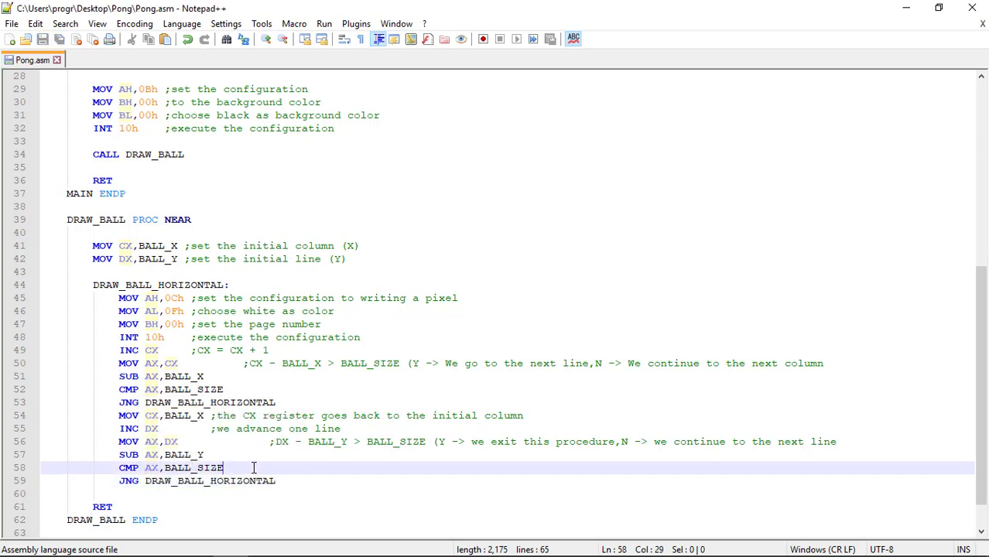
pyautogui.click(938, 8)
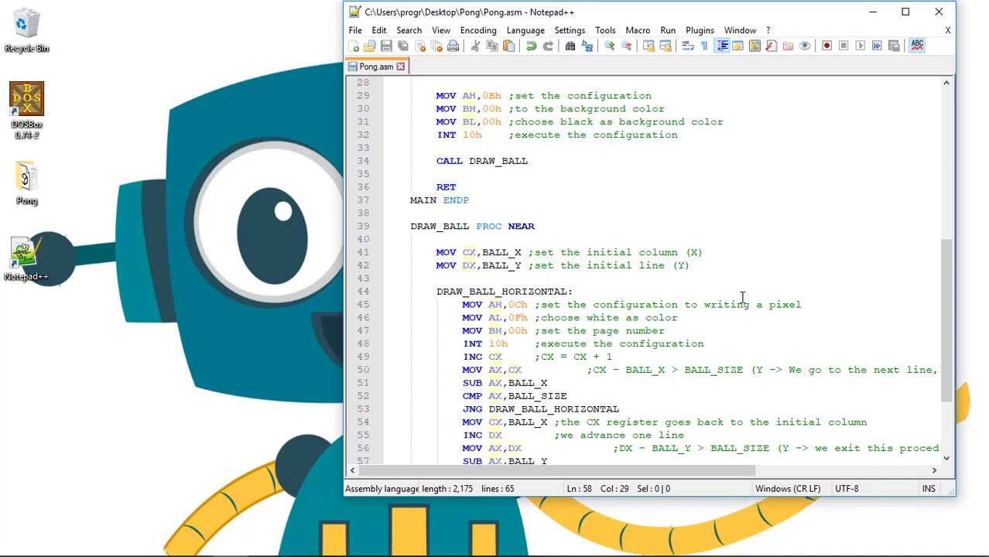
# Launch DOSBox, run MASM /A and LINK on Pong, then run PONG showing the white square ball.
pyautogui.scroll(-3)
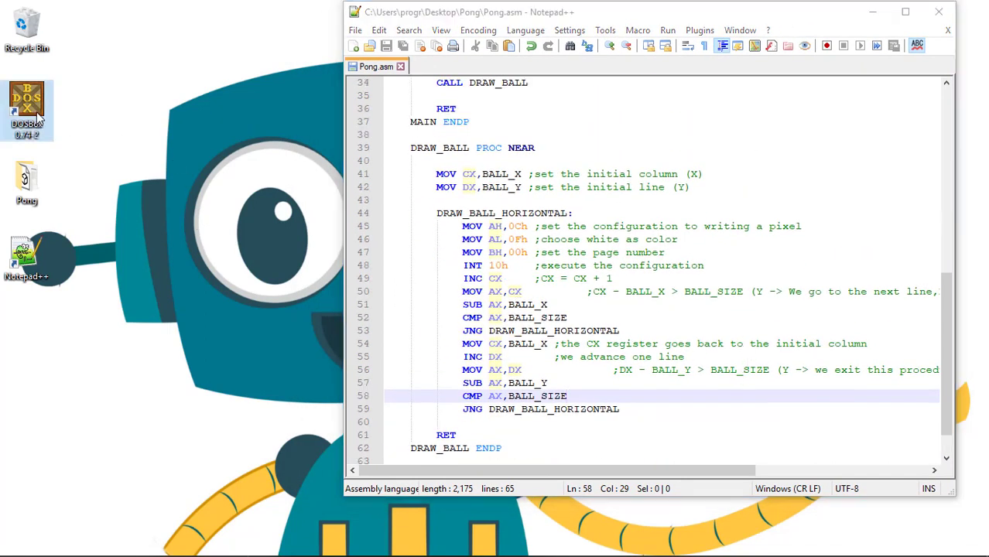
pyautogui.doubleClick(27, 101)
pyautogui.write('MA')
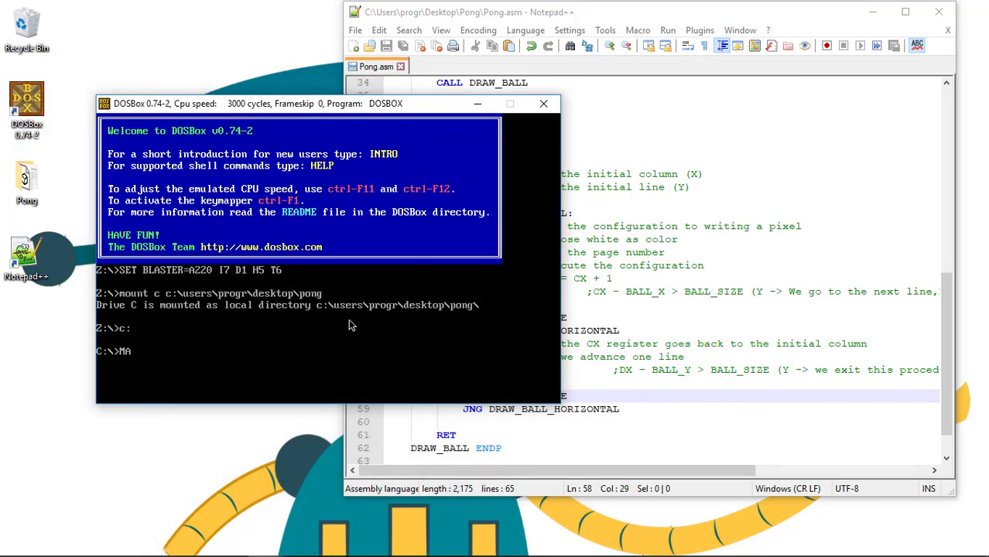
pyautogui.write('SM')
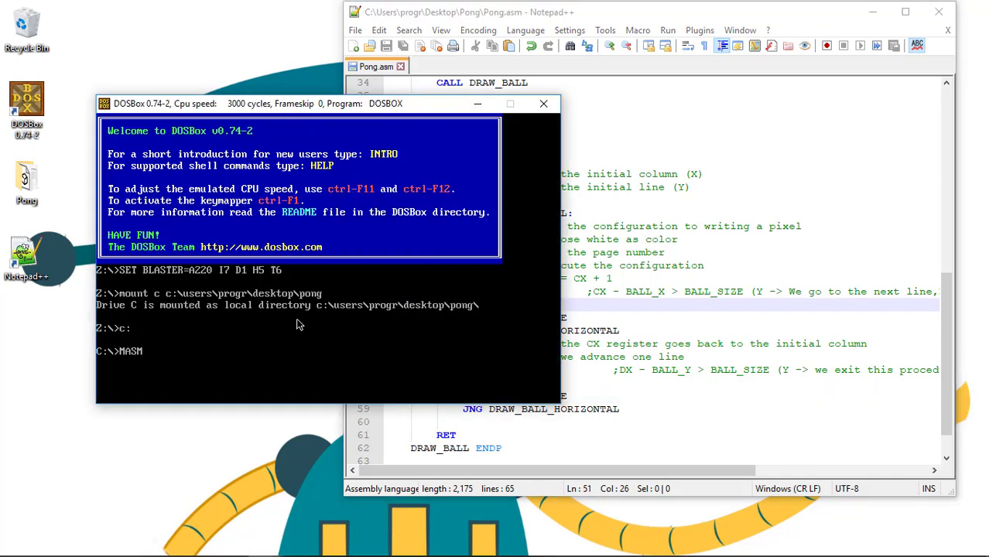
pyautogui.write('/A')
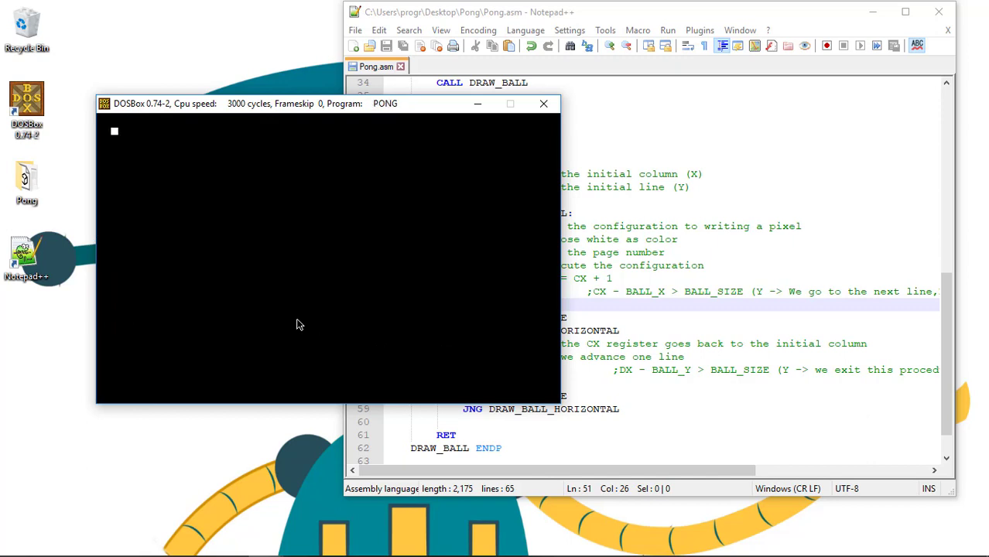
pyautogui.moveTo(310, 130)
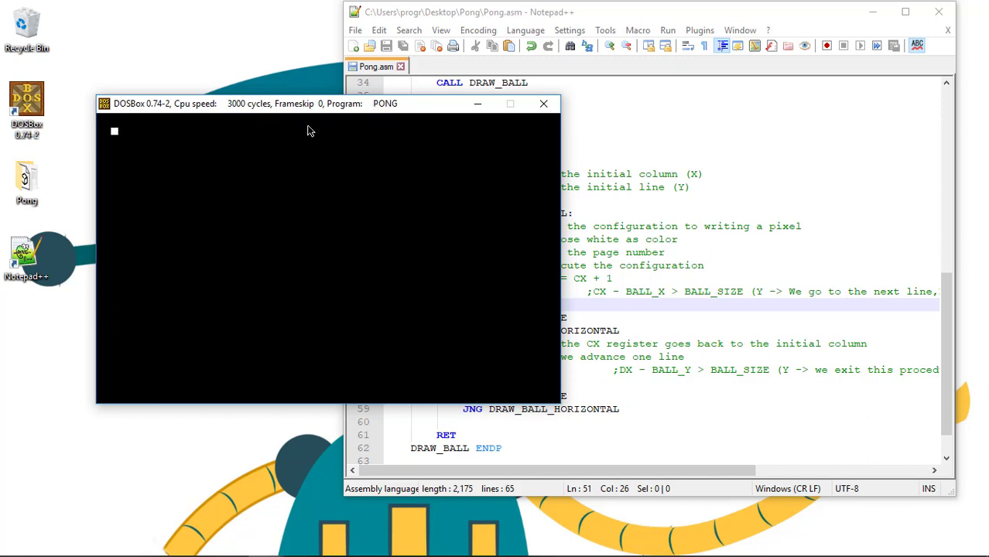
pyautogui.moveTo(325, 102); pyautogui.dragTo(264, 92)
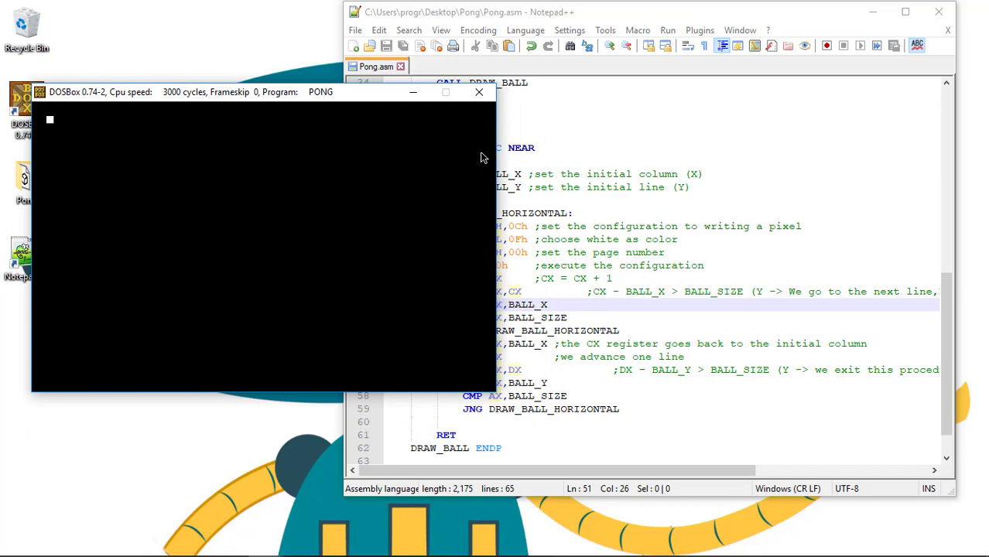
# Back in maximized Notepad++, insert blank lines after INT 10h and after the column-loop JNG.
pyautogui.click(542, 238)
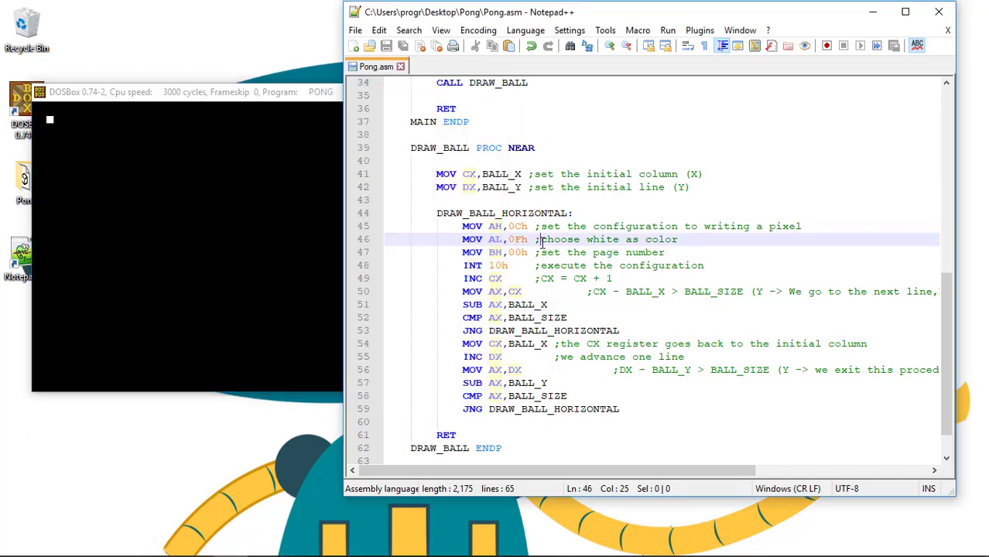
pyautogui.click(906, 13)
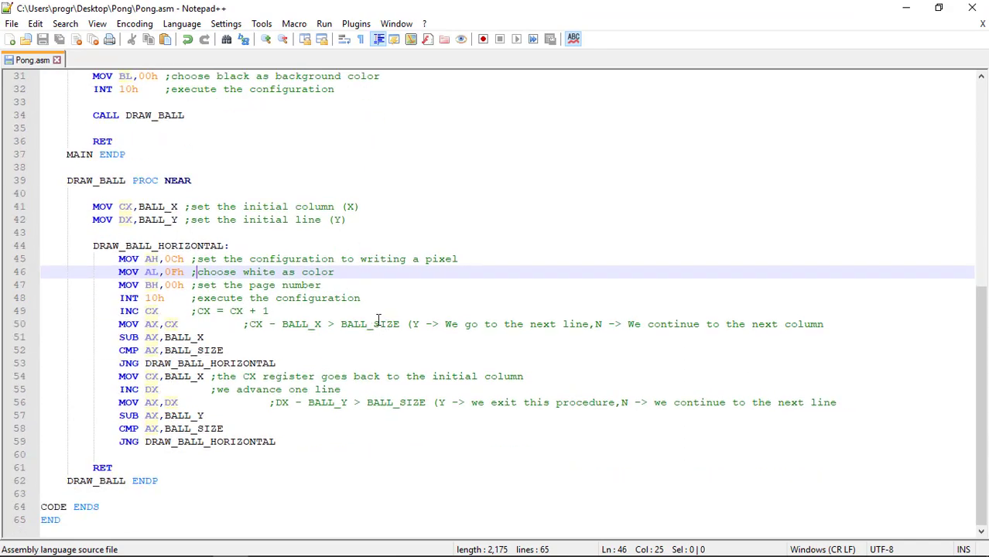
pyautogui.press('enter')
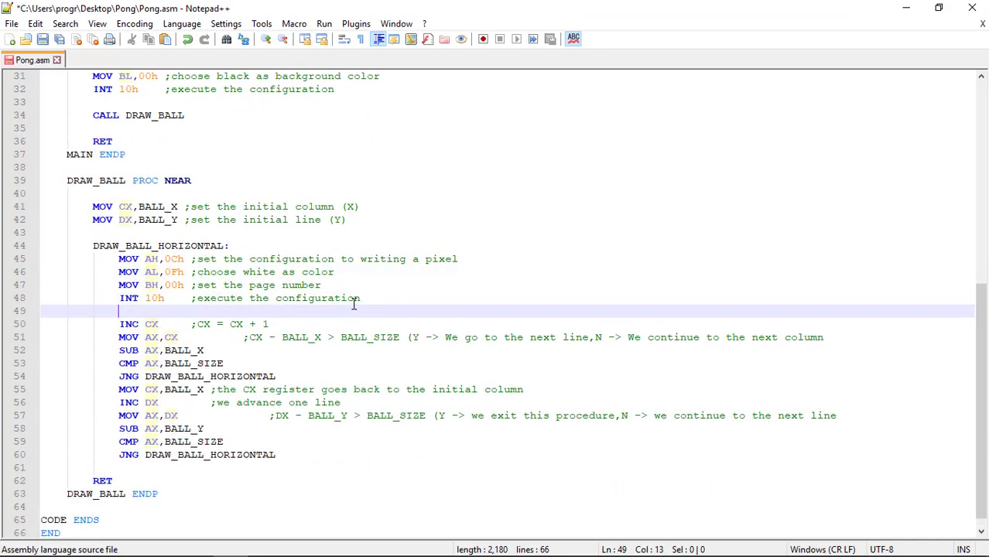
pyautogui.scroll(3)
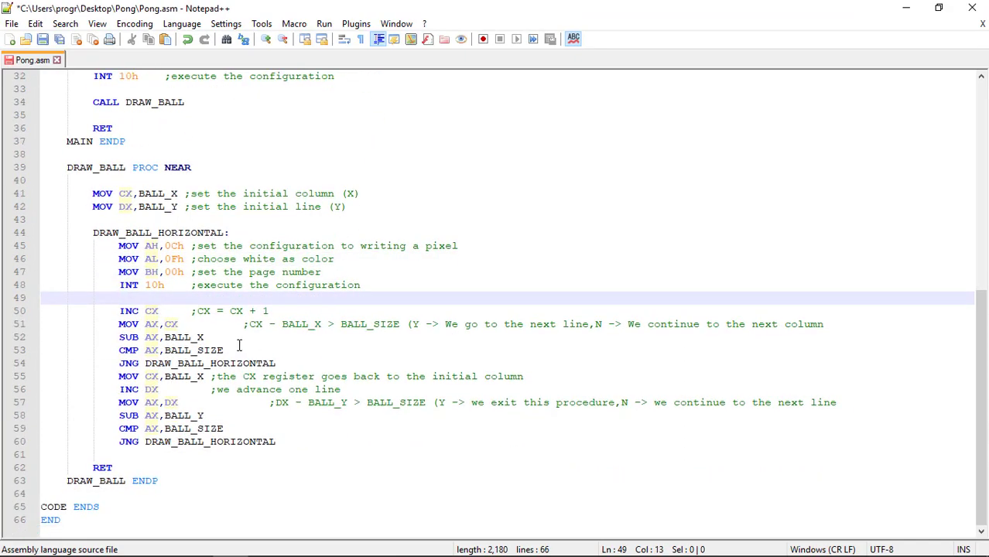
pyautogui.click(279, 364)
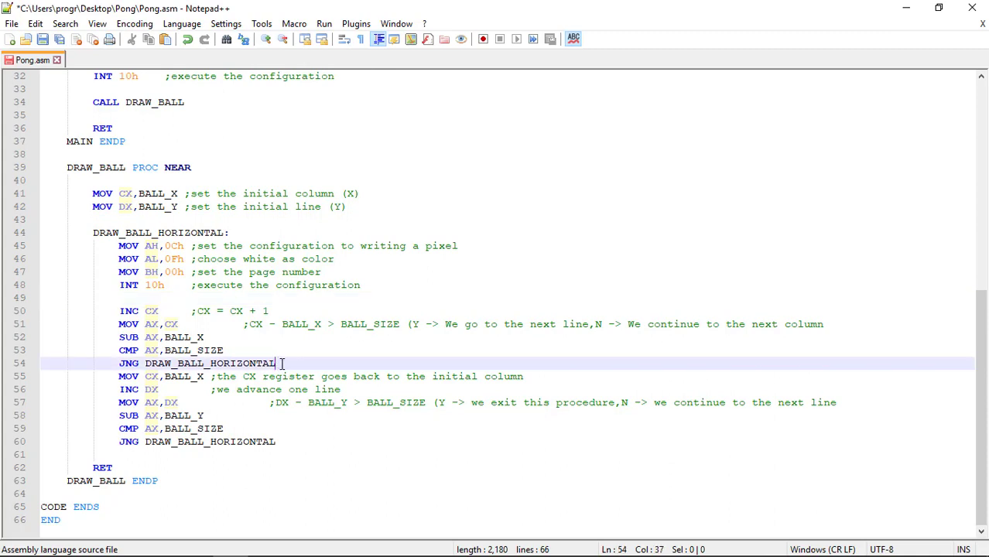
pyautogui.press('enter')
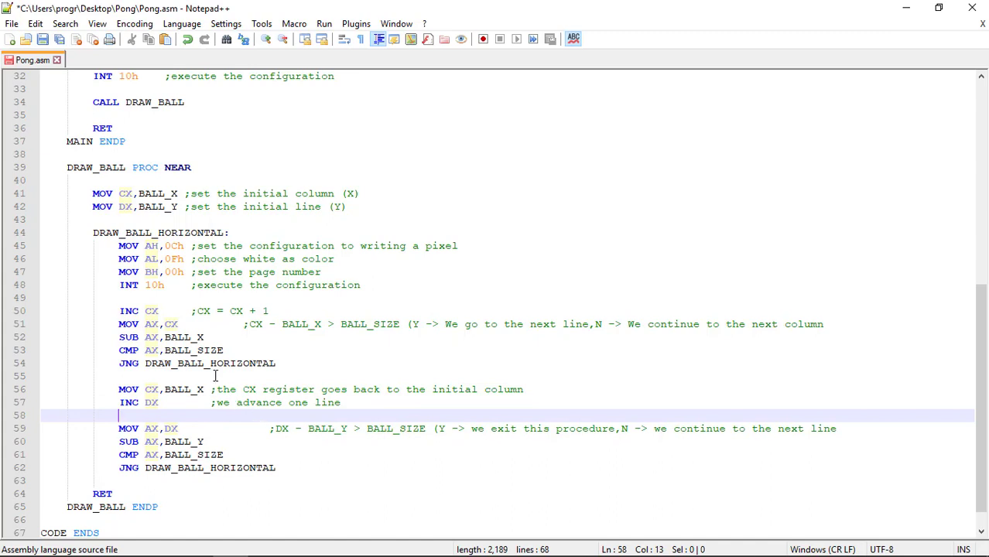
pyautogui.moveTo(207, 297)
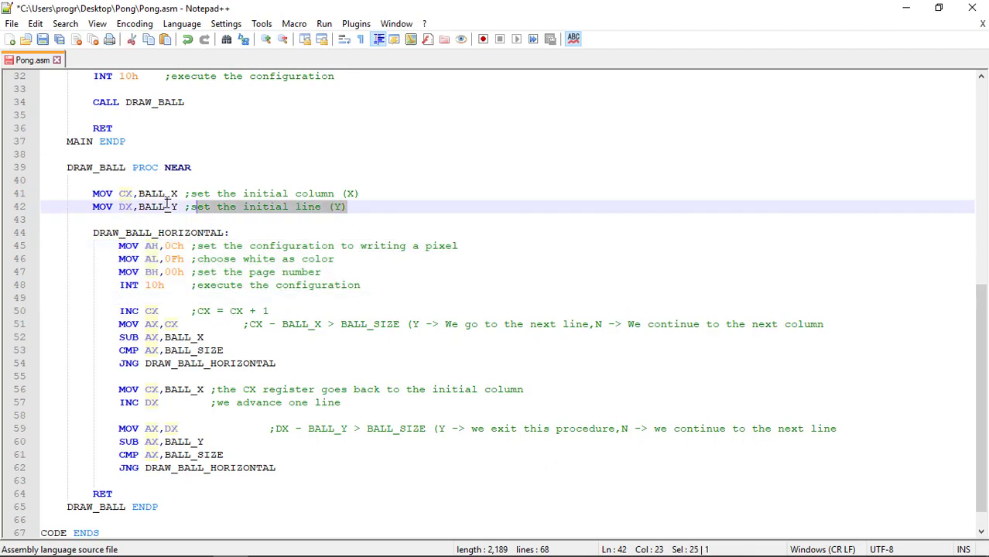
pyautogui.moveTo(194, 207); pyautogui.dragTo(132, 193)
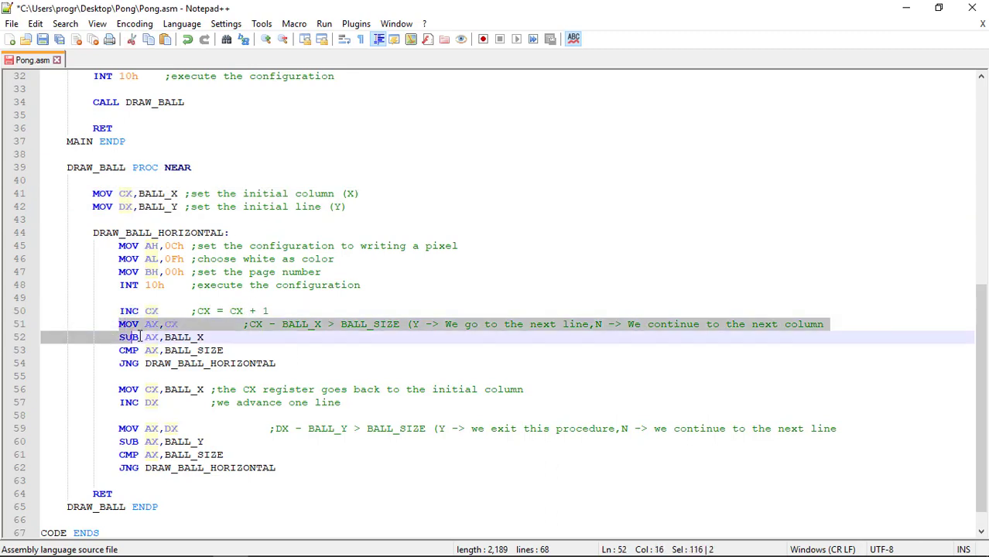
pyautogui.press('Delete')
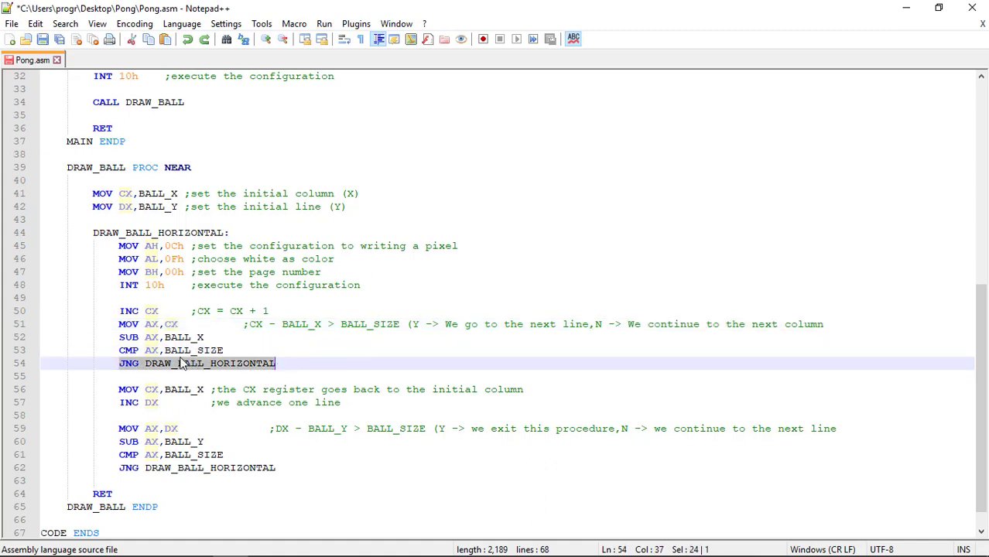
pyautogui.click(139, 232)
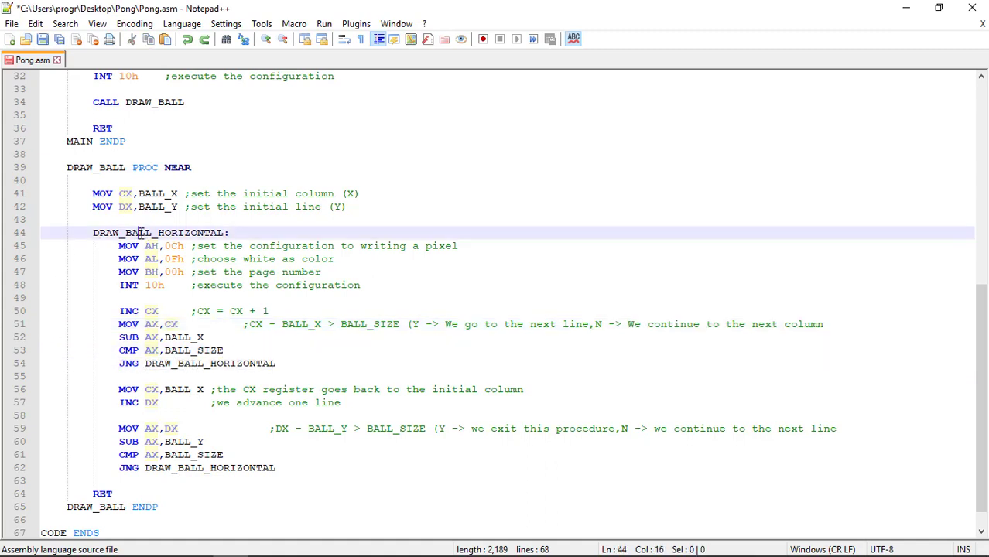
pyautogui.scroll(-3)
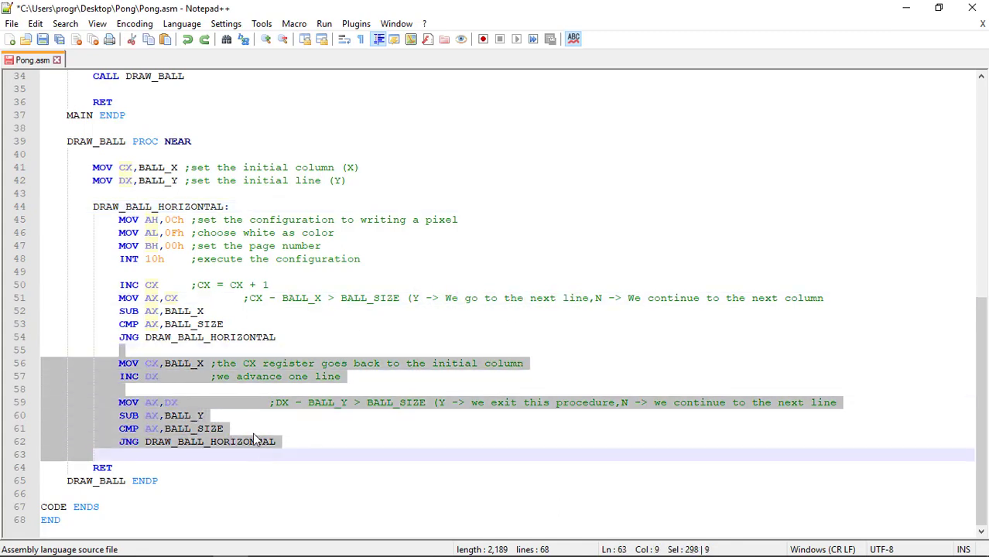
pyautogui.click(164, 363)
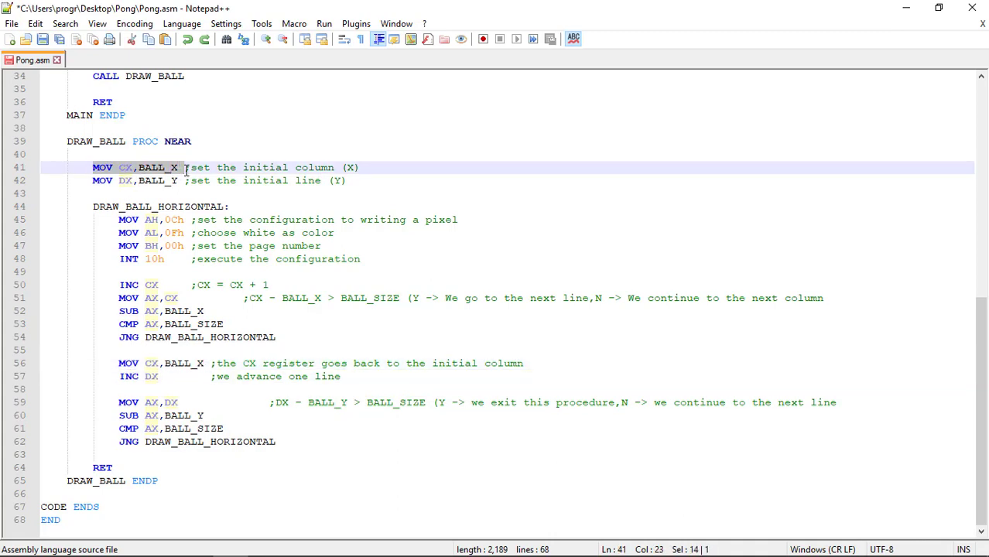
pyautogui.click(121, 377)
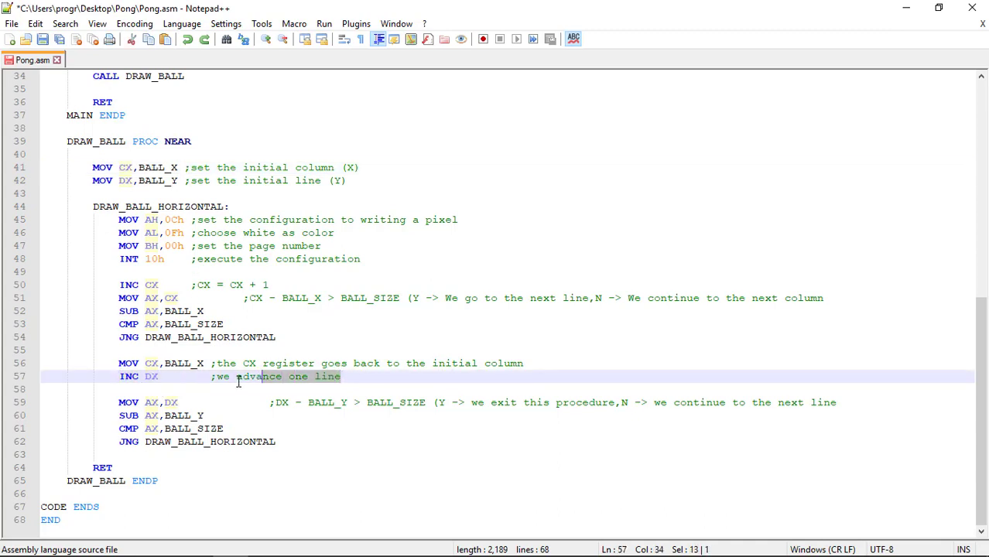
pyautogui.click(124, 391)
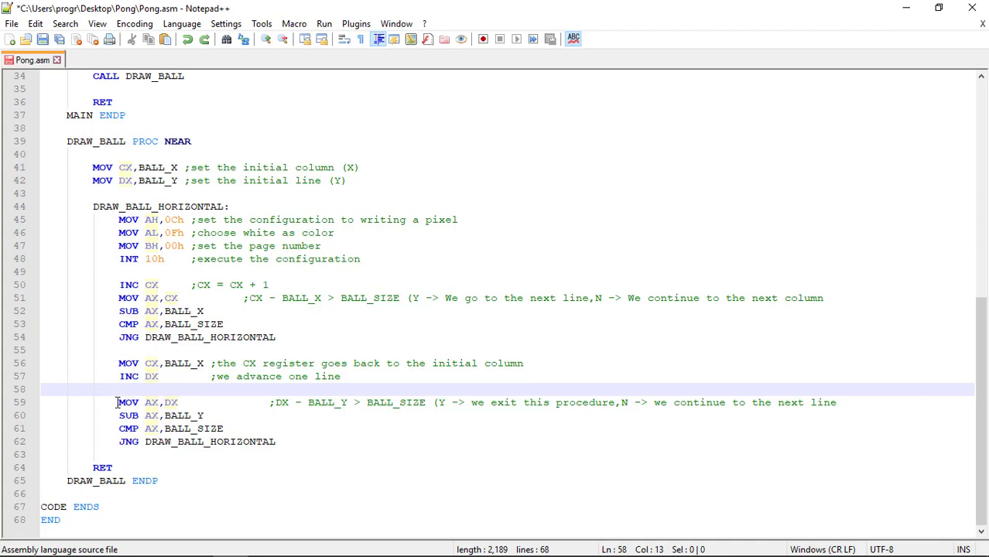
pyautogui.moveTo(118, 403); pyautogui.dragTo(223, 428)
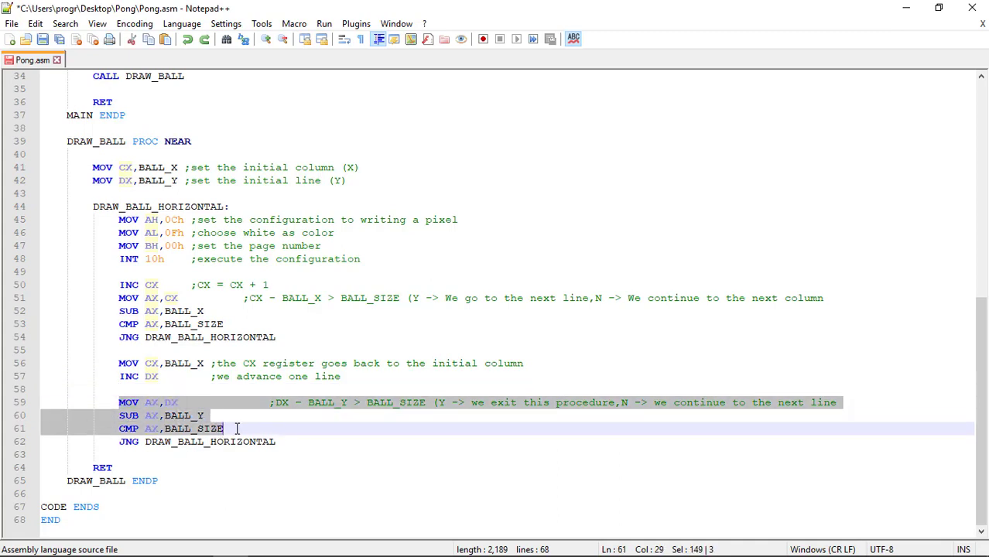
pyautogui.click(282, 403)
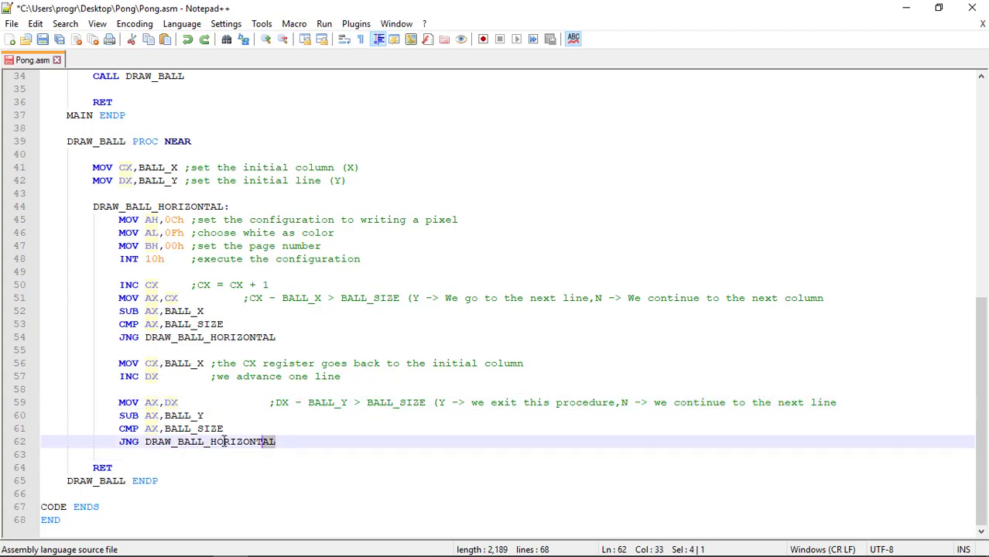
pyautogui.click(93, 207)
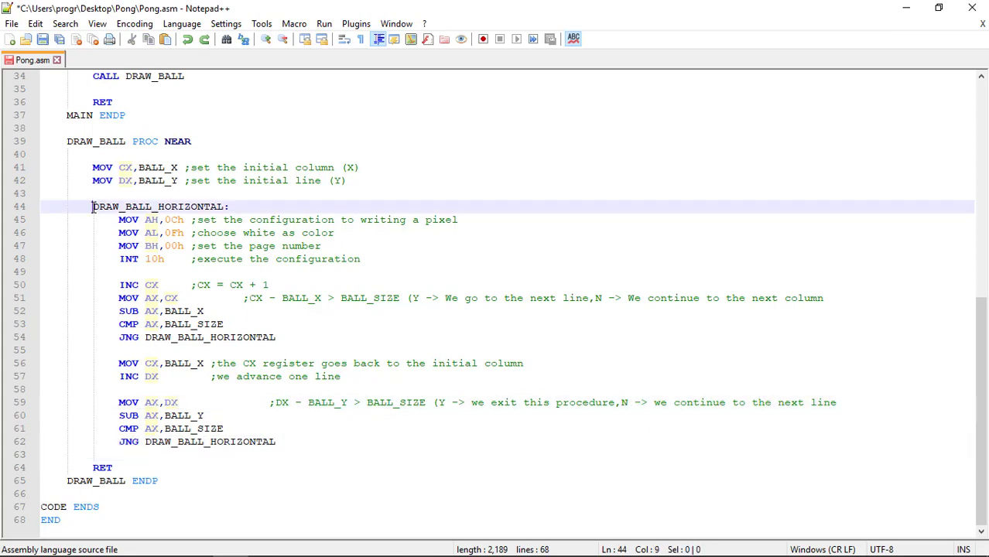
pyautogui.moveTo(93, 207); pyautogui.dragTo(223, 428)
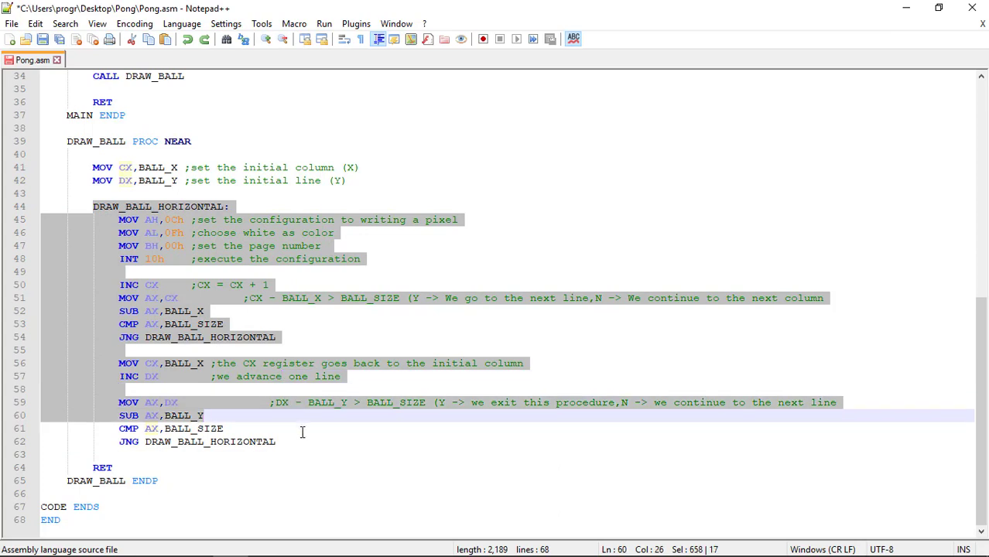